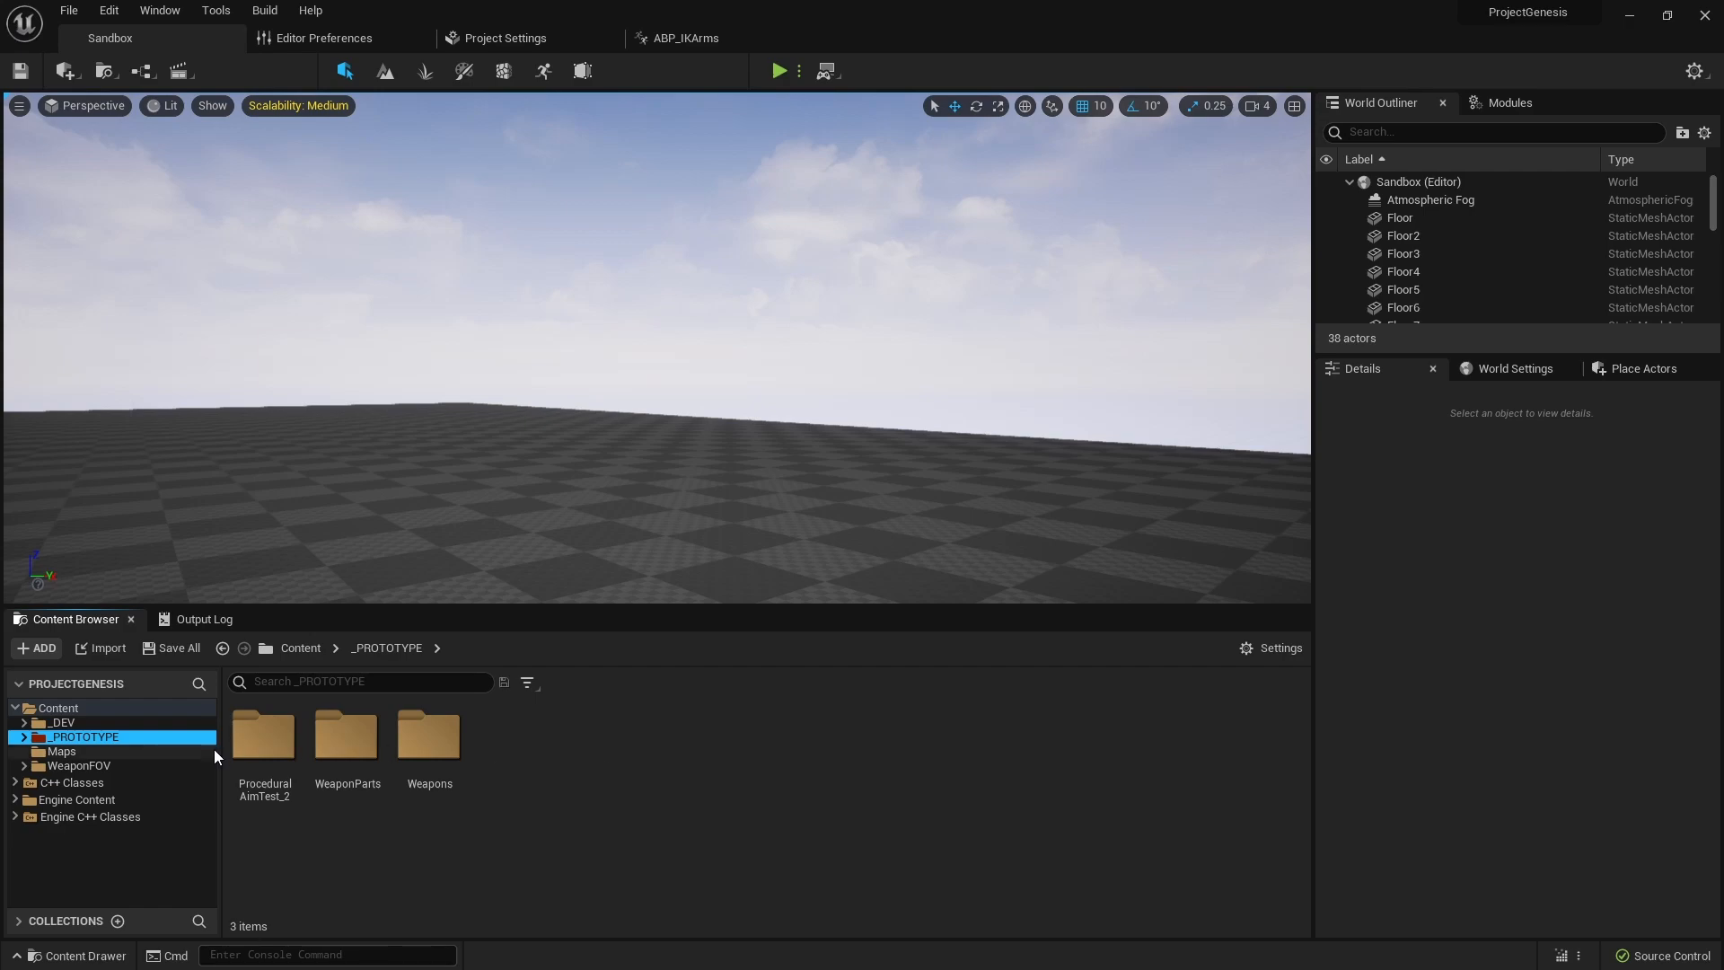
mouse_move(209, 759)
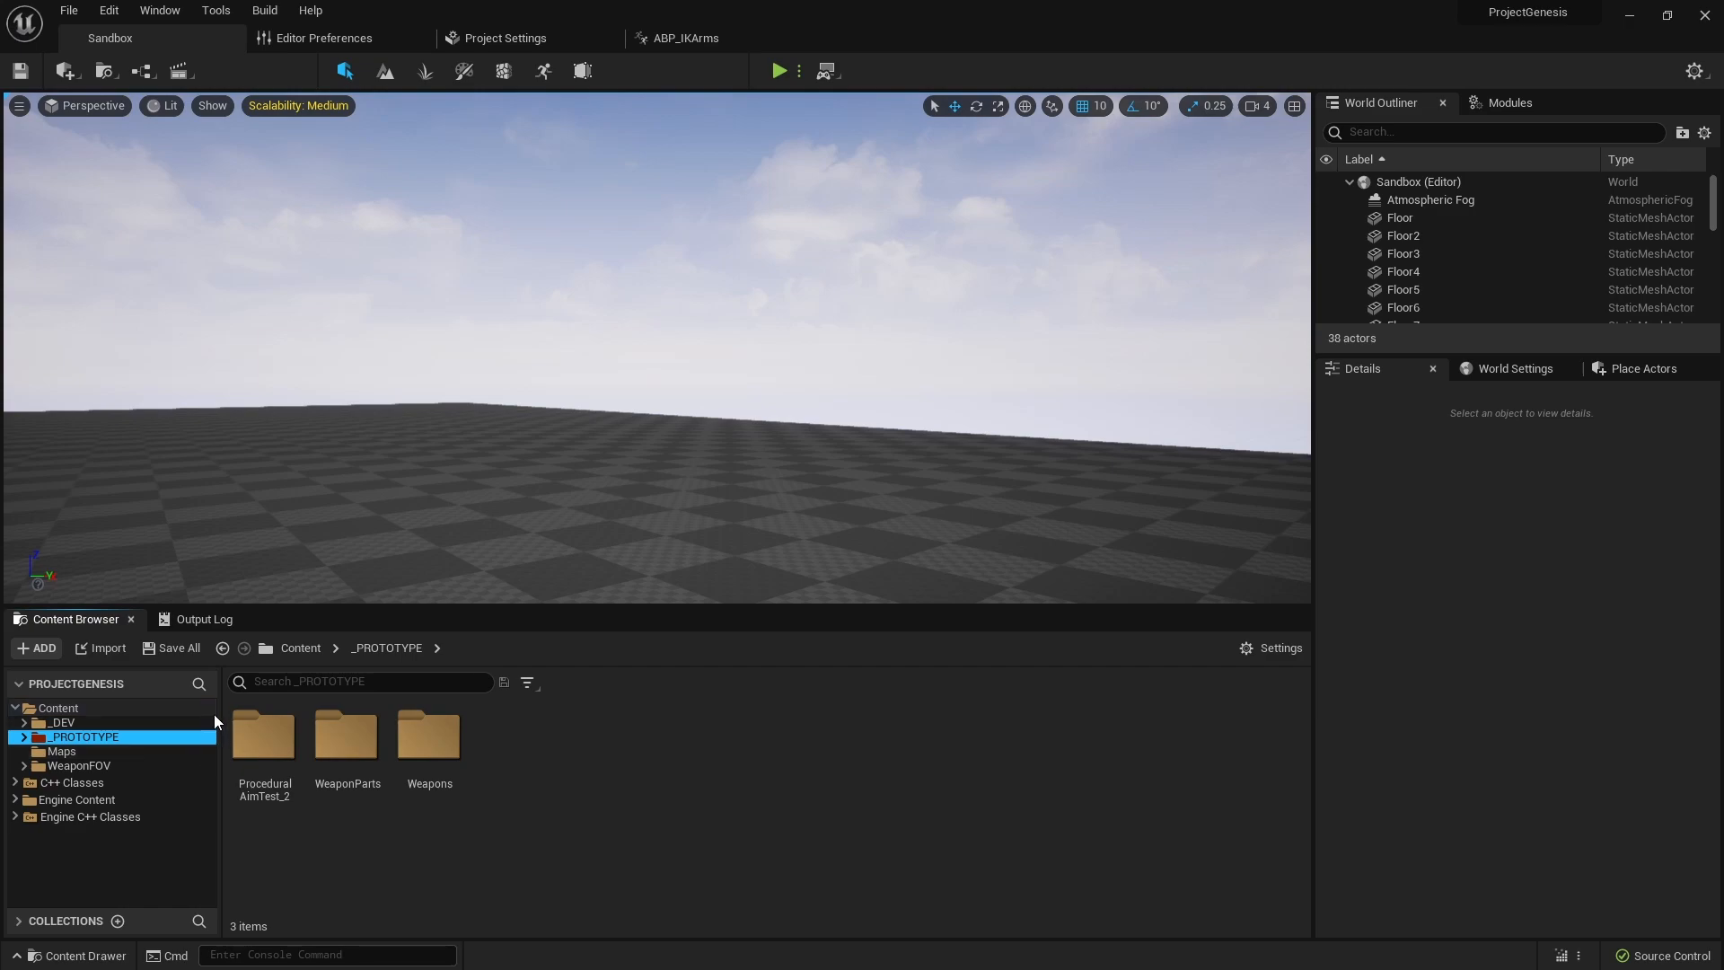
mouse_move(227, 724)
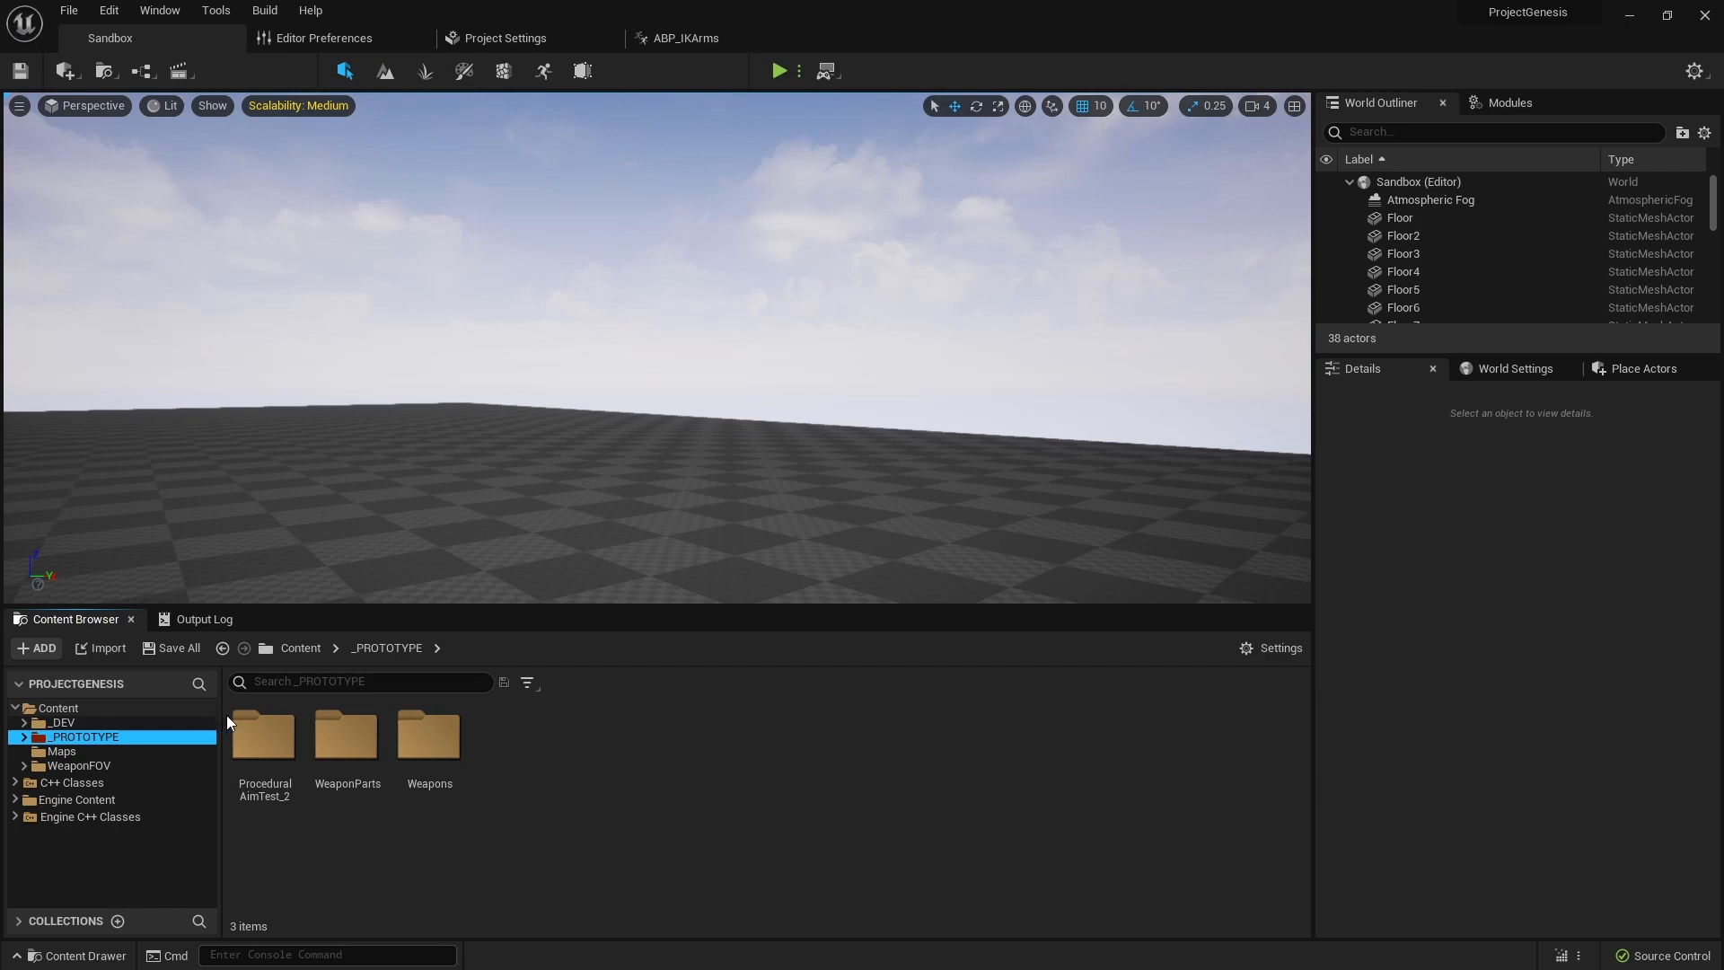
mouse_move(262, 735)
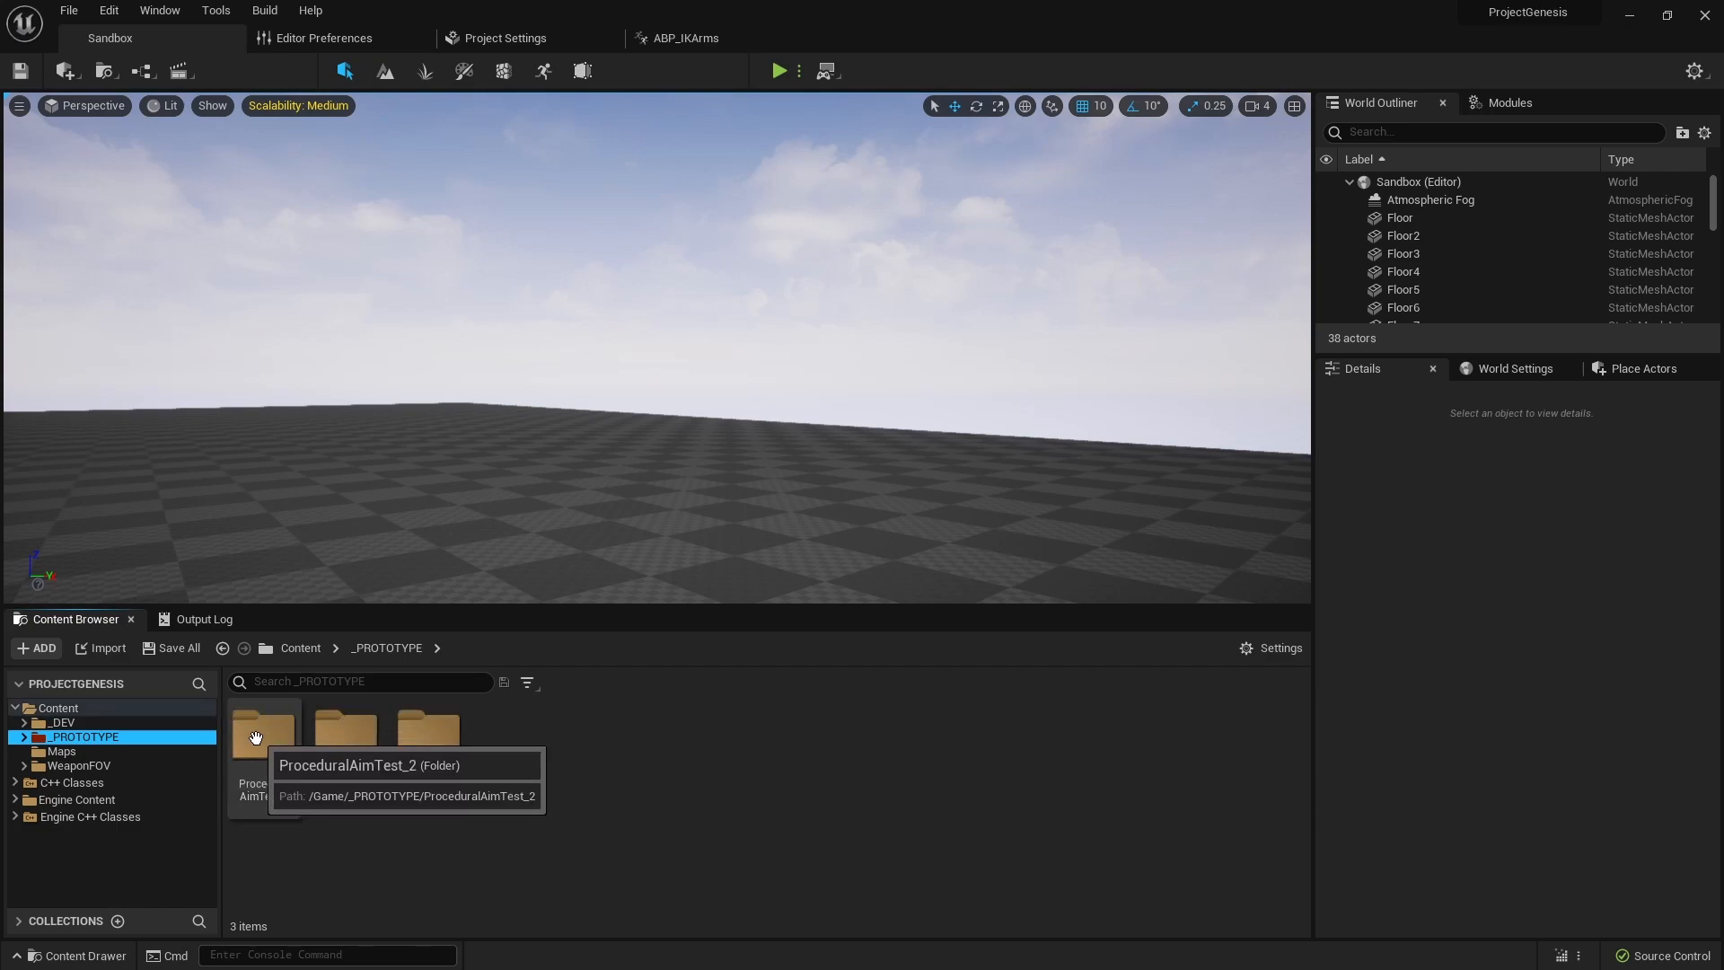
mouse_move(429, 737)
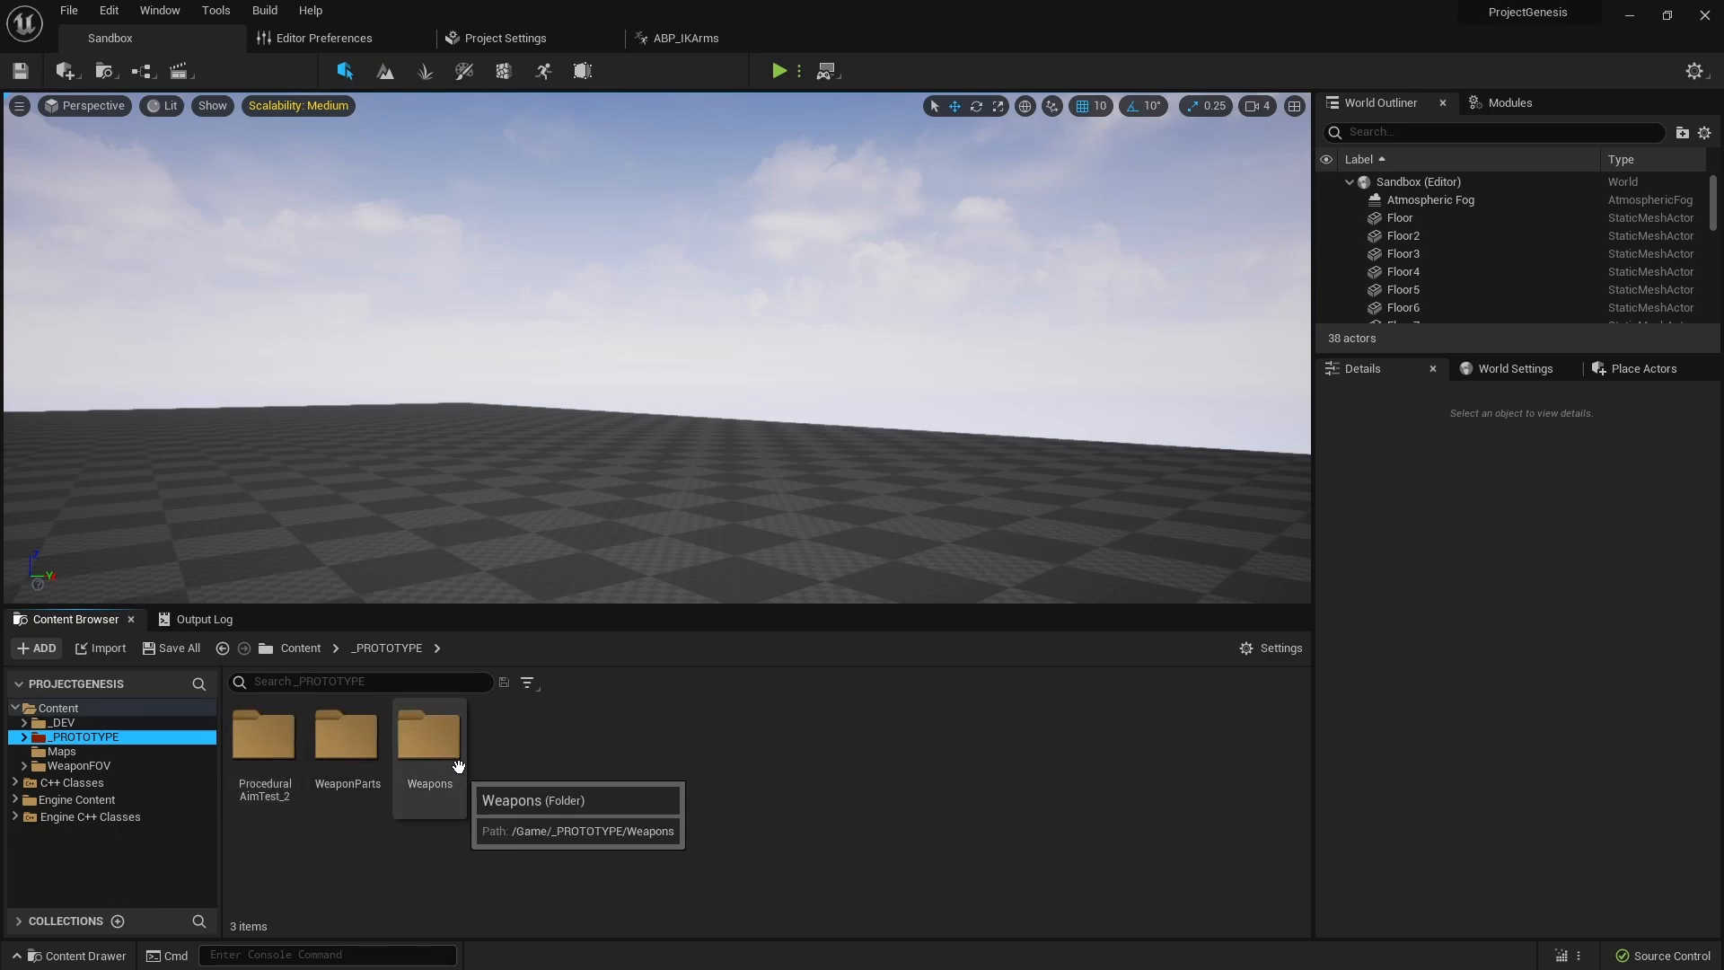
- Review the Enhanced Input default classes in Project Settings, then play the Sandbox level
key("alt+tab")
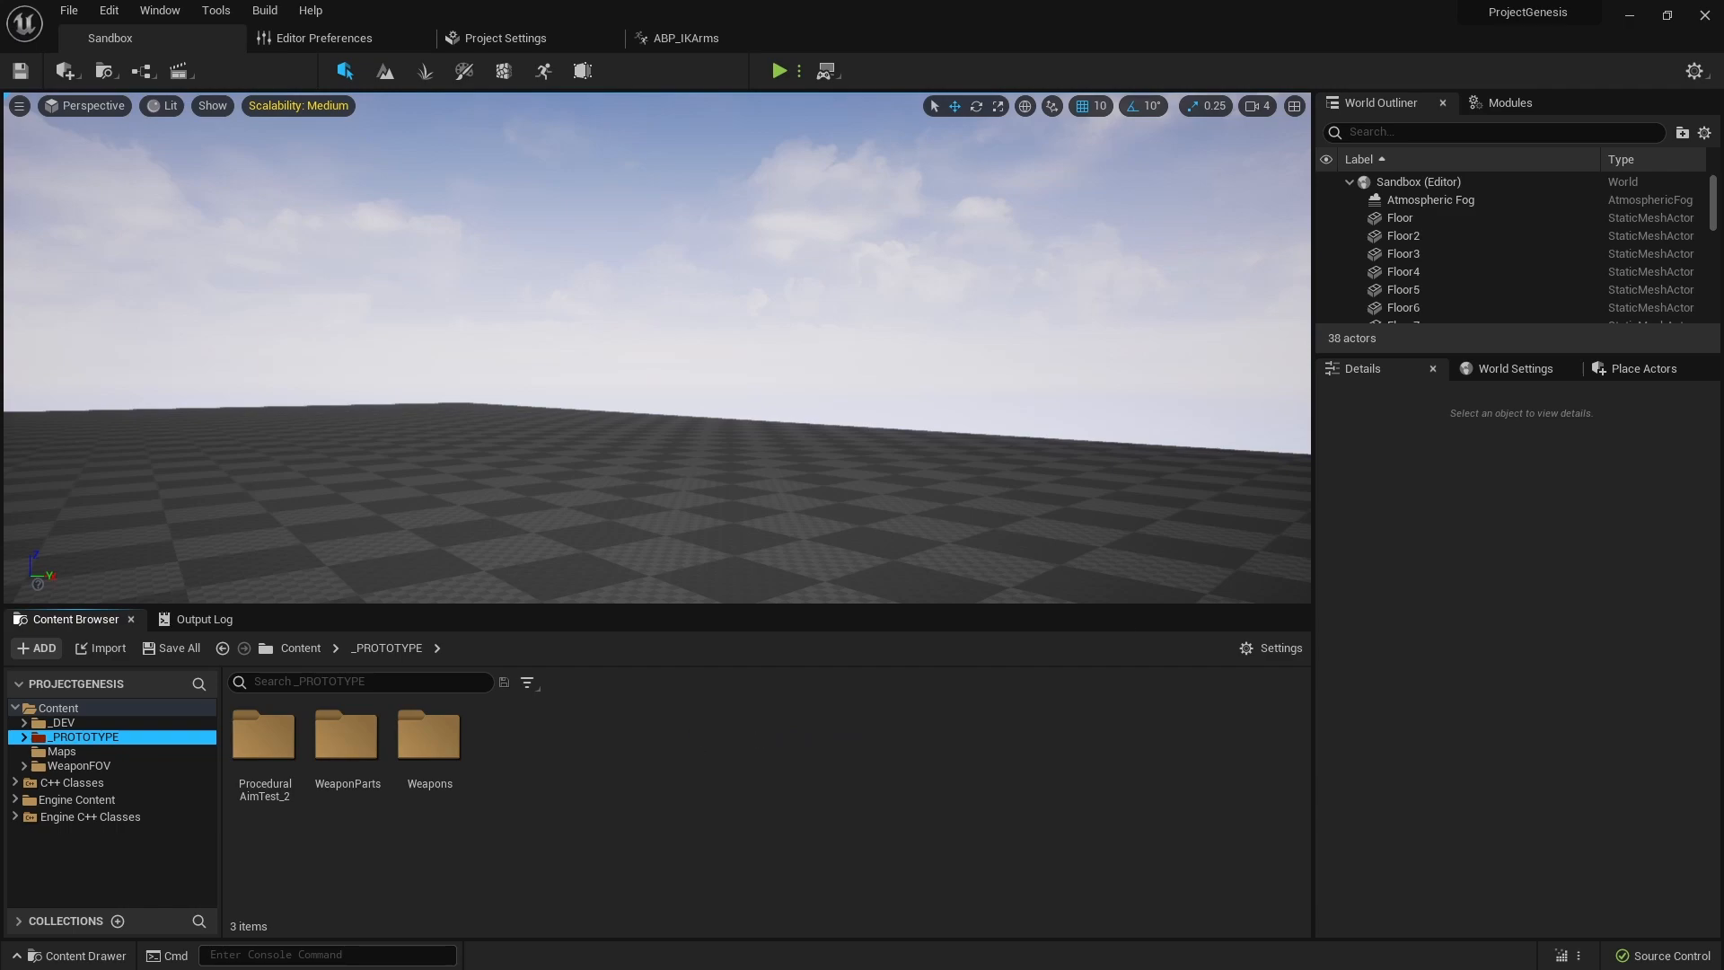
mouse_move(641, 686)
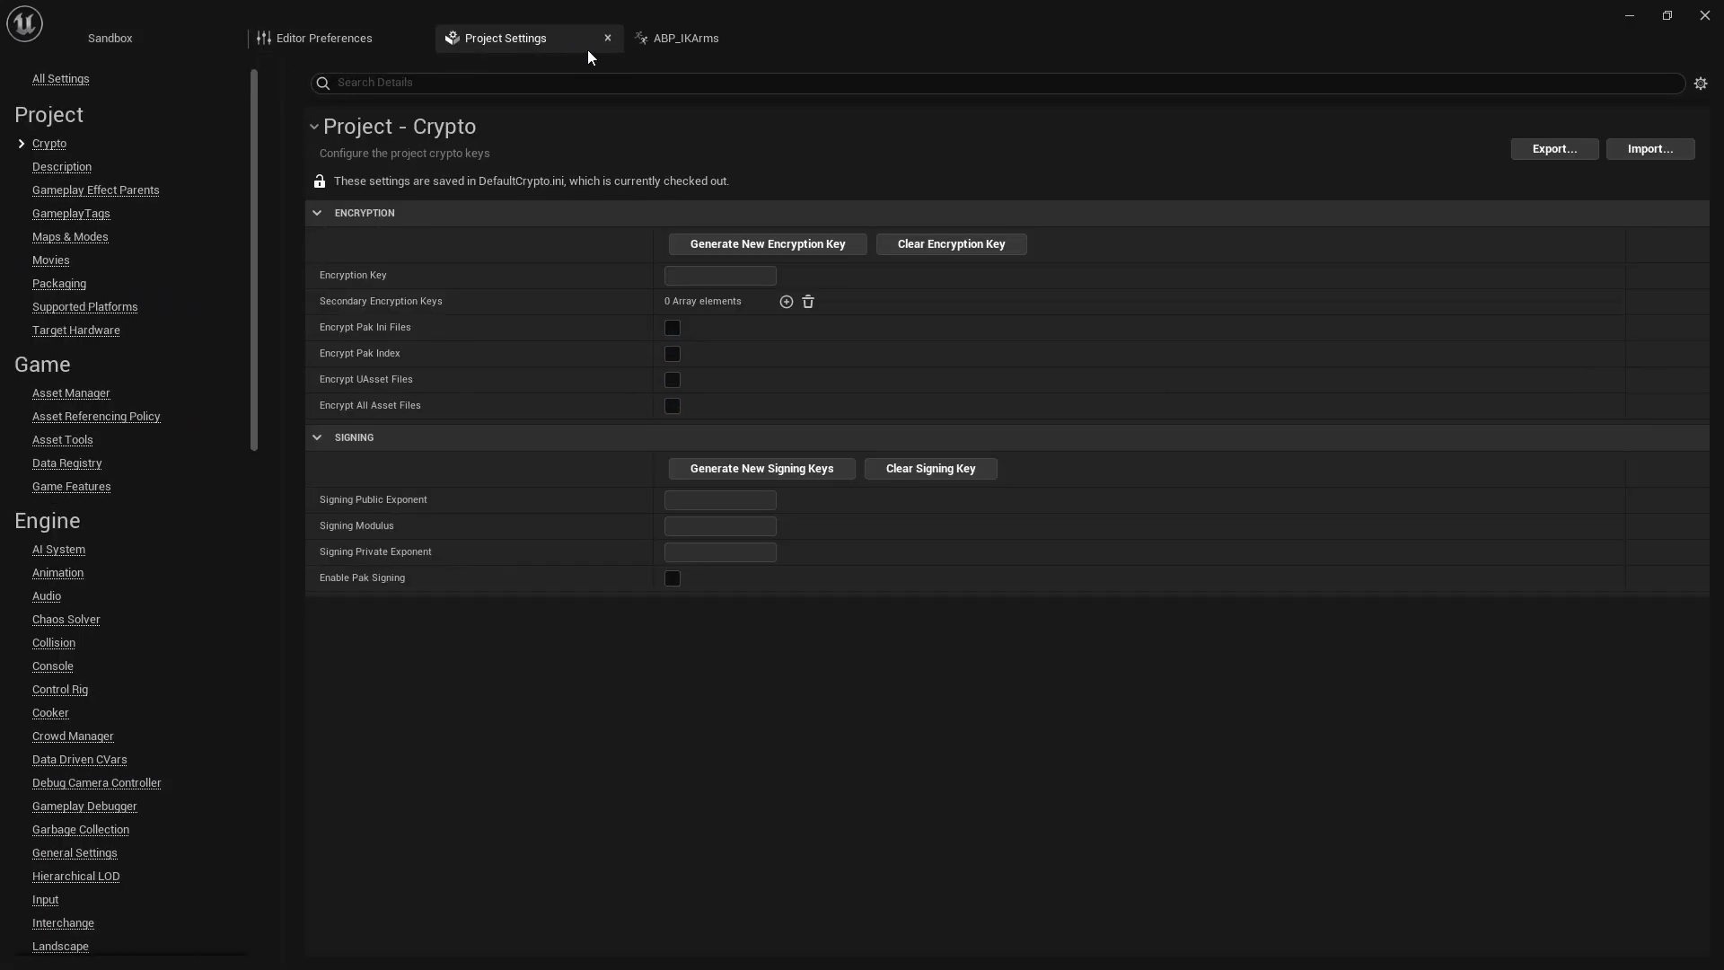
mouse_move(57, 164)
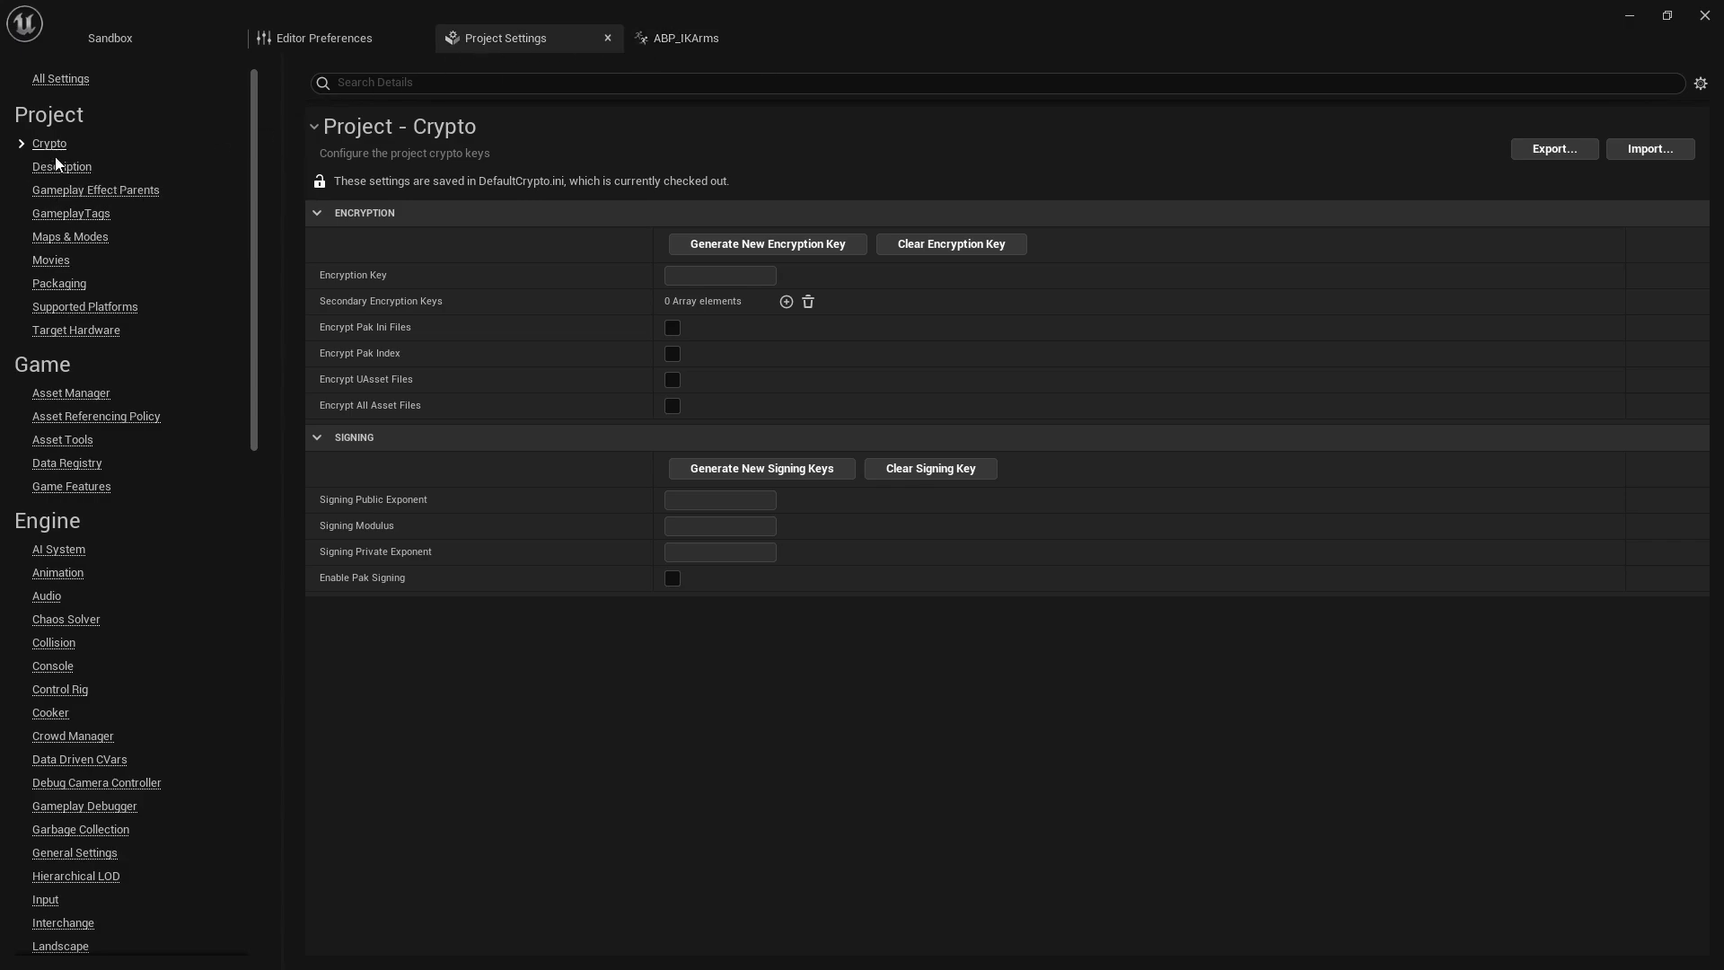
mouse_move(49, 882)
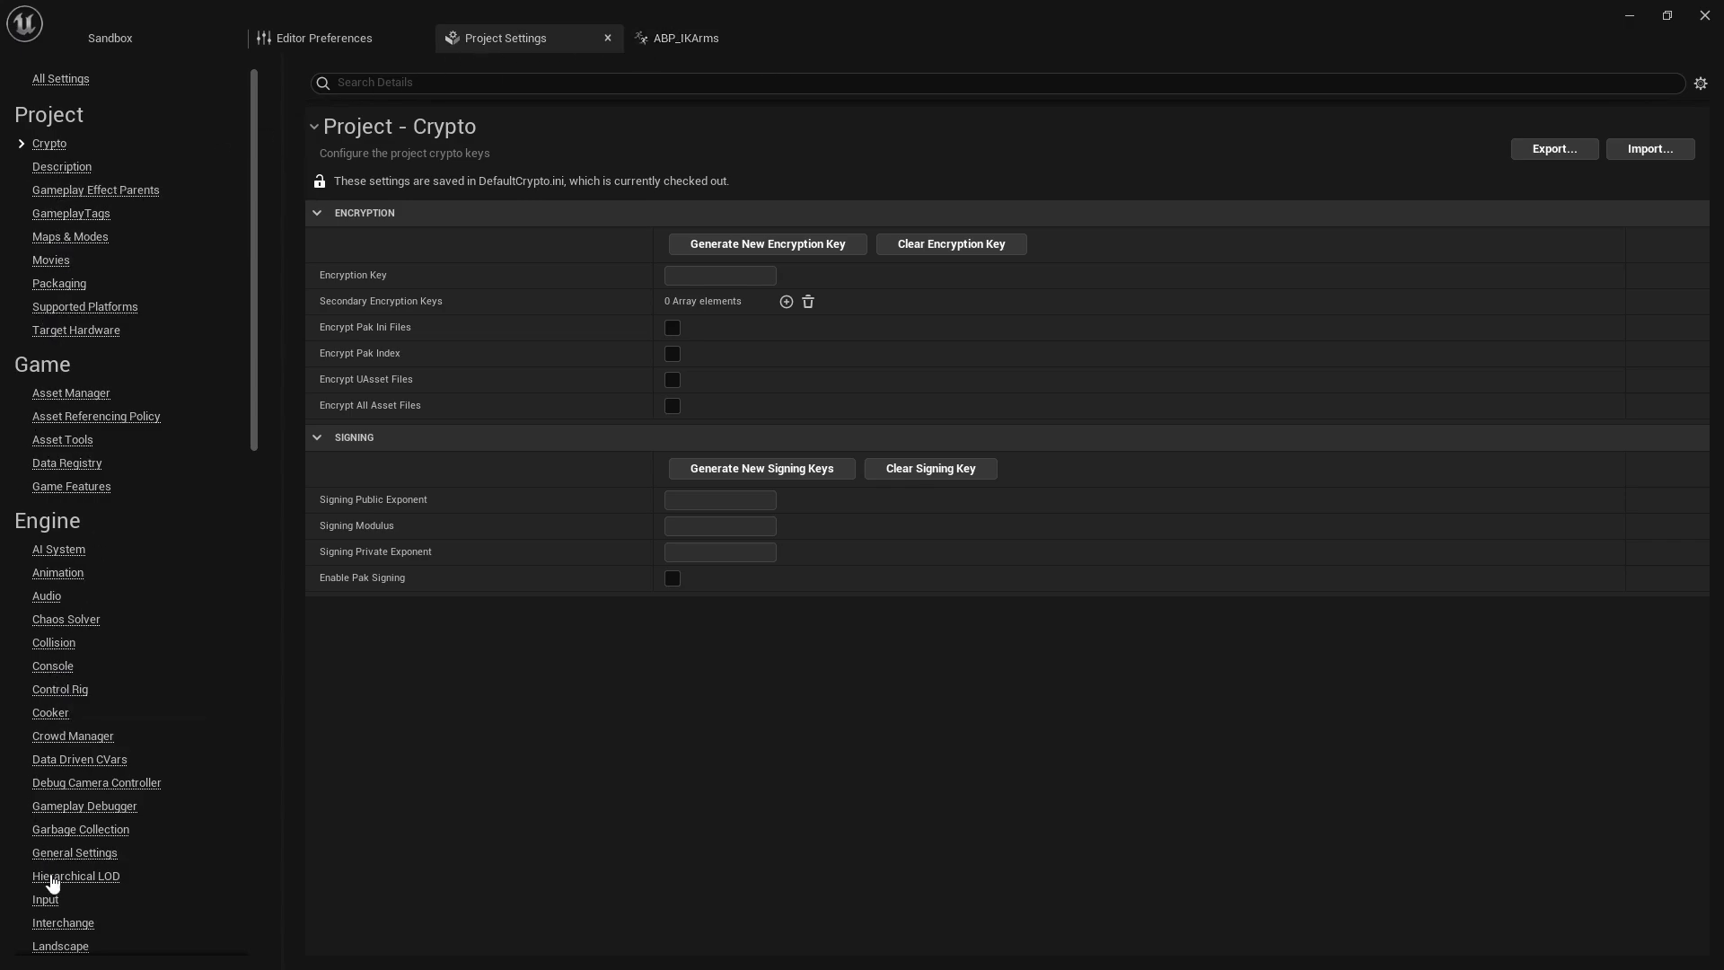
left_click(45, 900)
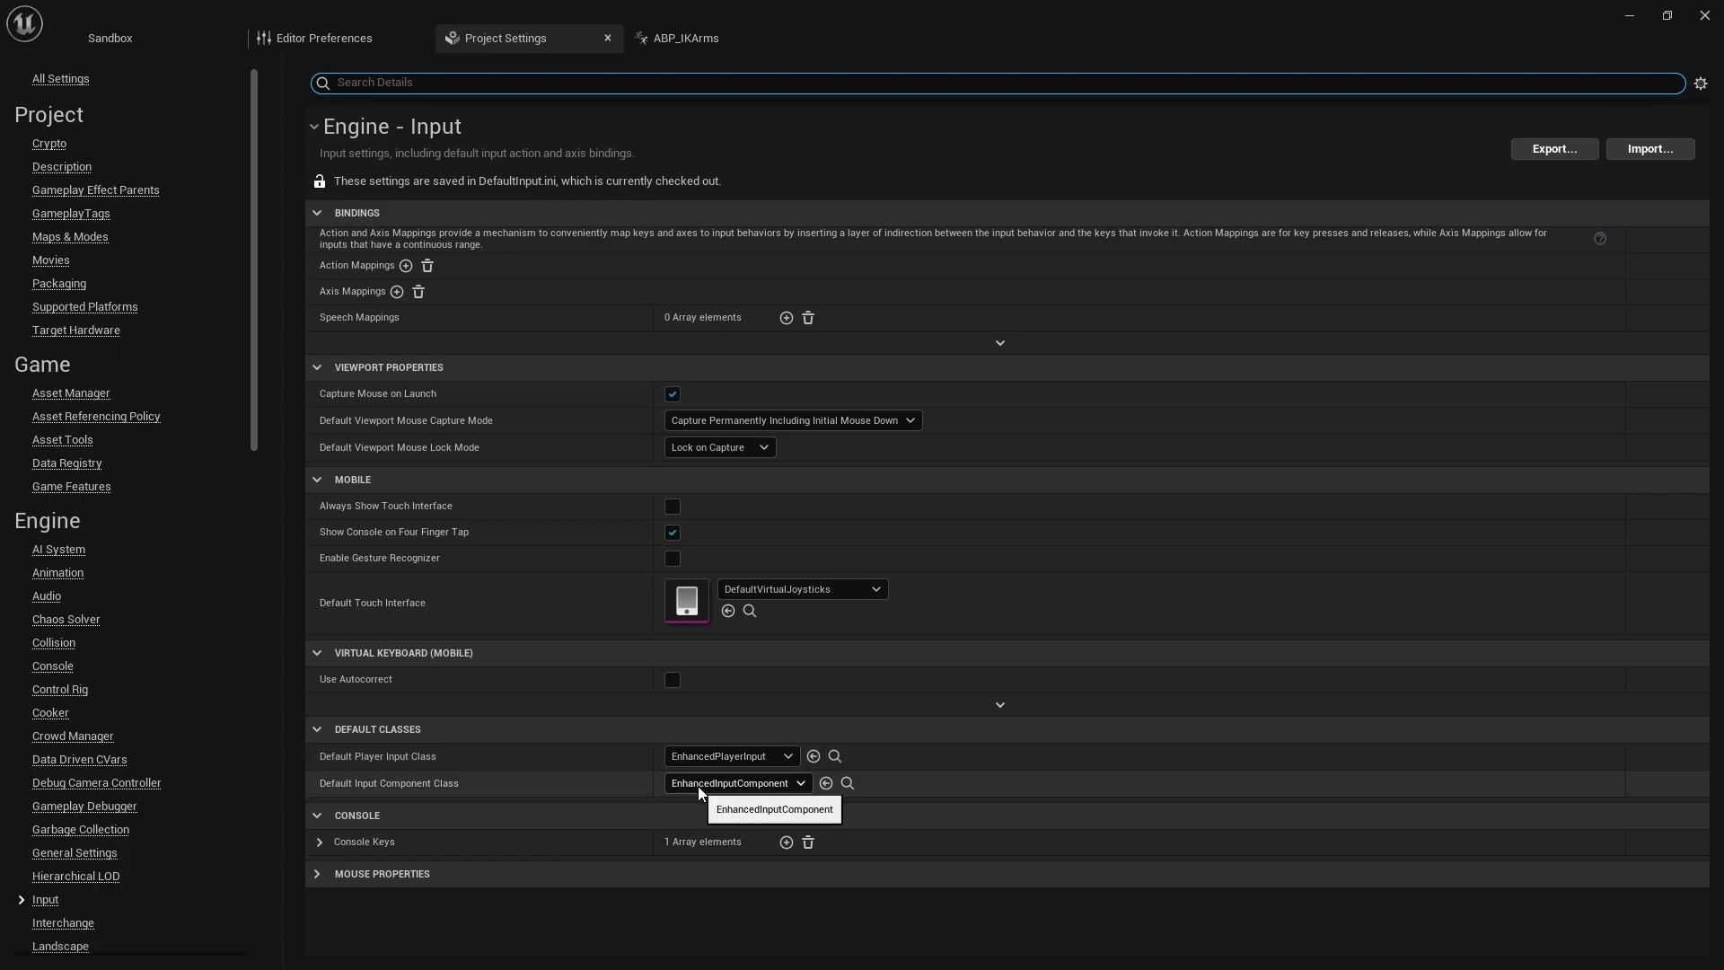
left_click(109, 38)
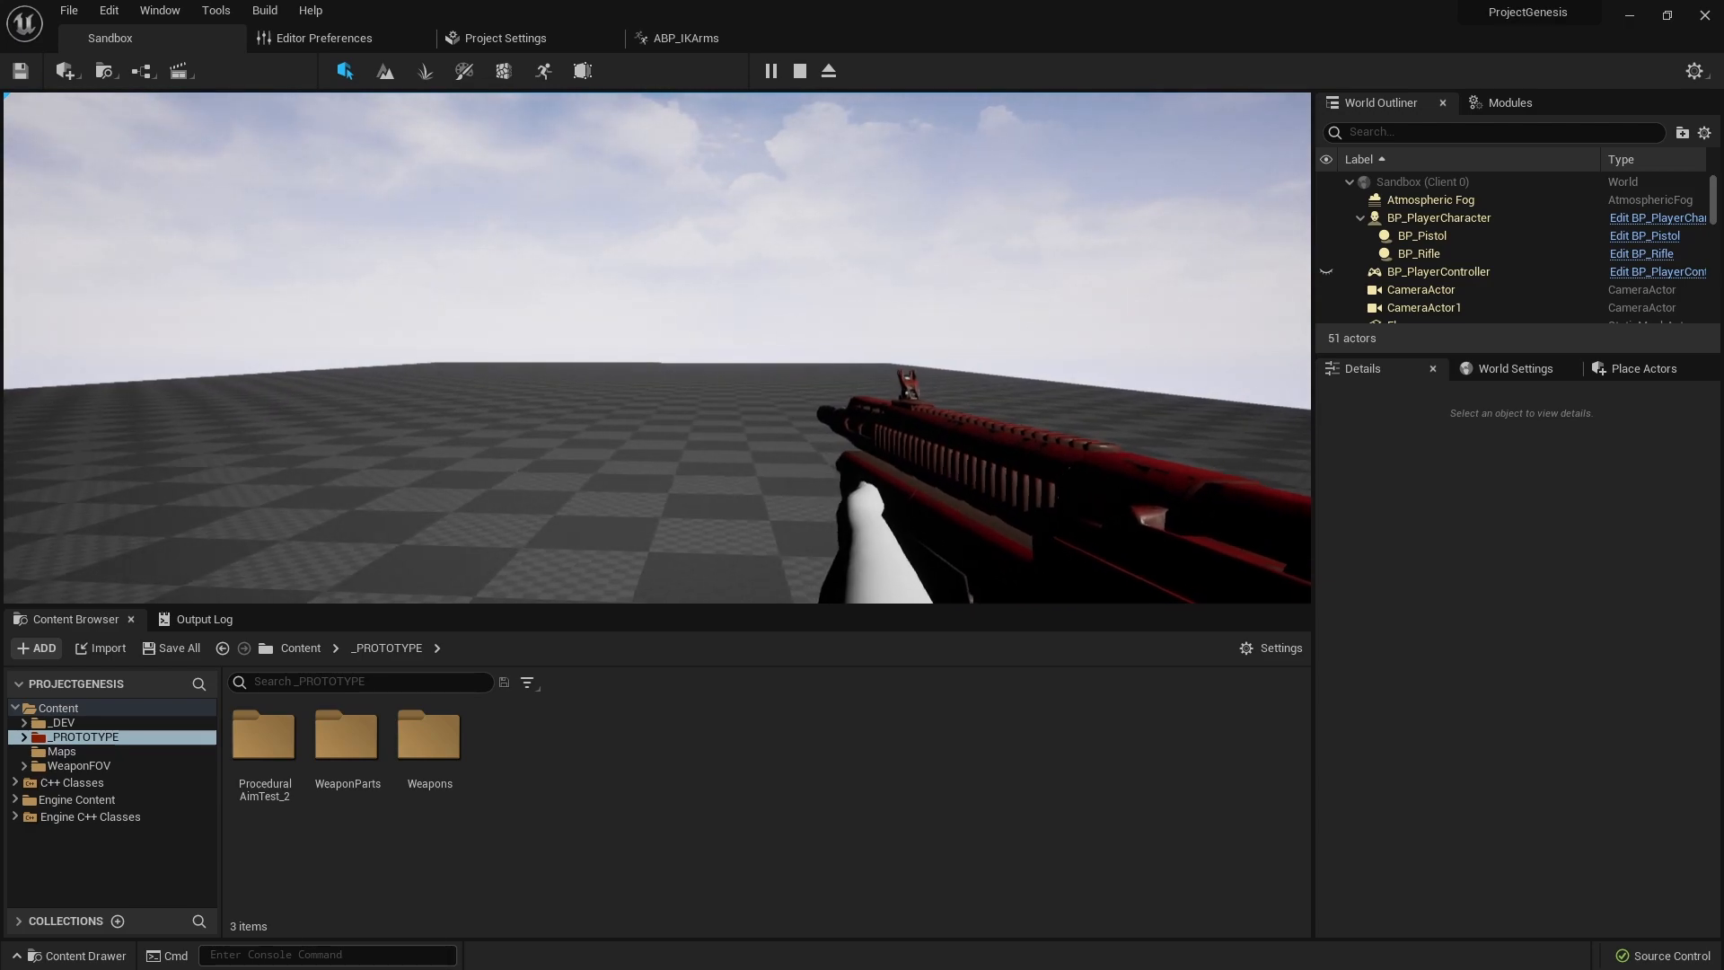
- Stop the Sandbox play session from the toolbar
left_click(799, 70)
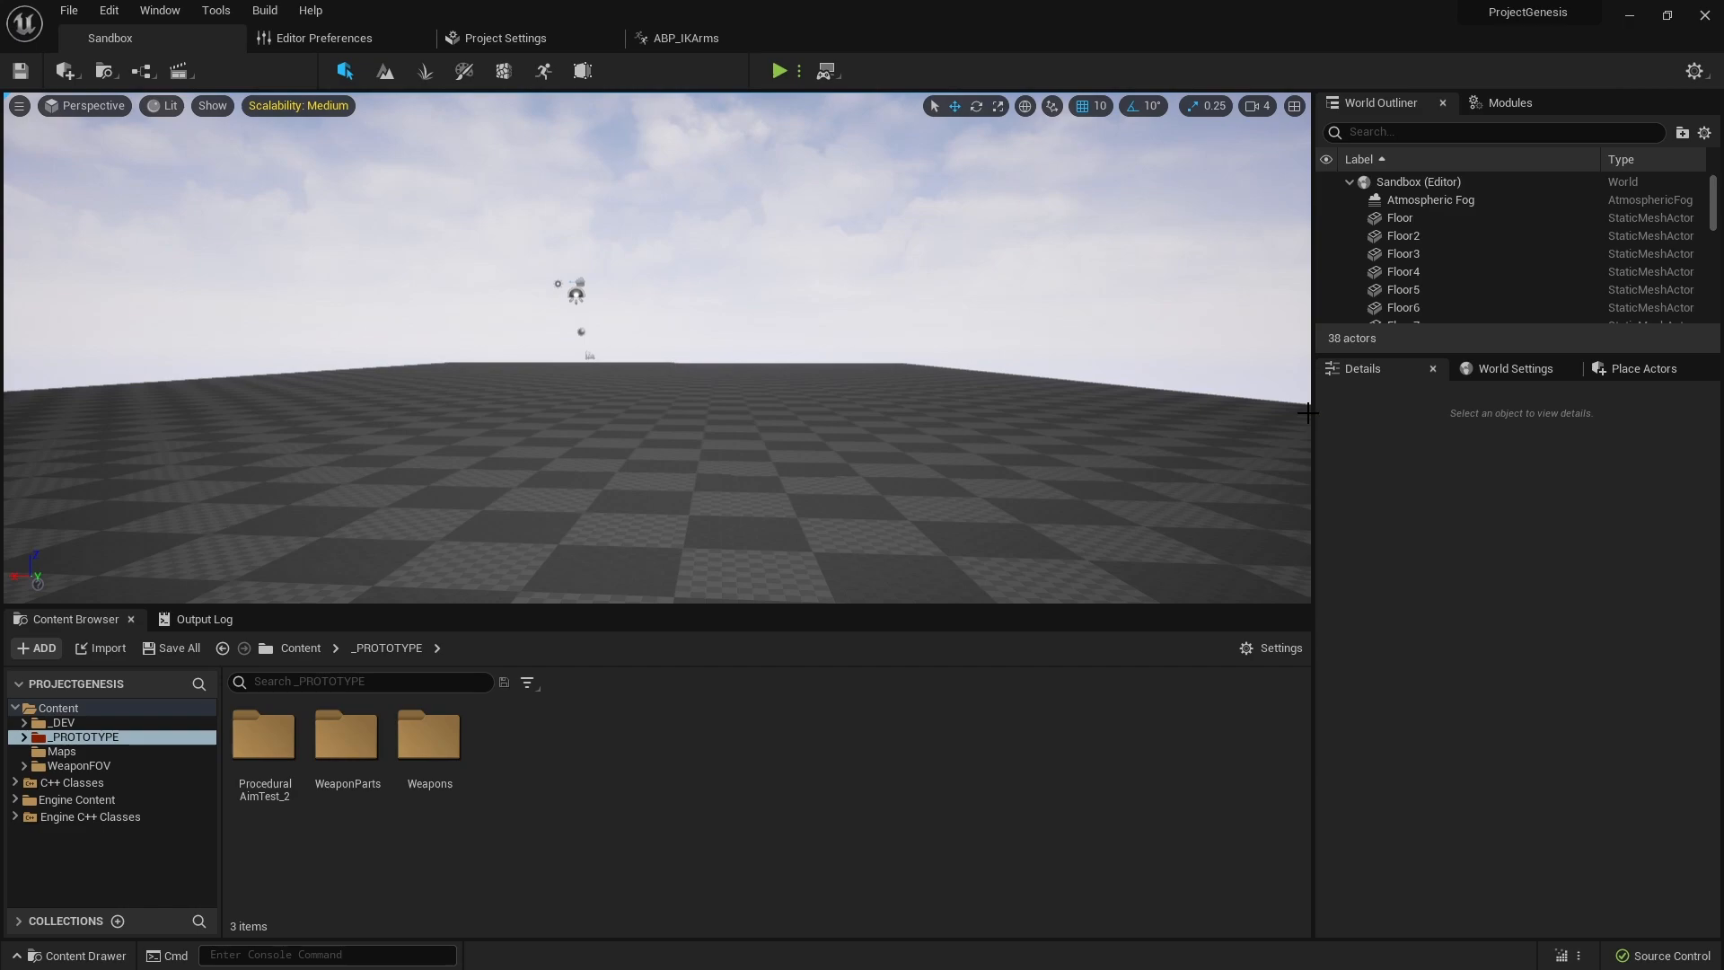
mouse_move(83, 798)
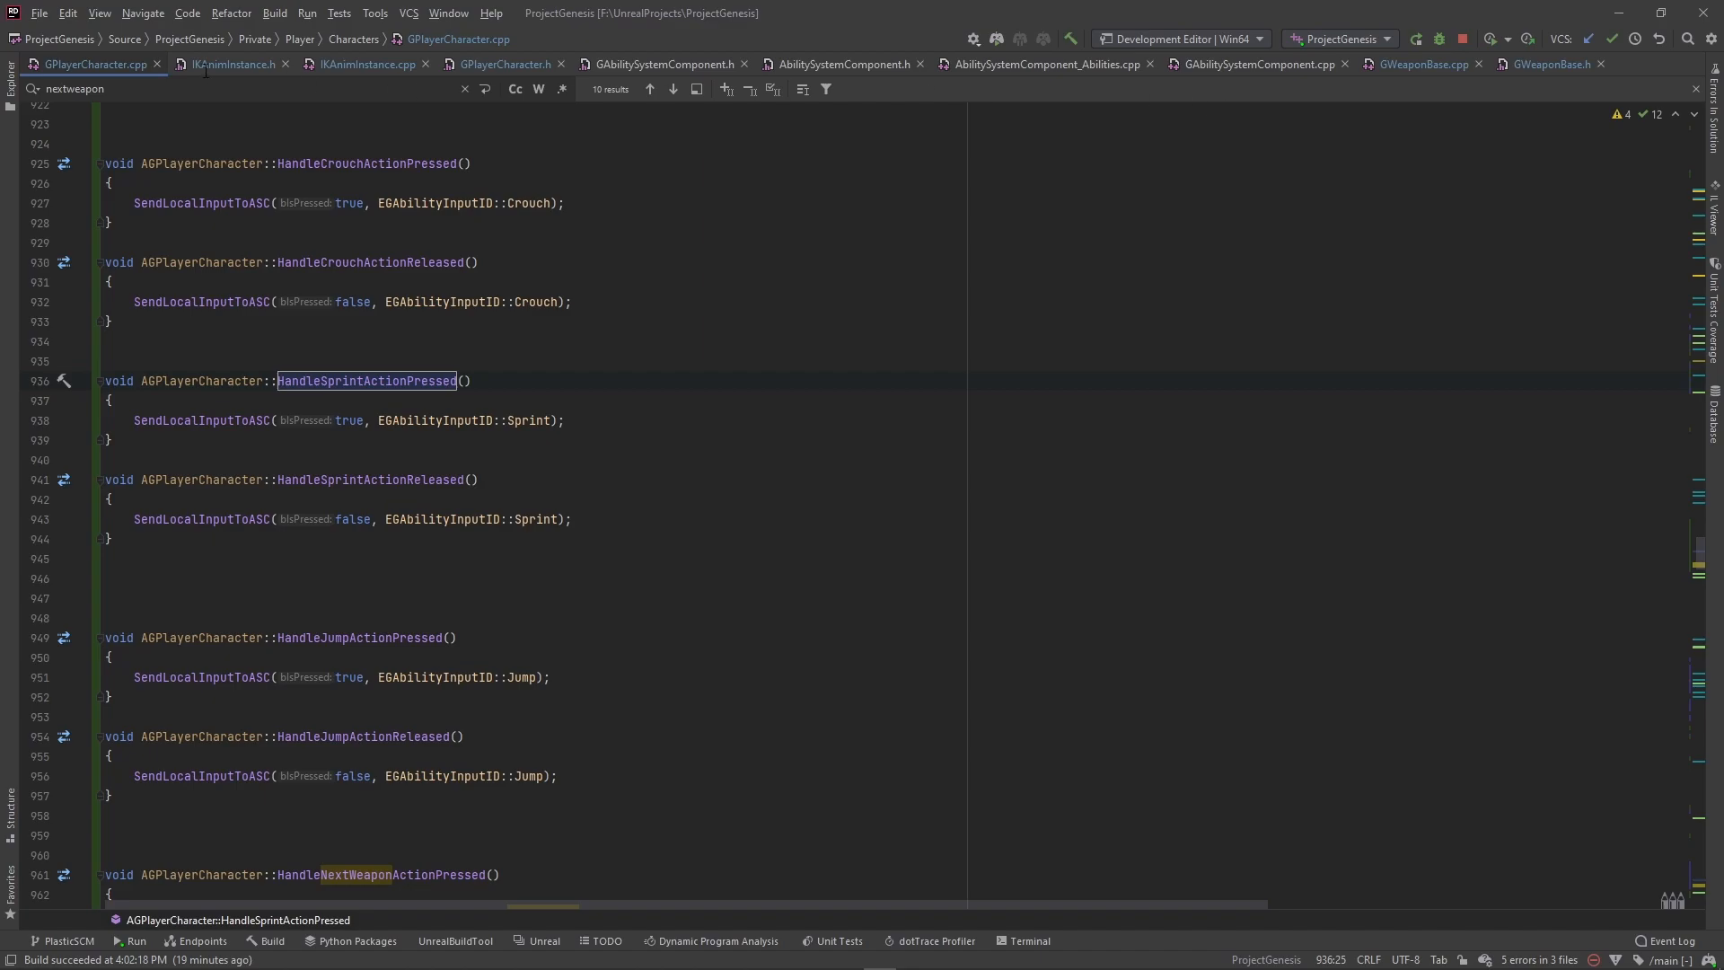
- Open GCharacterBase.cpp and scroll to AddCharacterAbilities' server authority check
double_click(77, 89)
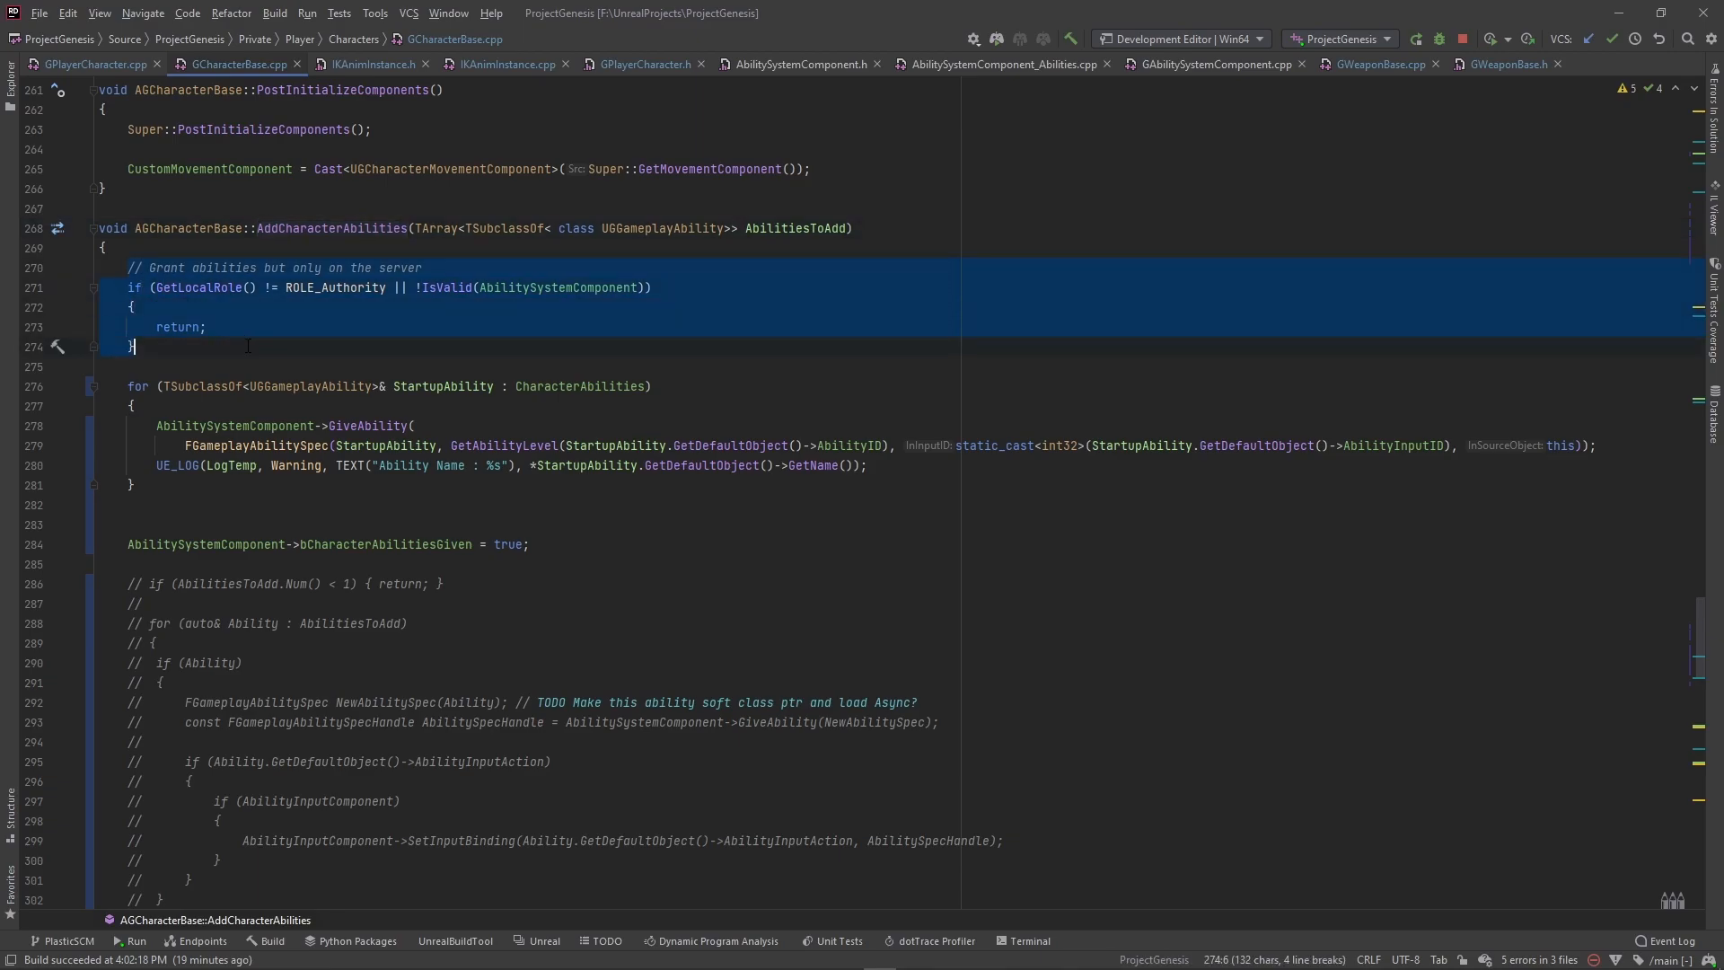
scroll("down", 3)
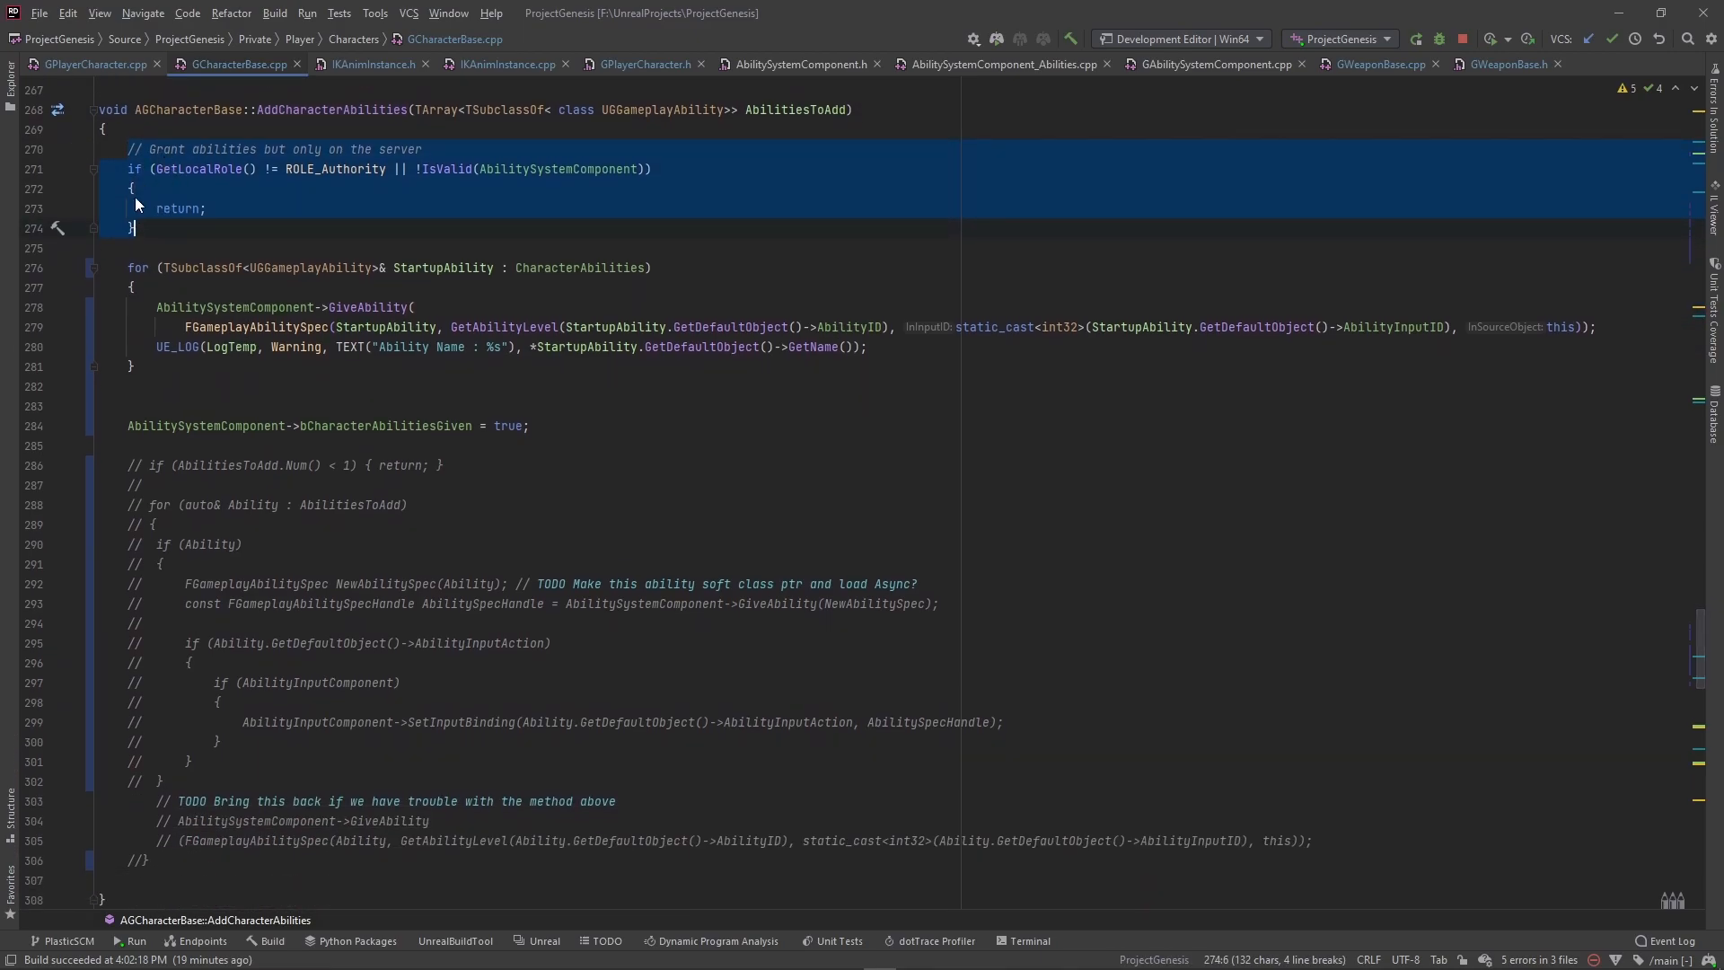
mouse_move(232, 289)
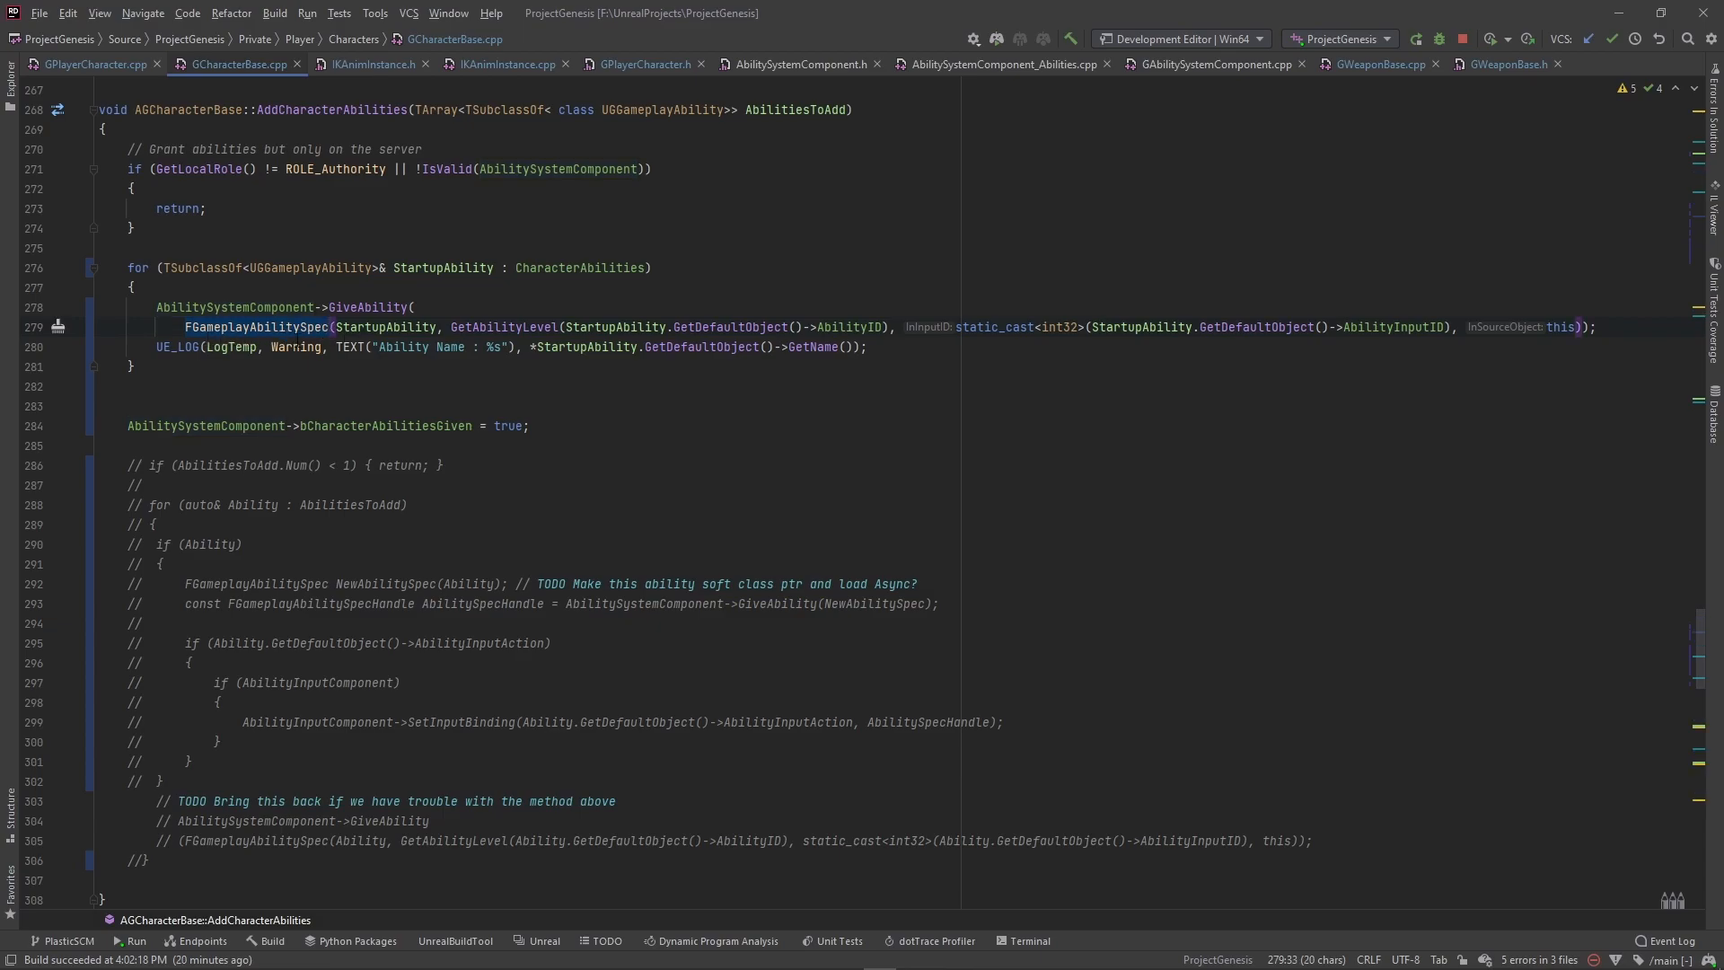
mouse_move(255, 337)
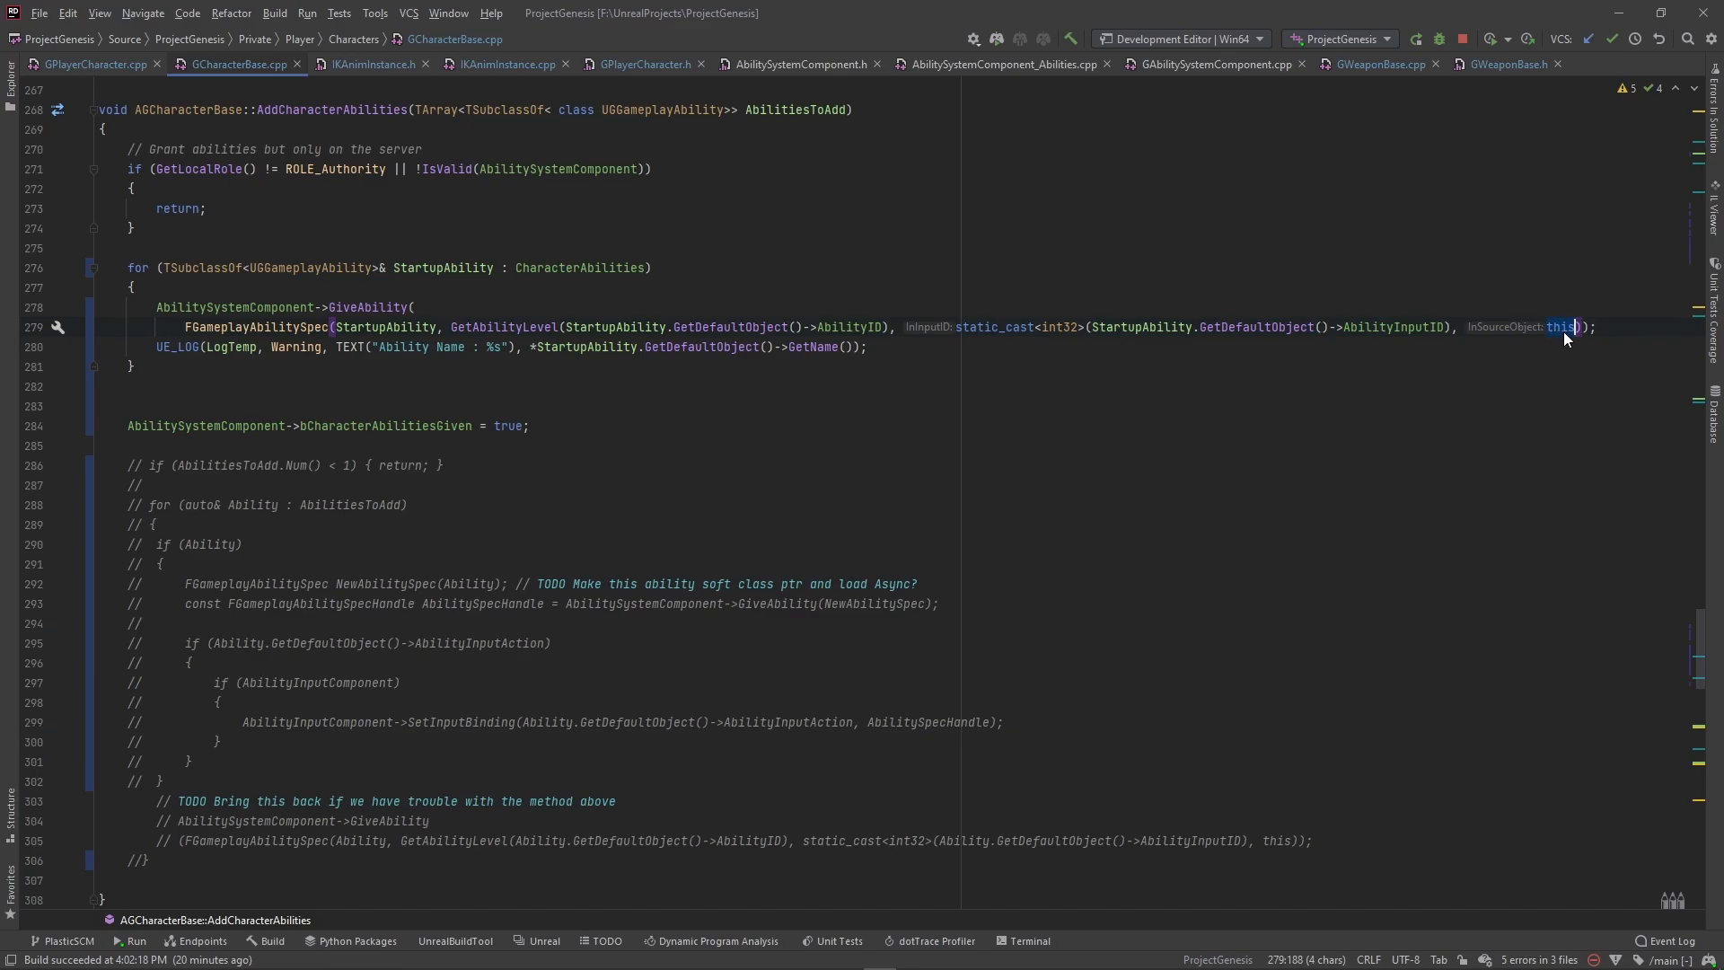
mouse_move(1561, 326)
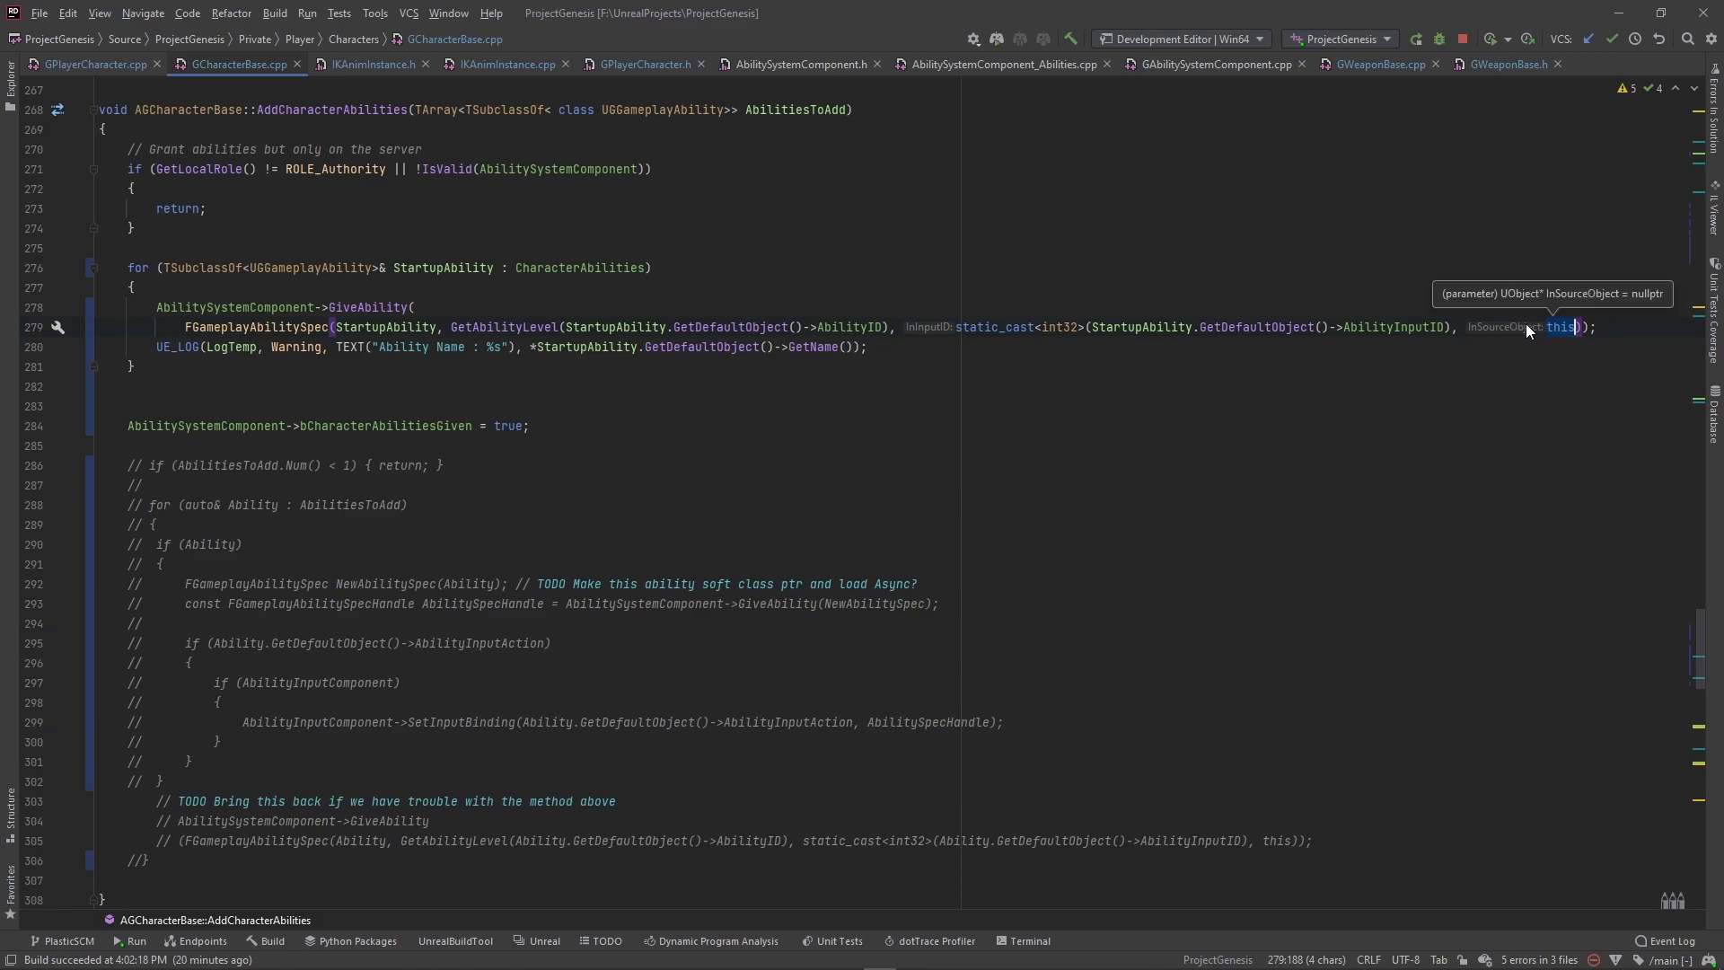
mouse_move(1528, 329)
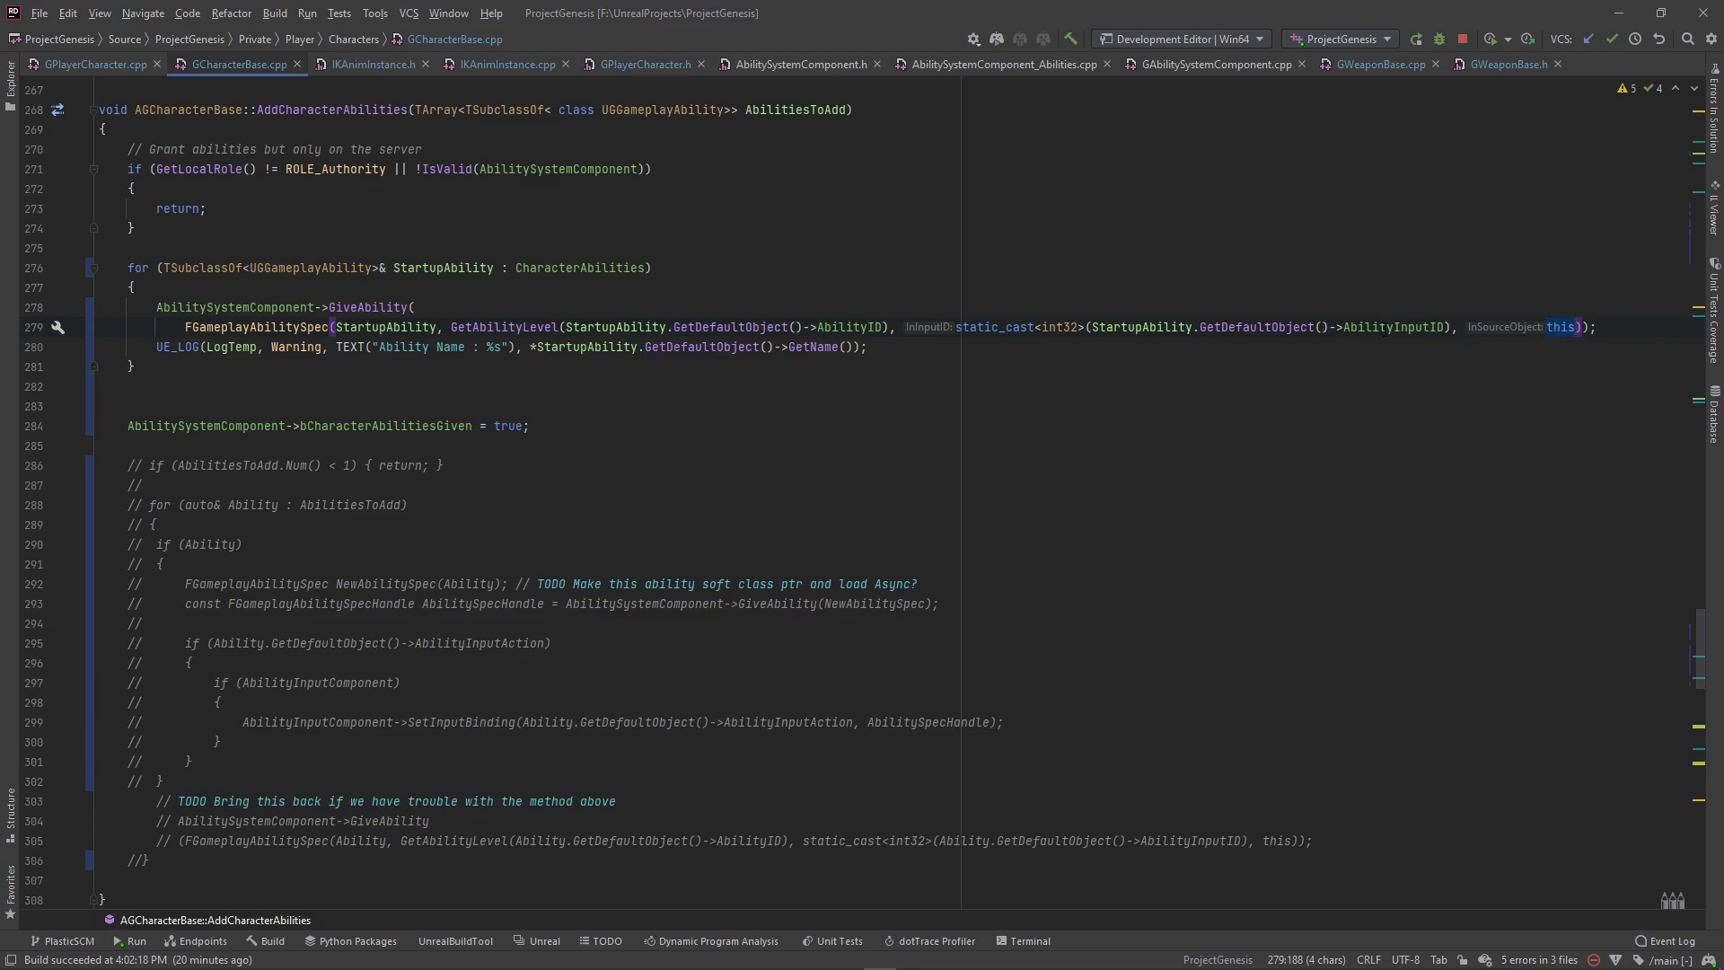
mouse_move(1560, 326)
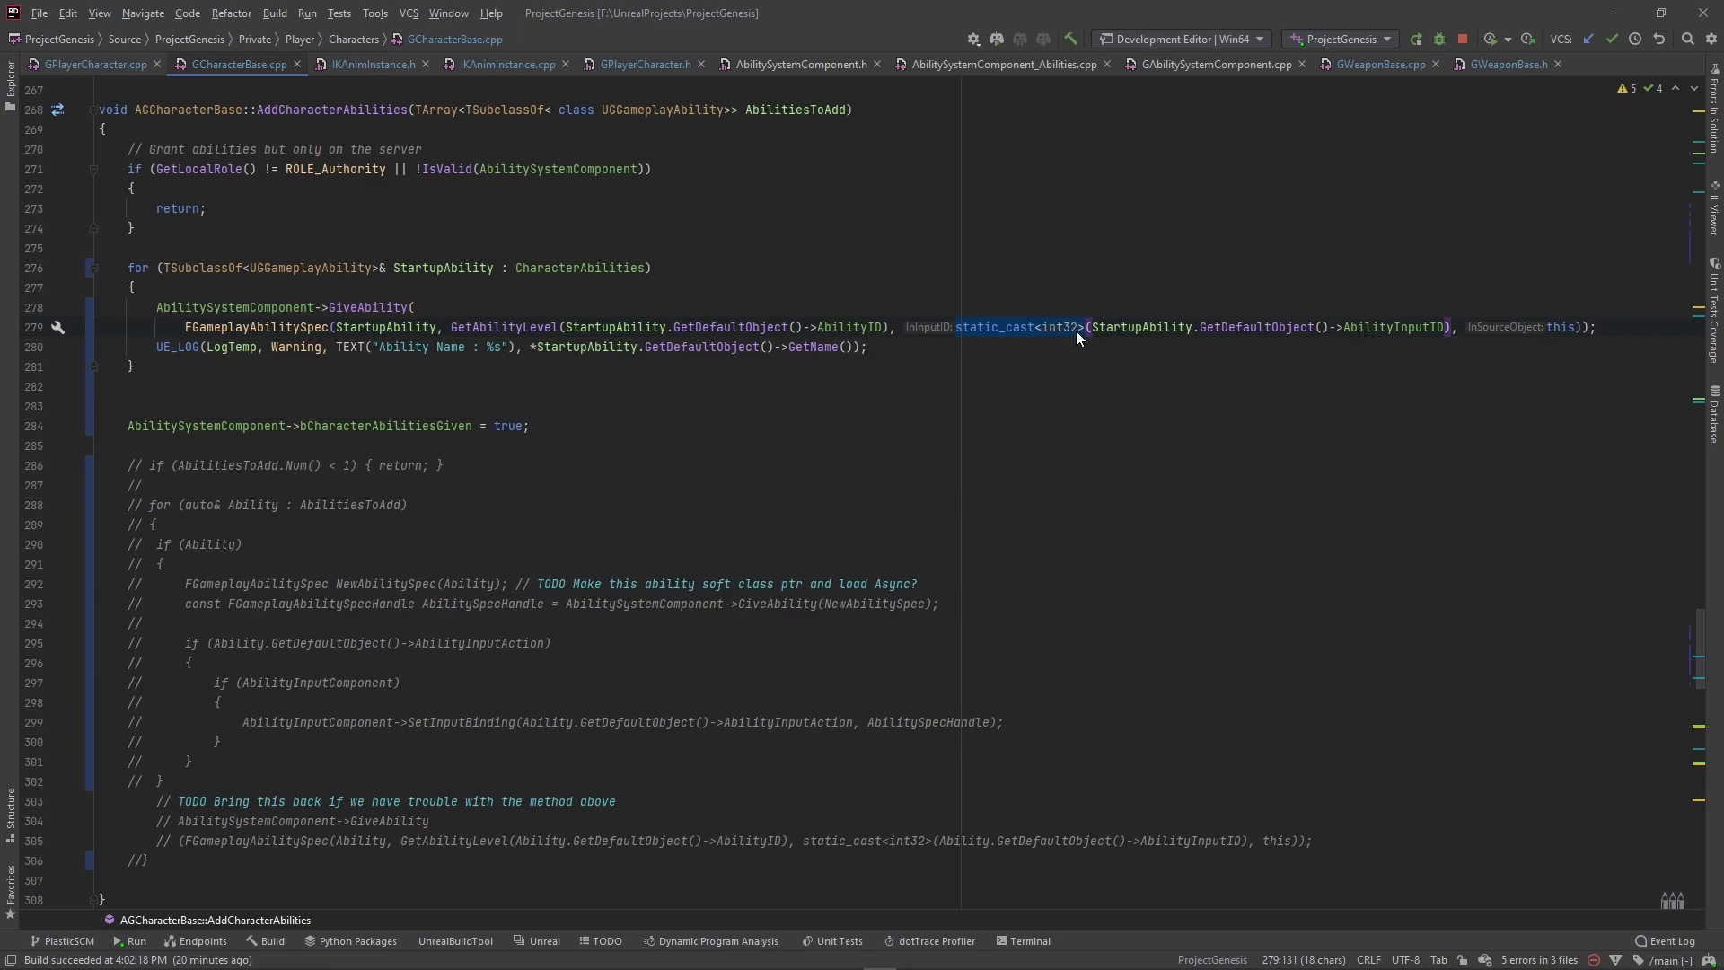
mouse_move(918, 331)
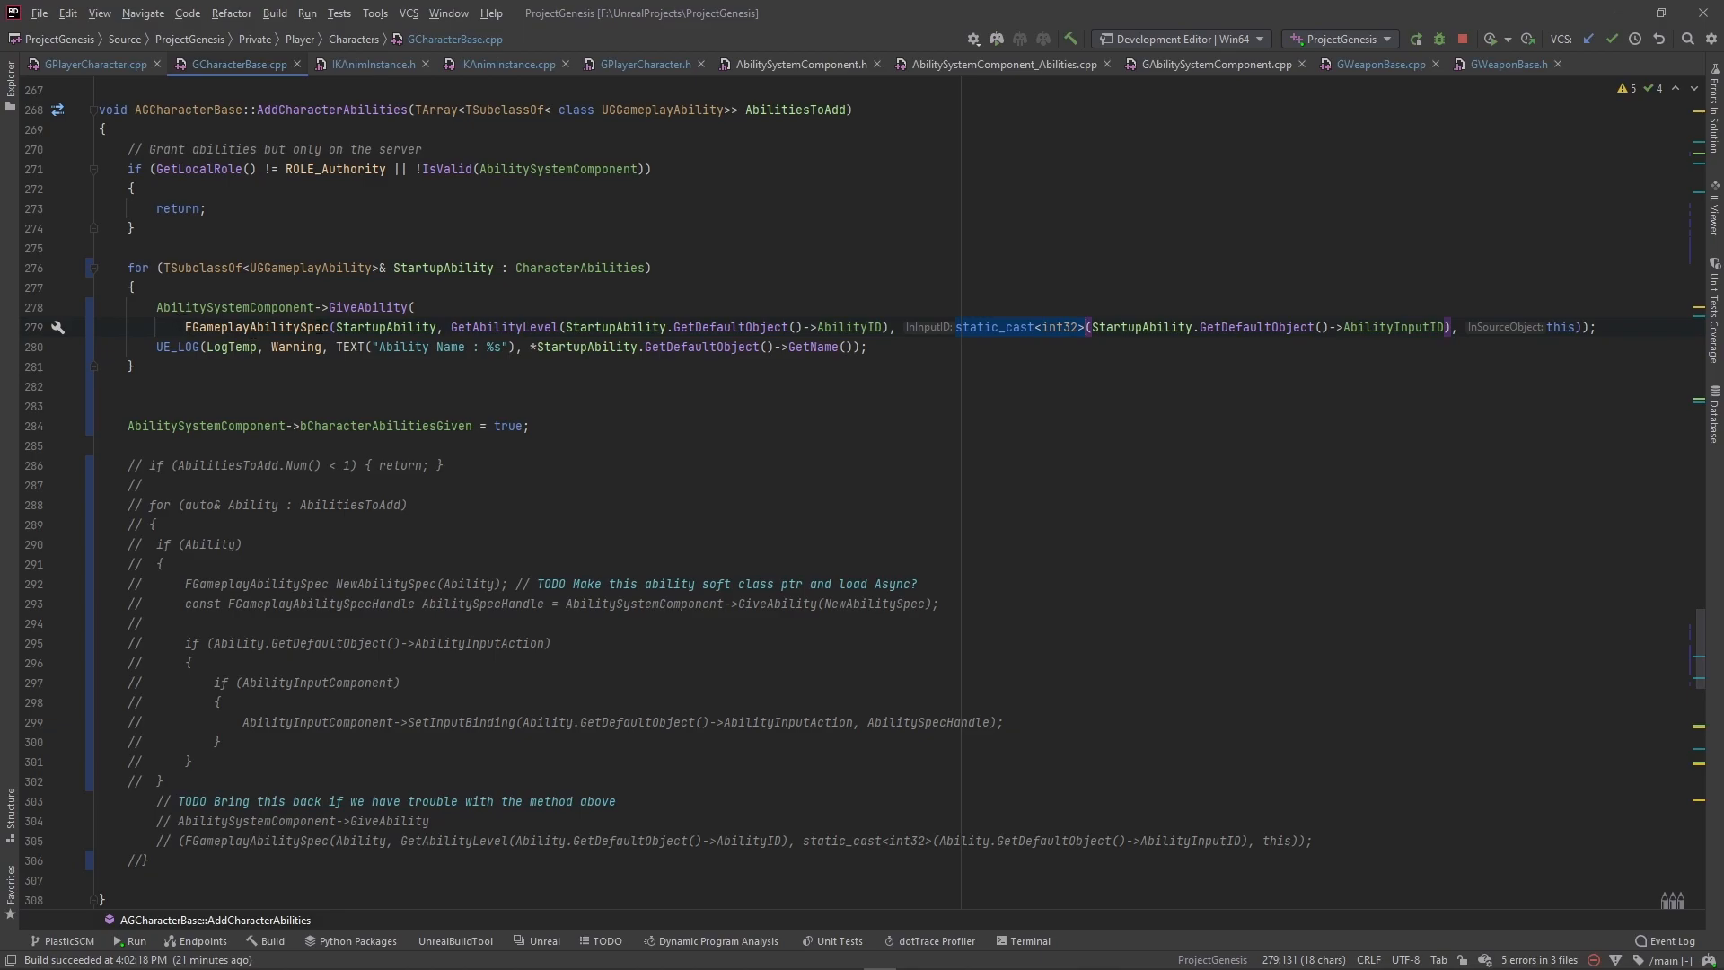
mouse_move(1396, 327)
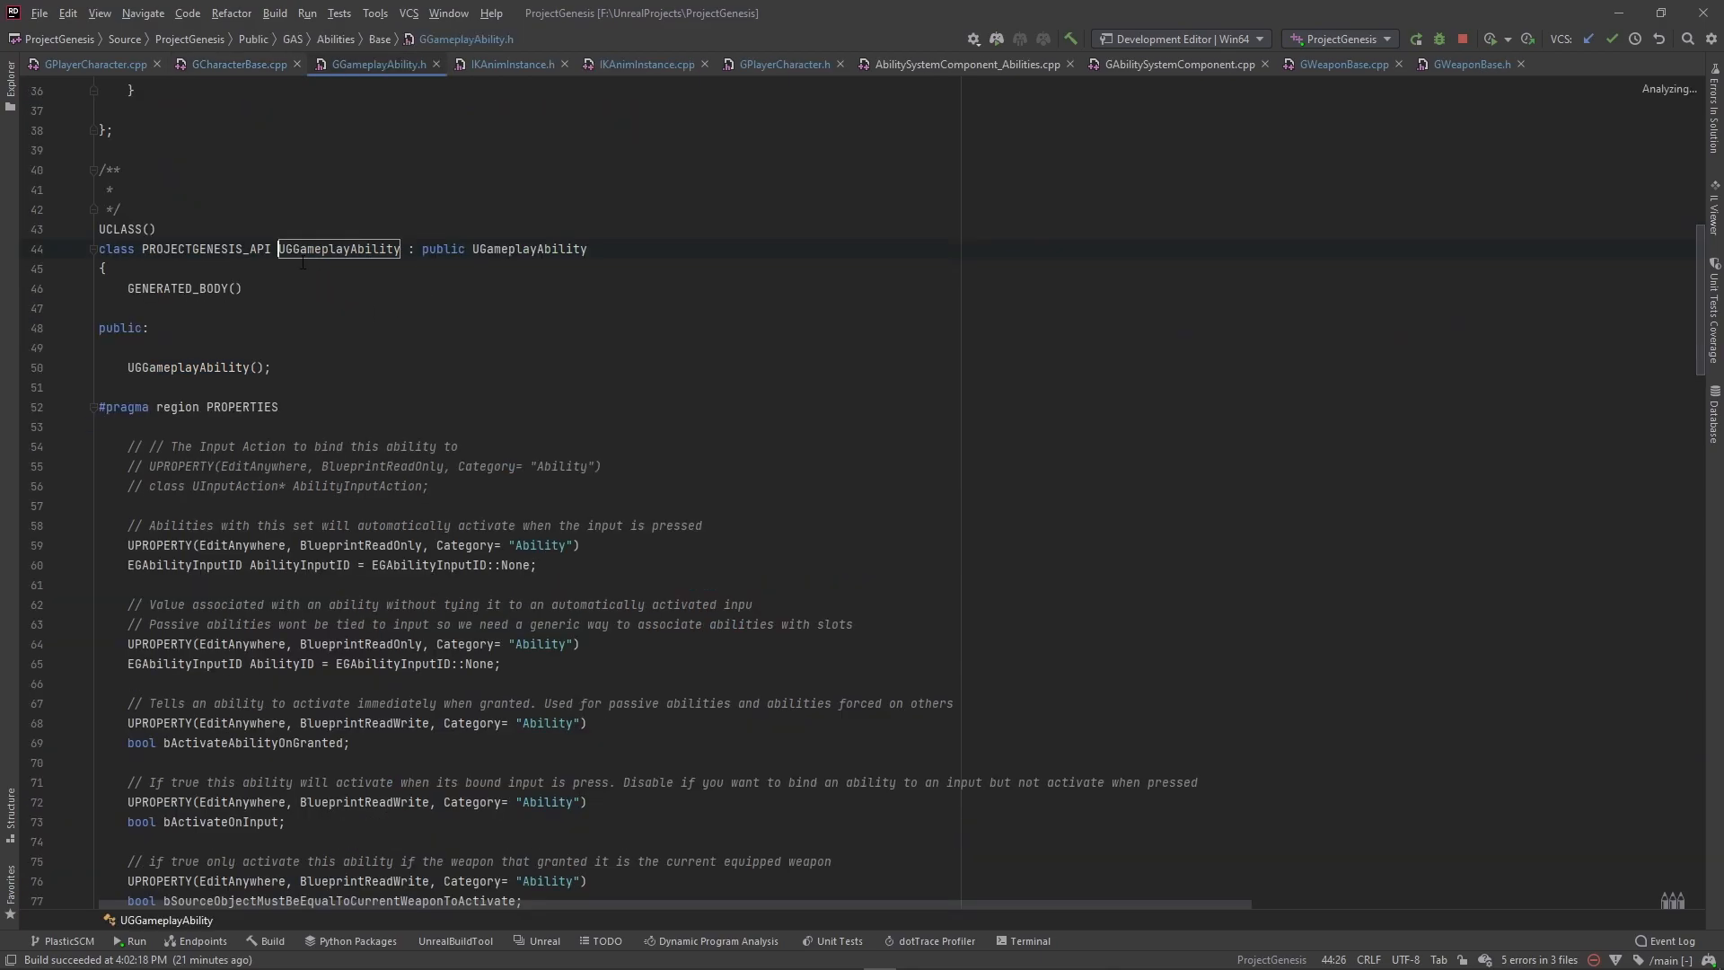
- Inspect AbilityInputID's declaration, then return to the GiveAbility loop in GCharacterBase.cpp
scroll("down", 3)
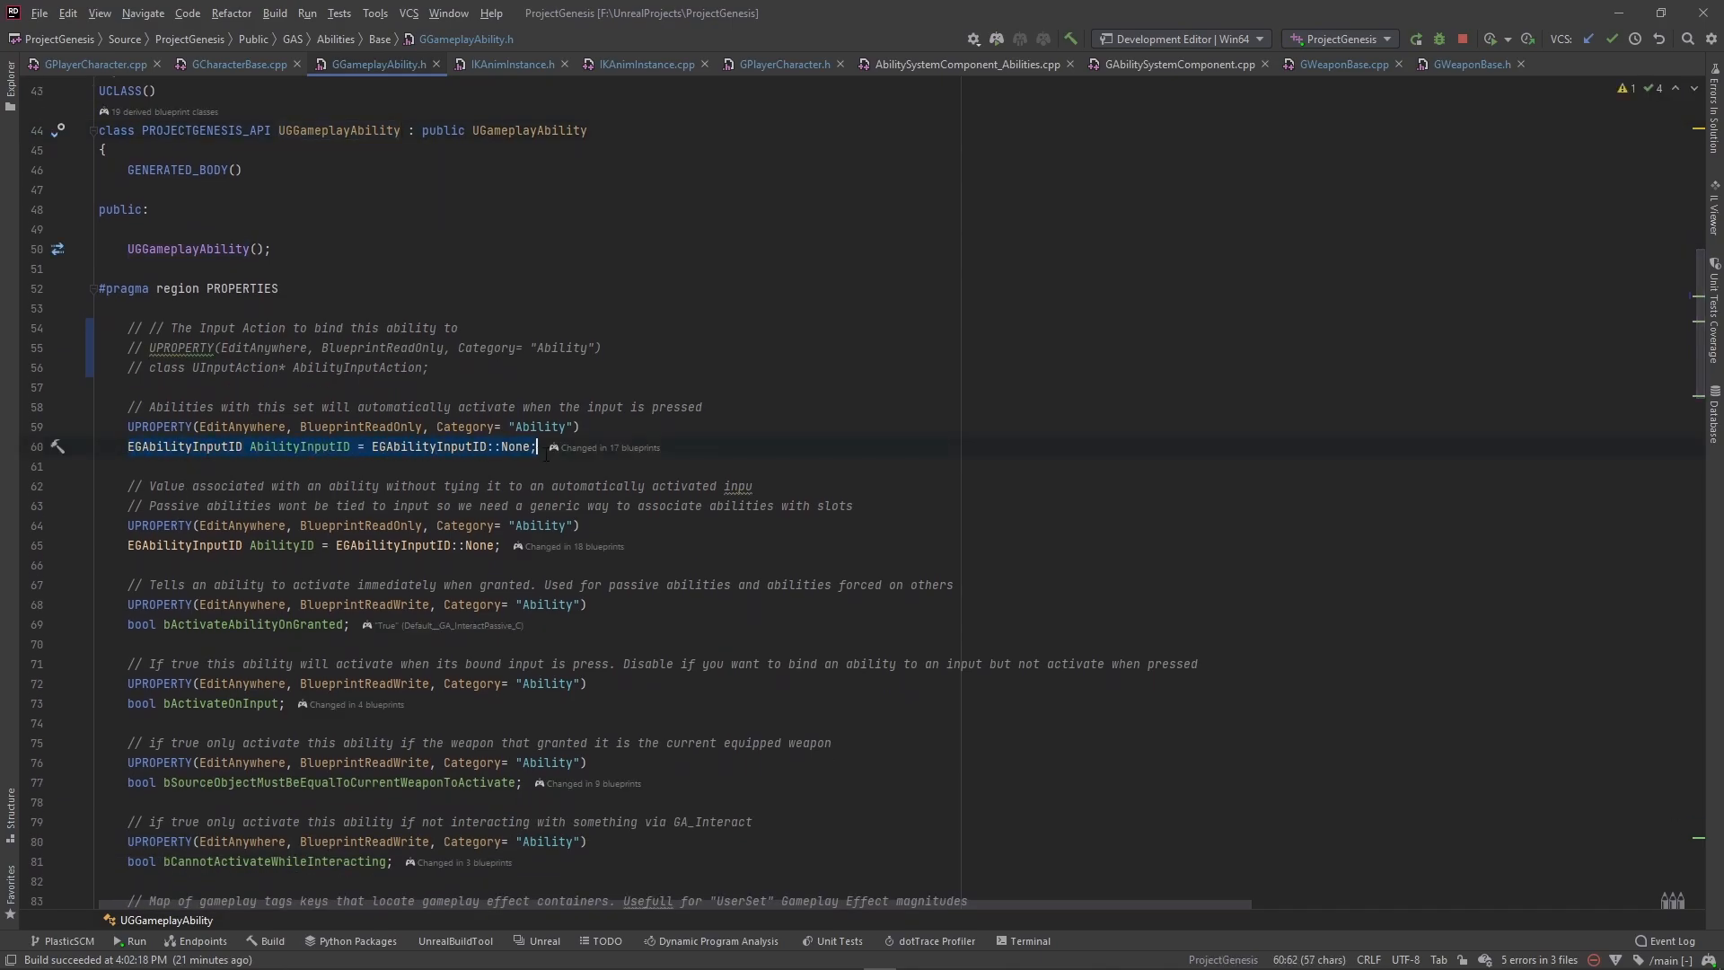
left_click(234, 64)
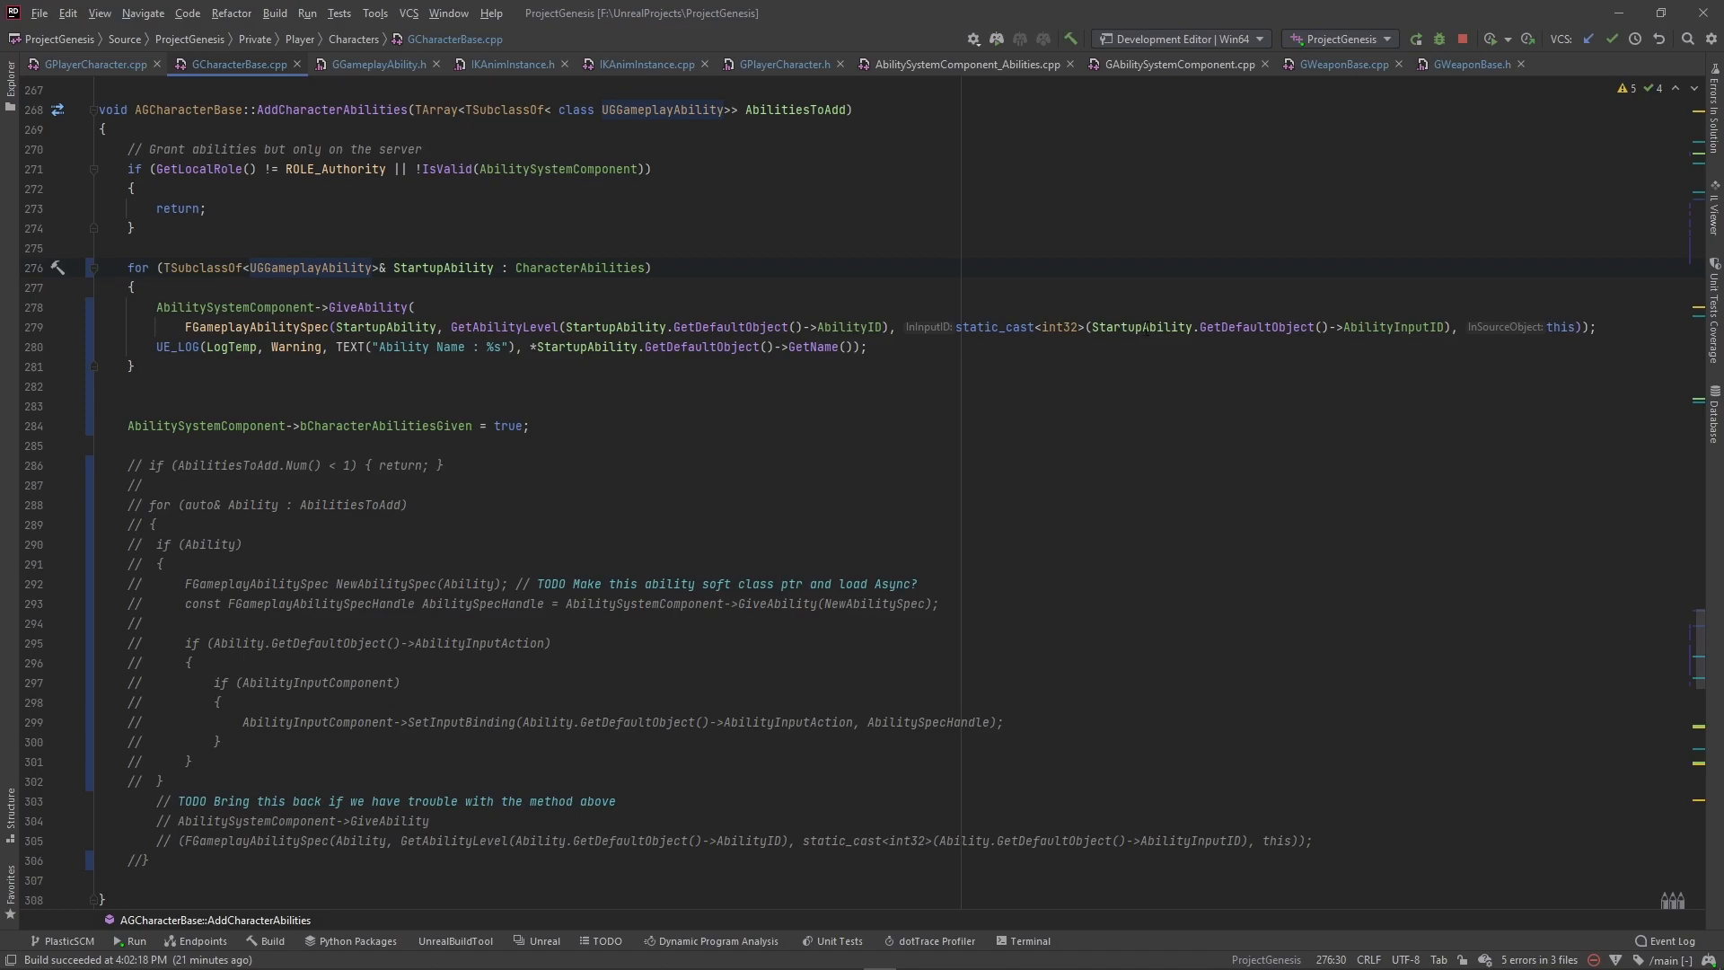
double_click(1380, 326)
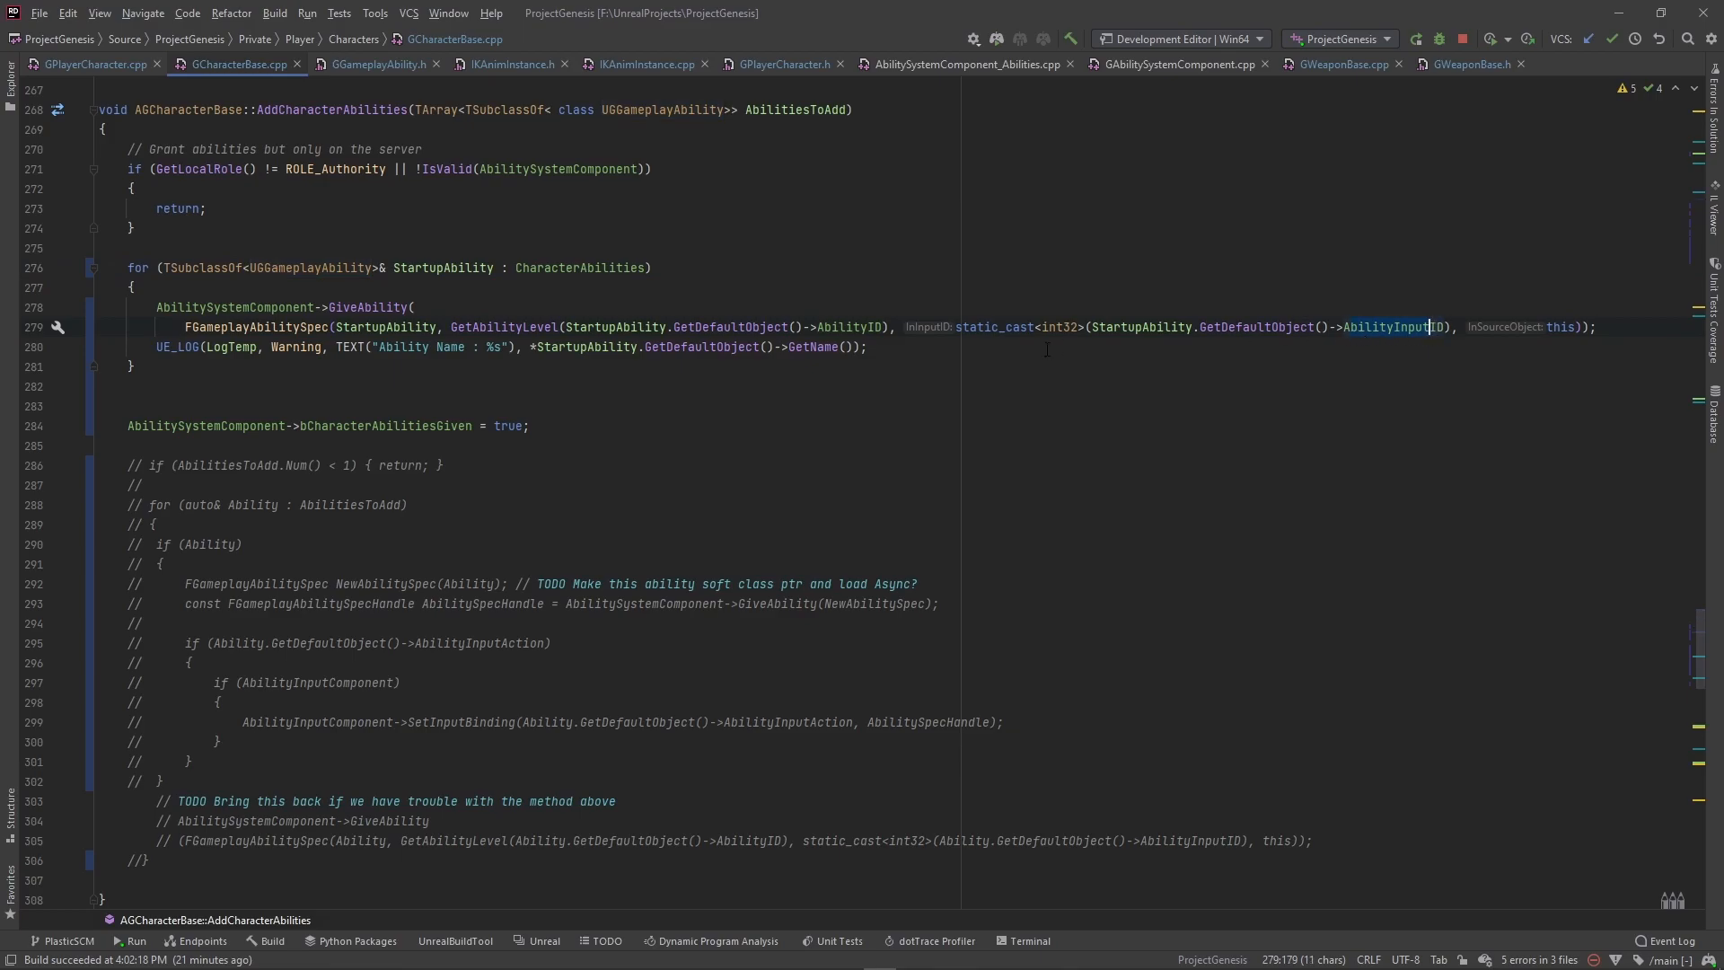
mouse_move(1045, 349)
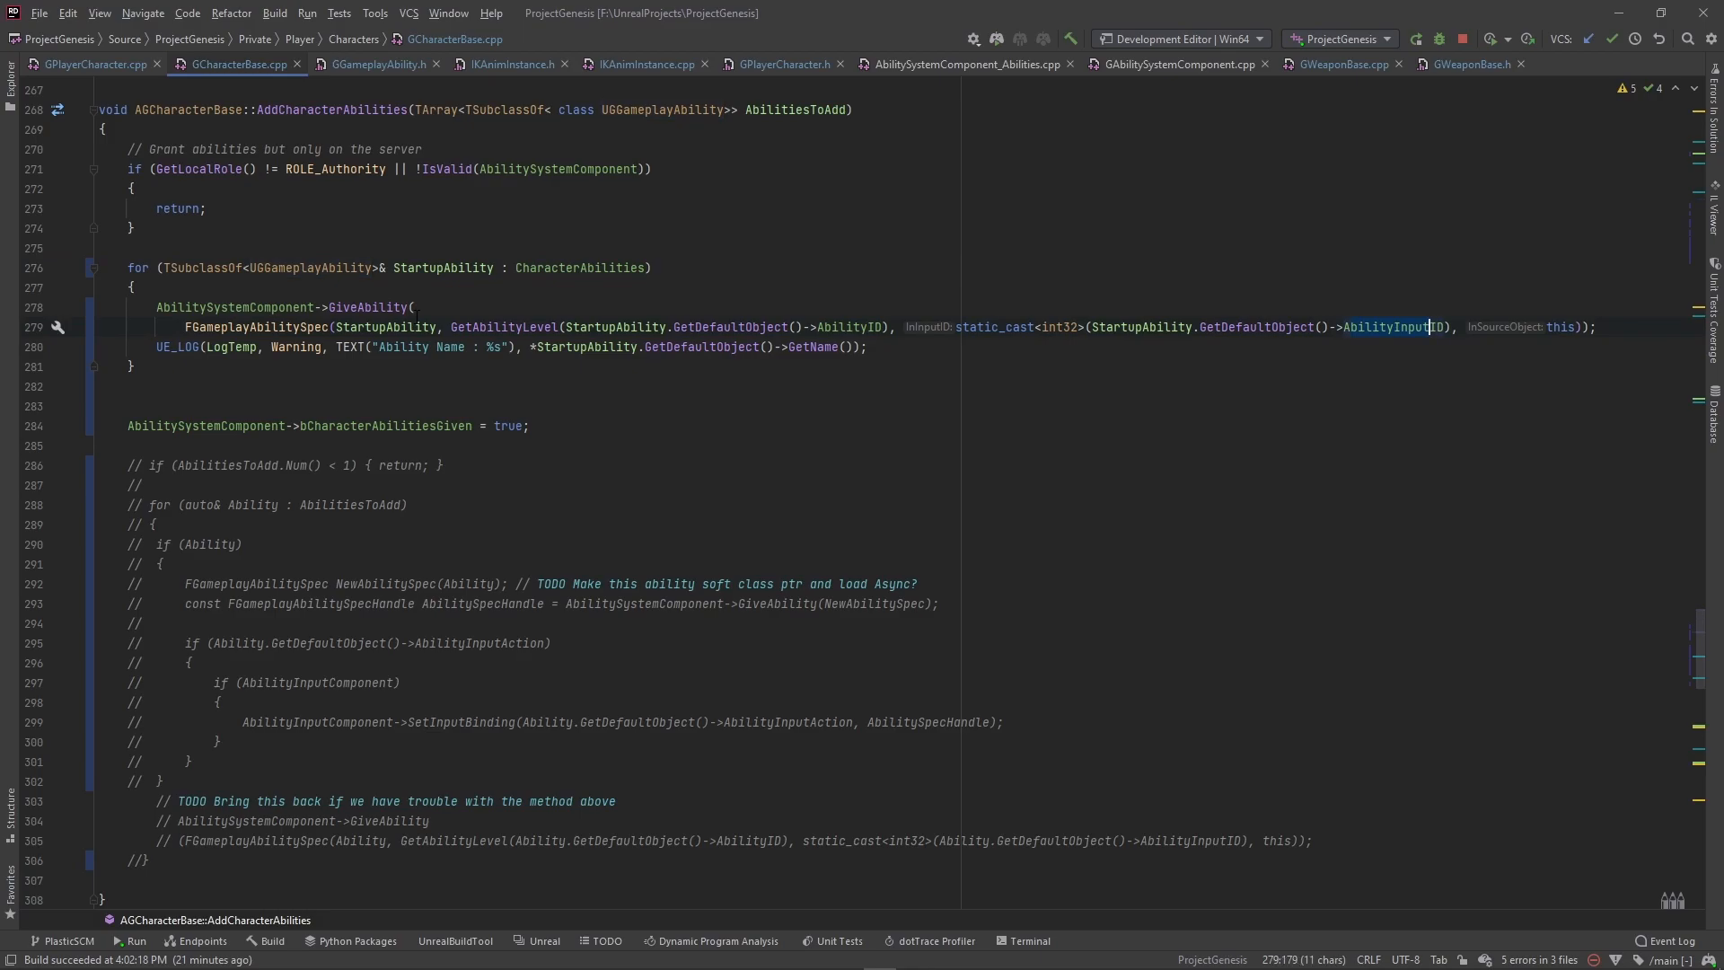
left_click(373, 64)
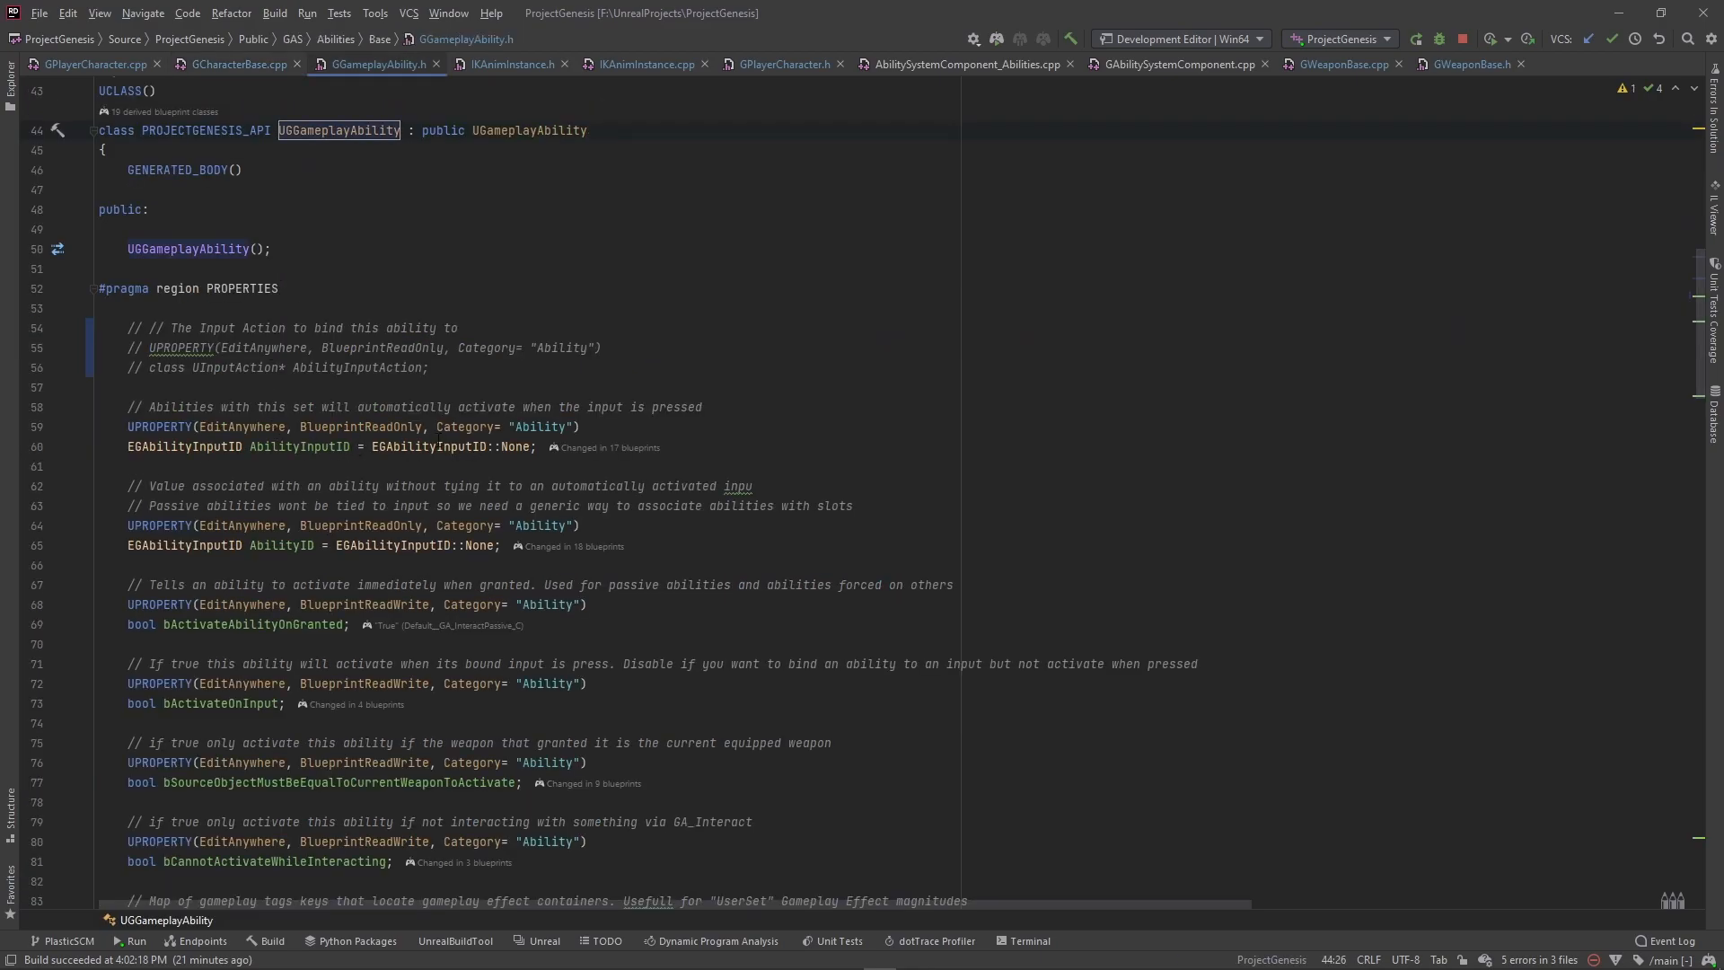
left_click(234, 64)
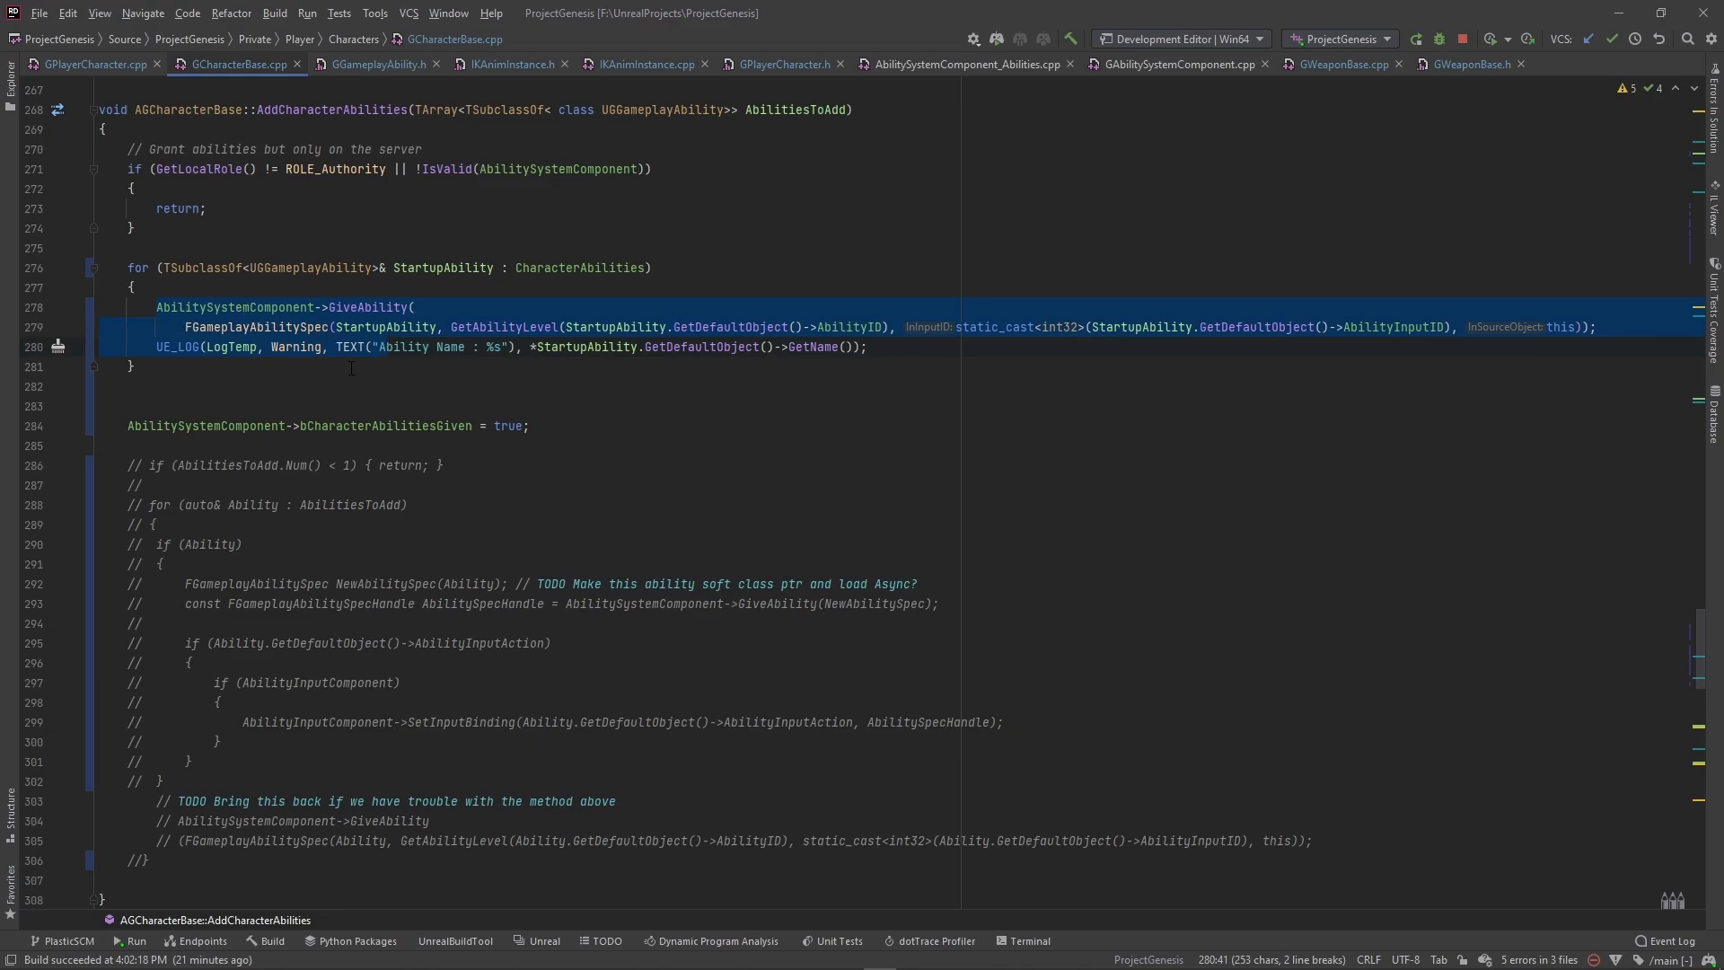
mouse_move(1031, 332)
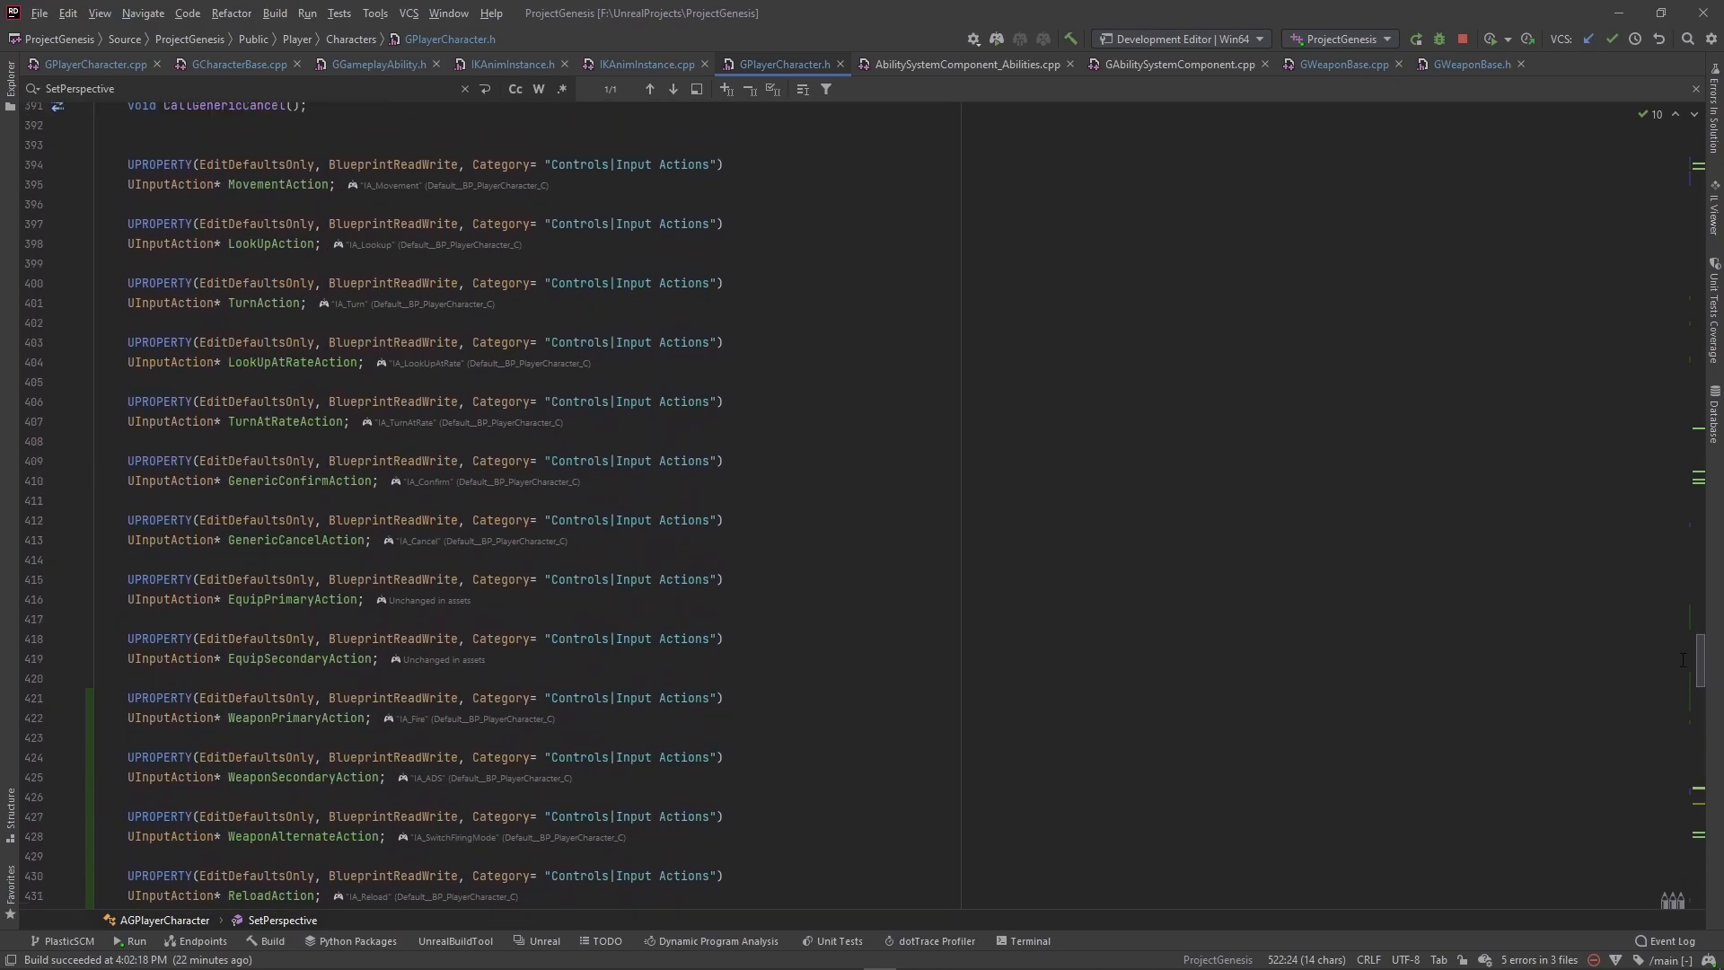
scroll("down", 3)
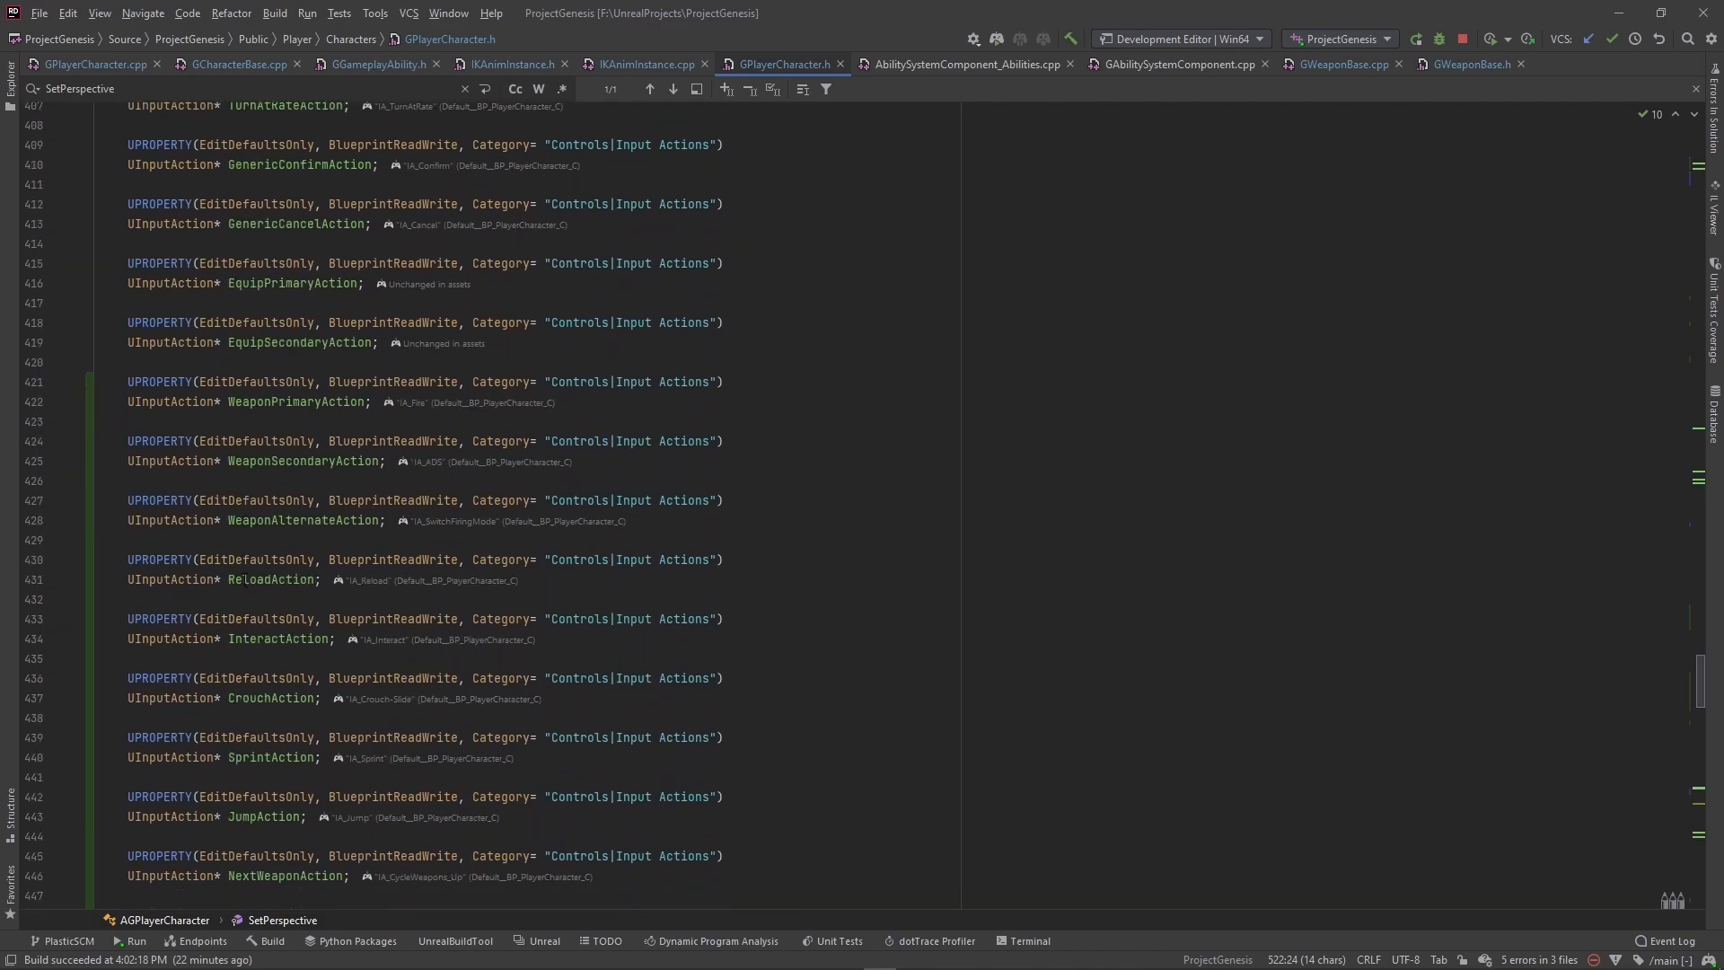
scroll("down", 3)
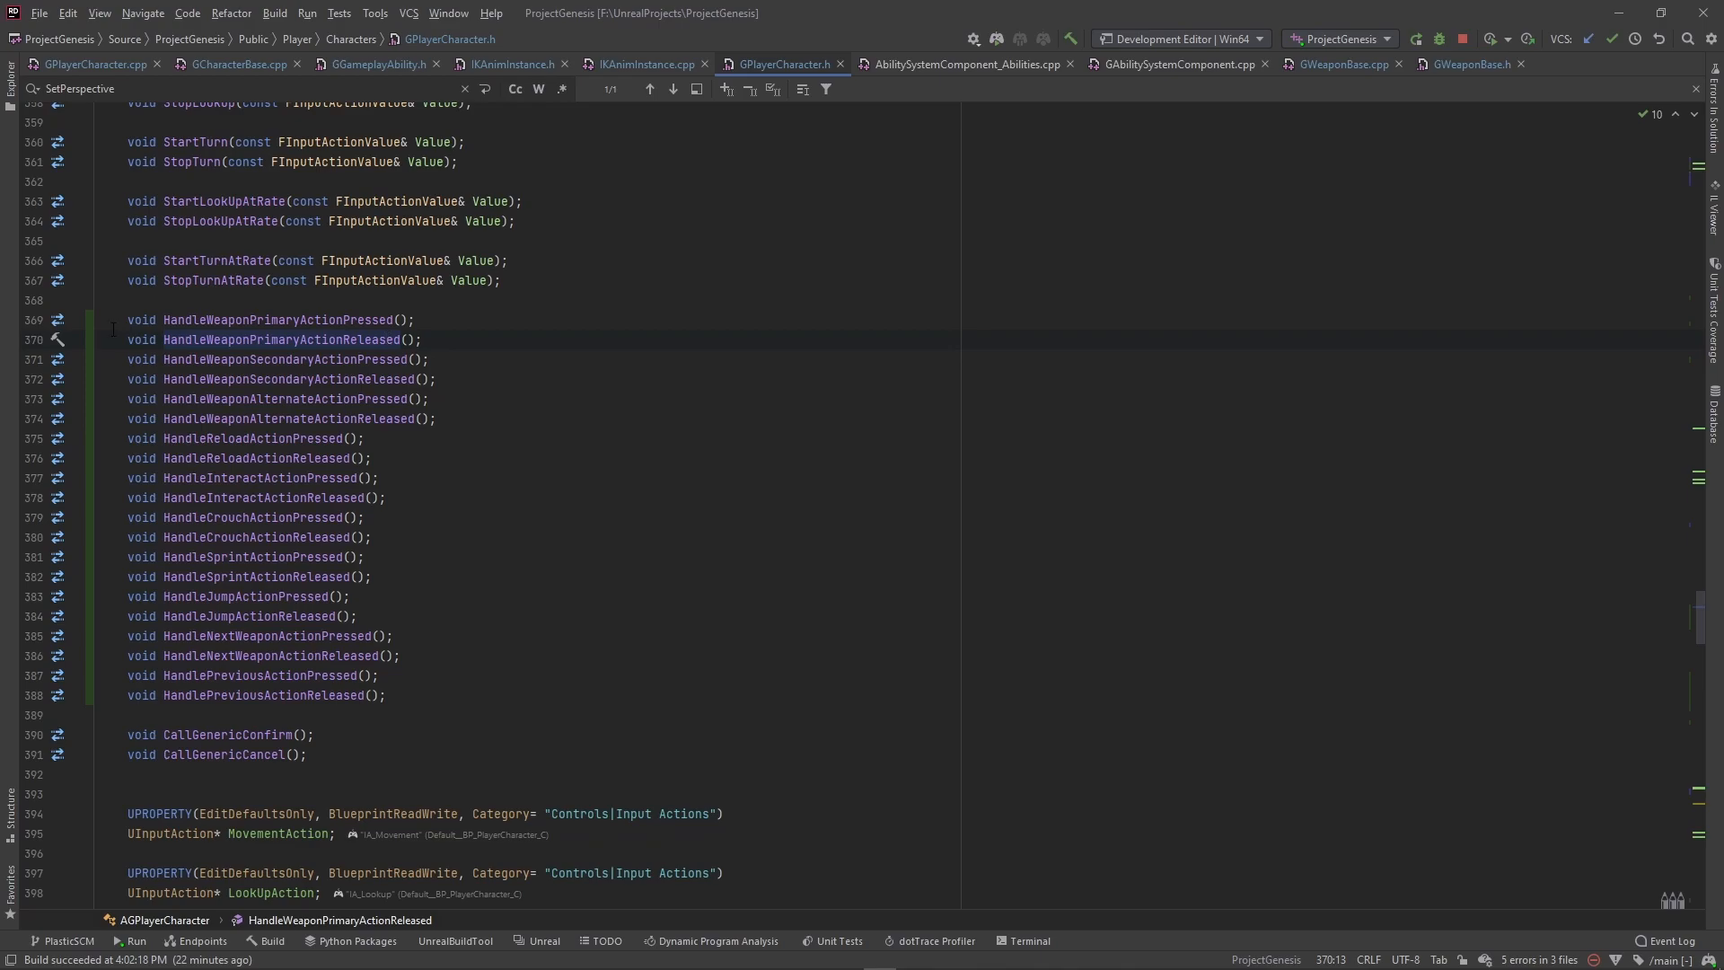
mouse_move(308, 339)
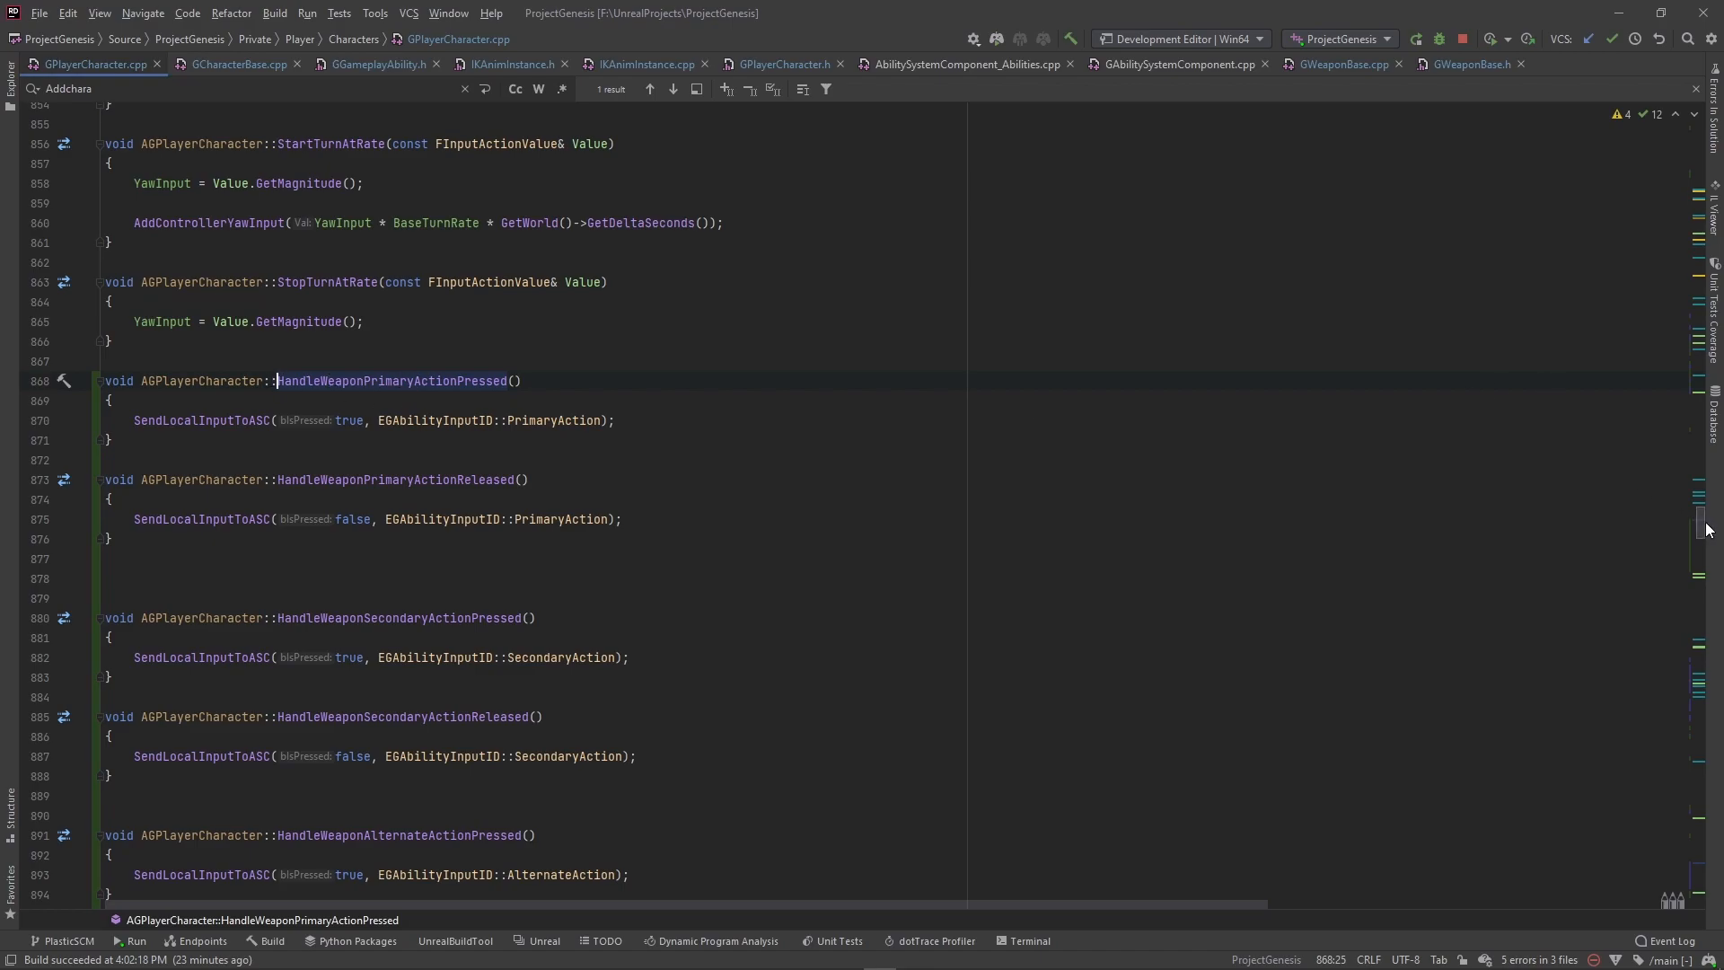
scroll("down", 3)
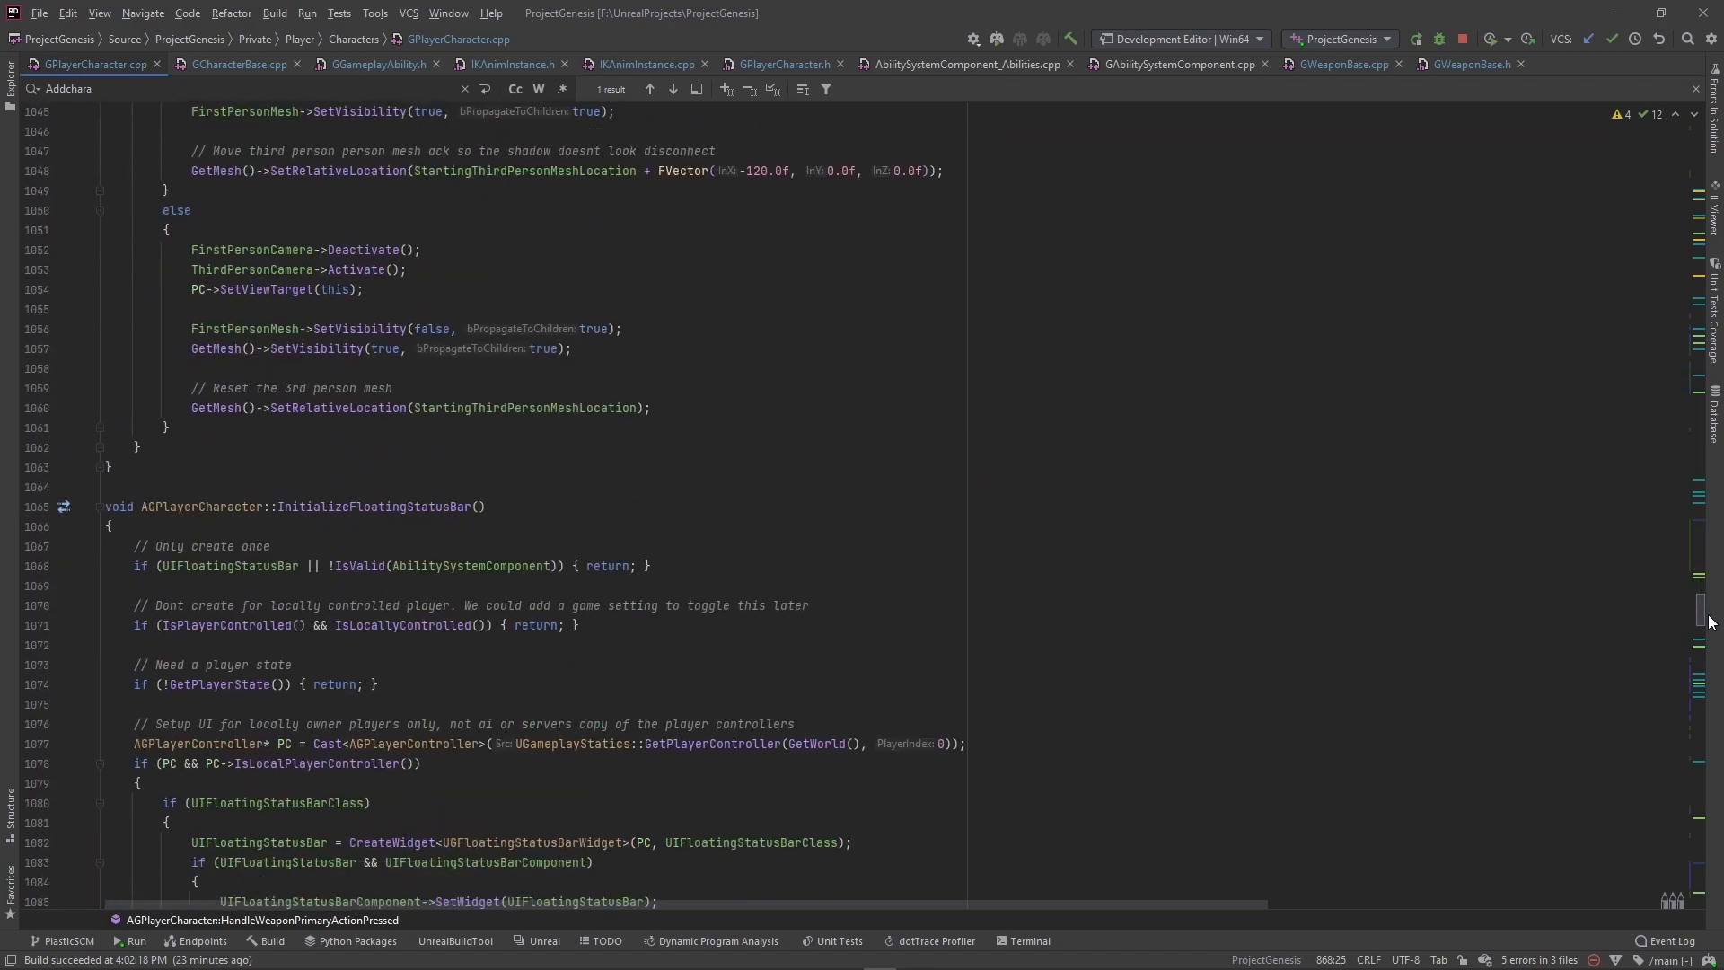
scroll("down", 3)
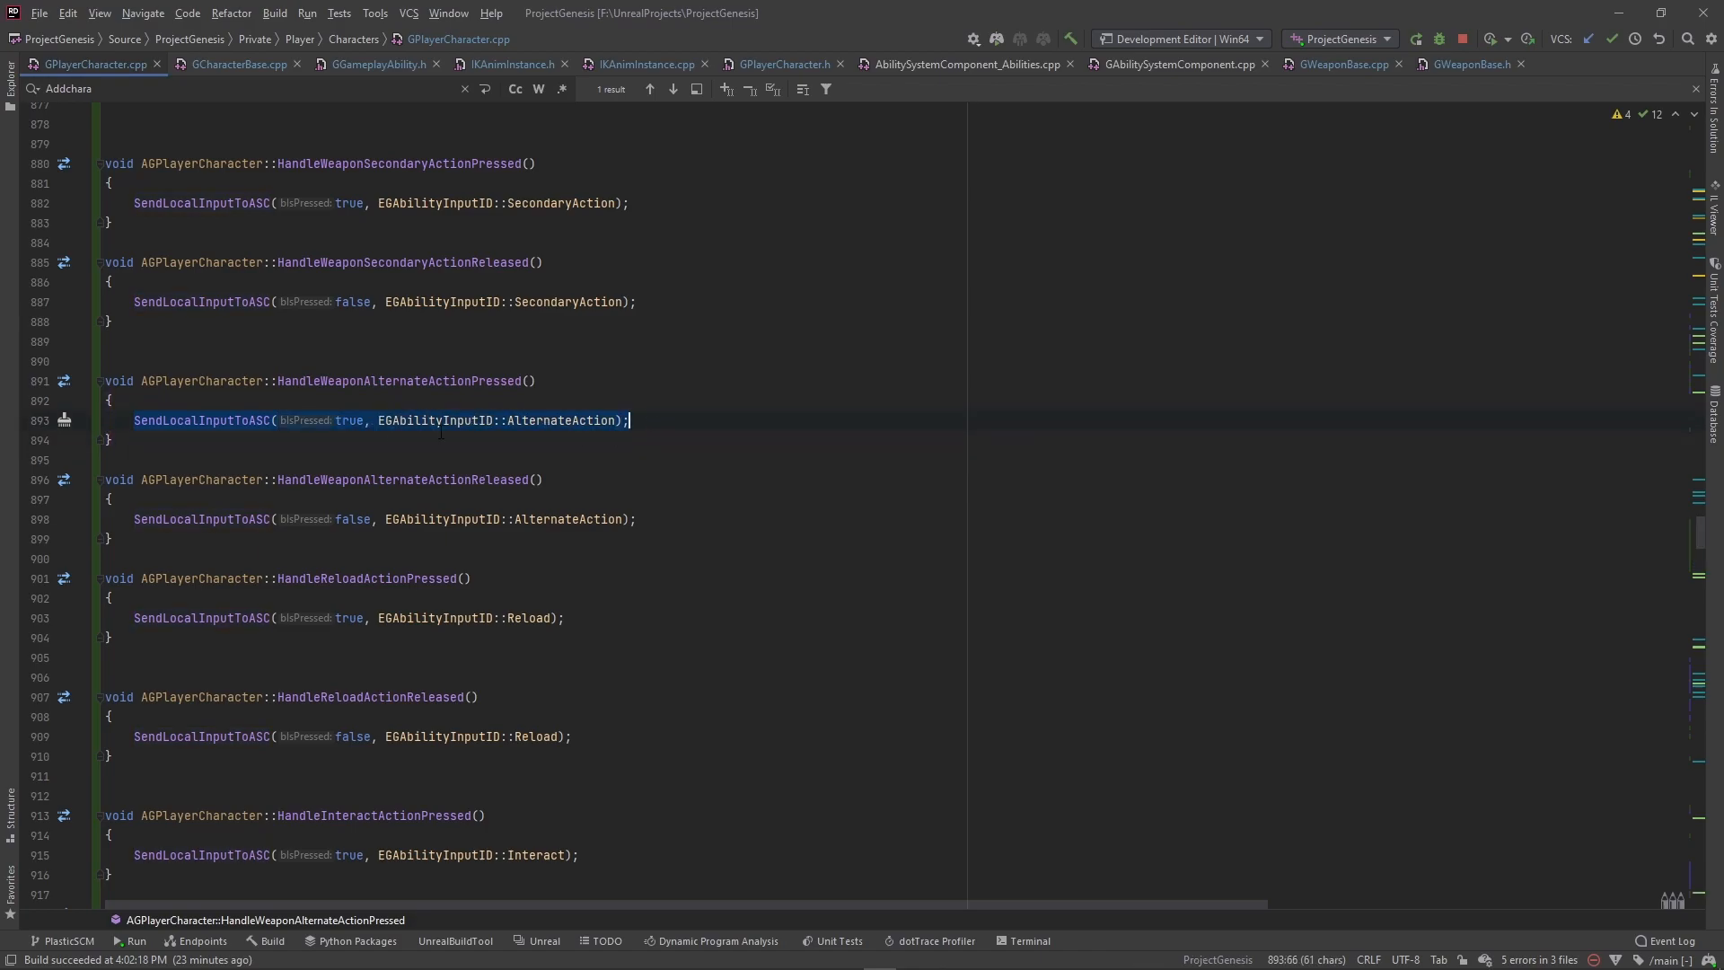
mouse_move(250, 432)
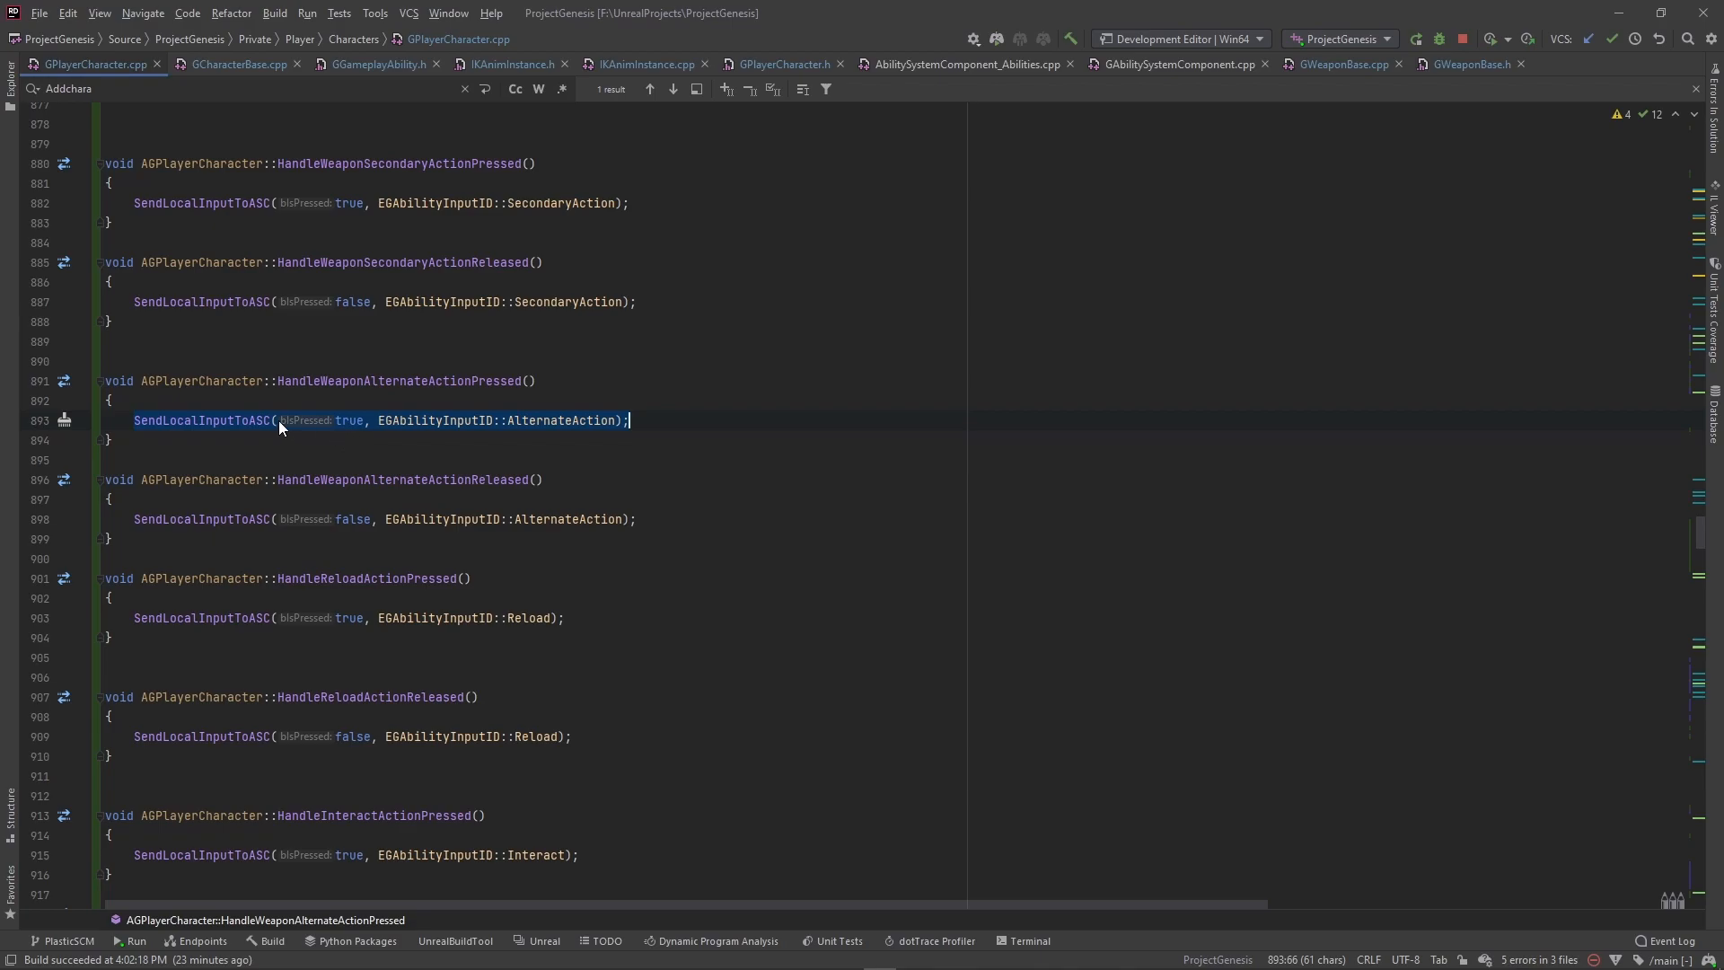
- Select the pressed flag and AlternateAction argument in the SendLocalInputToASC call
left_click(343, 421)
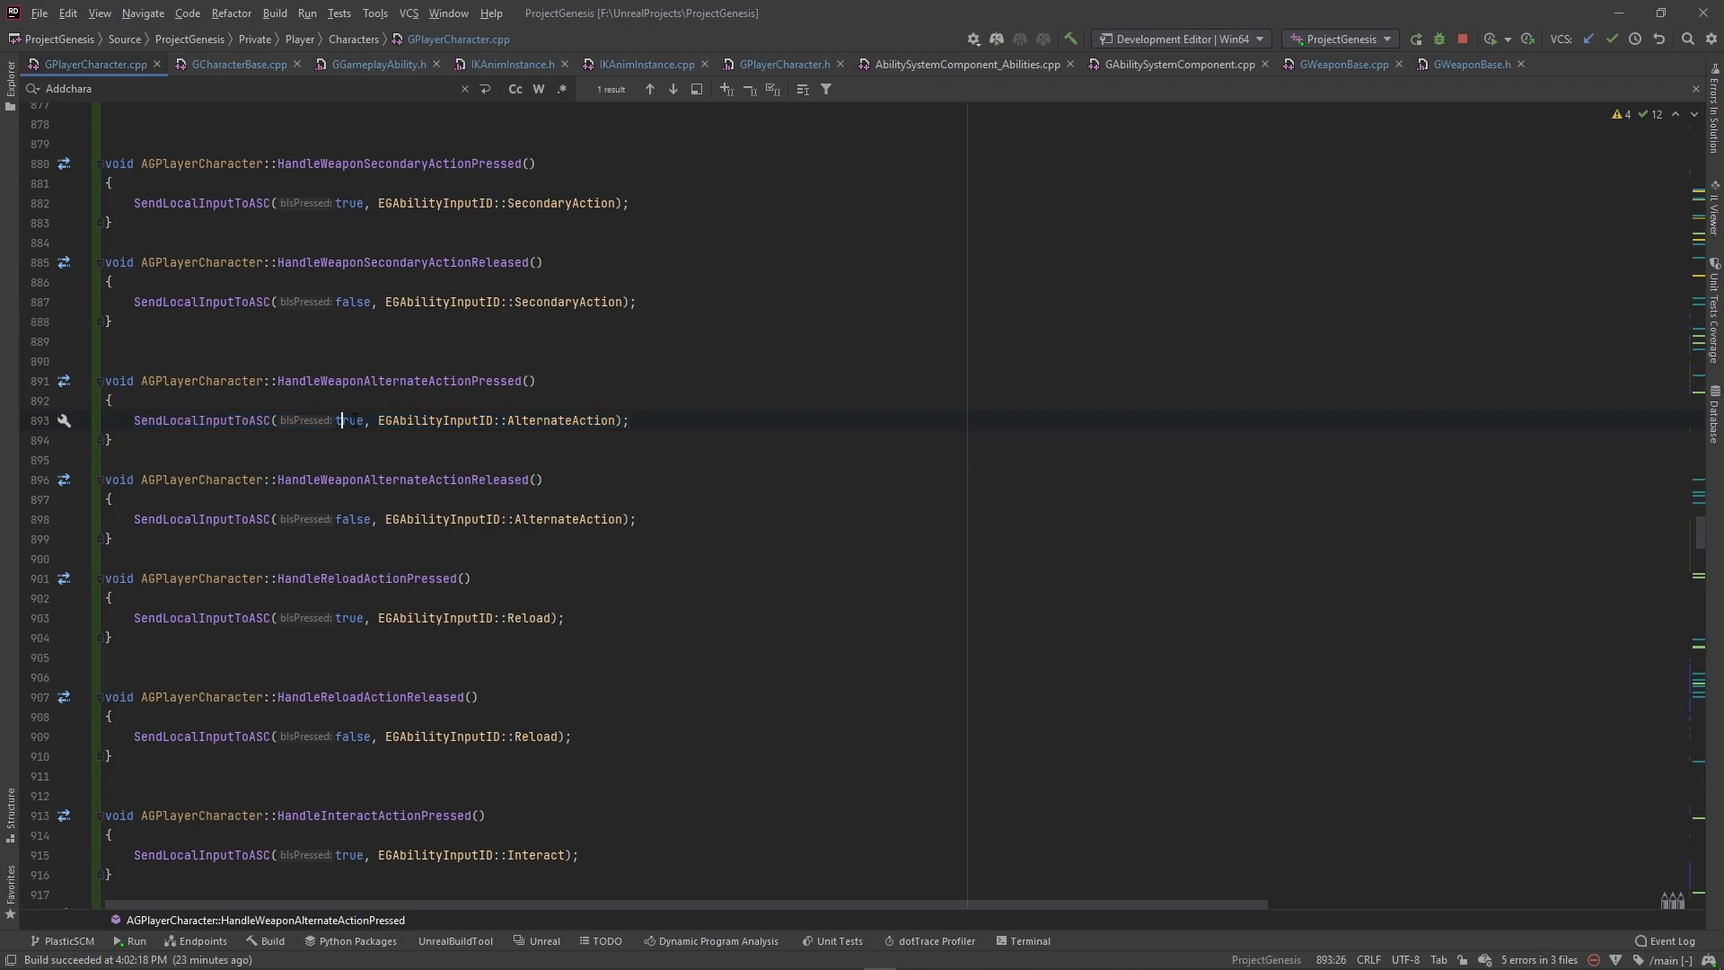
mouse_move(294, 421)
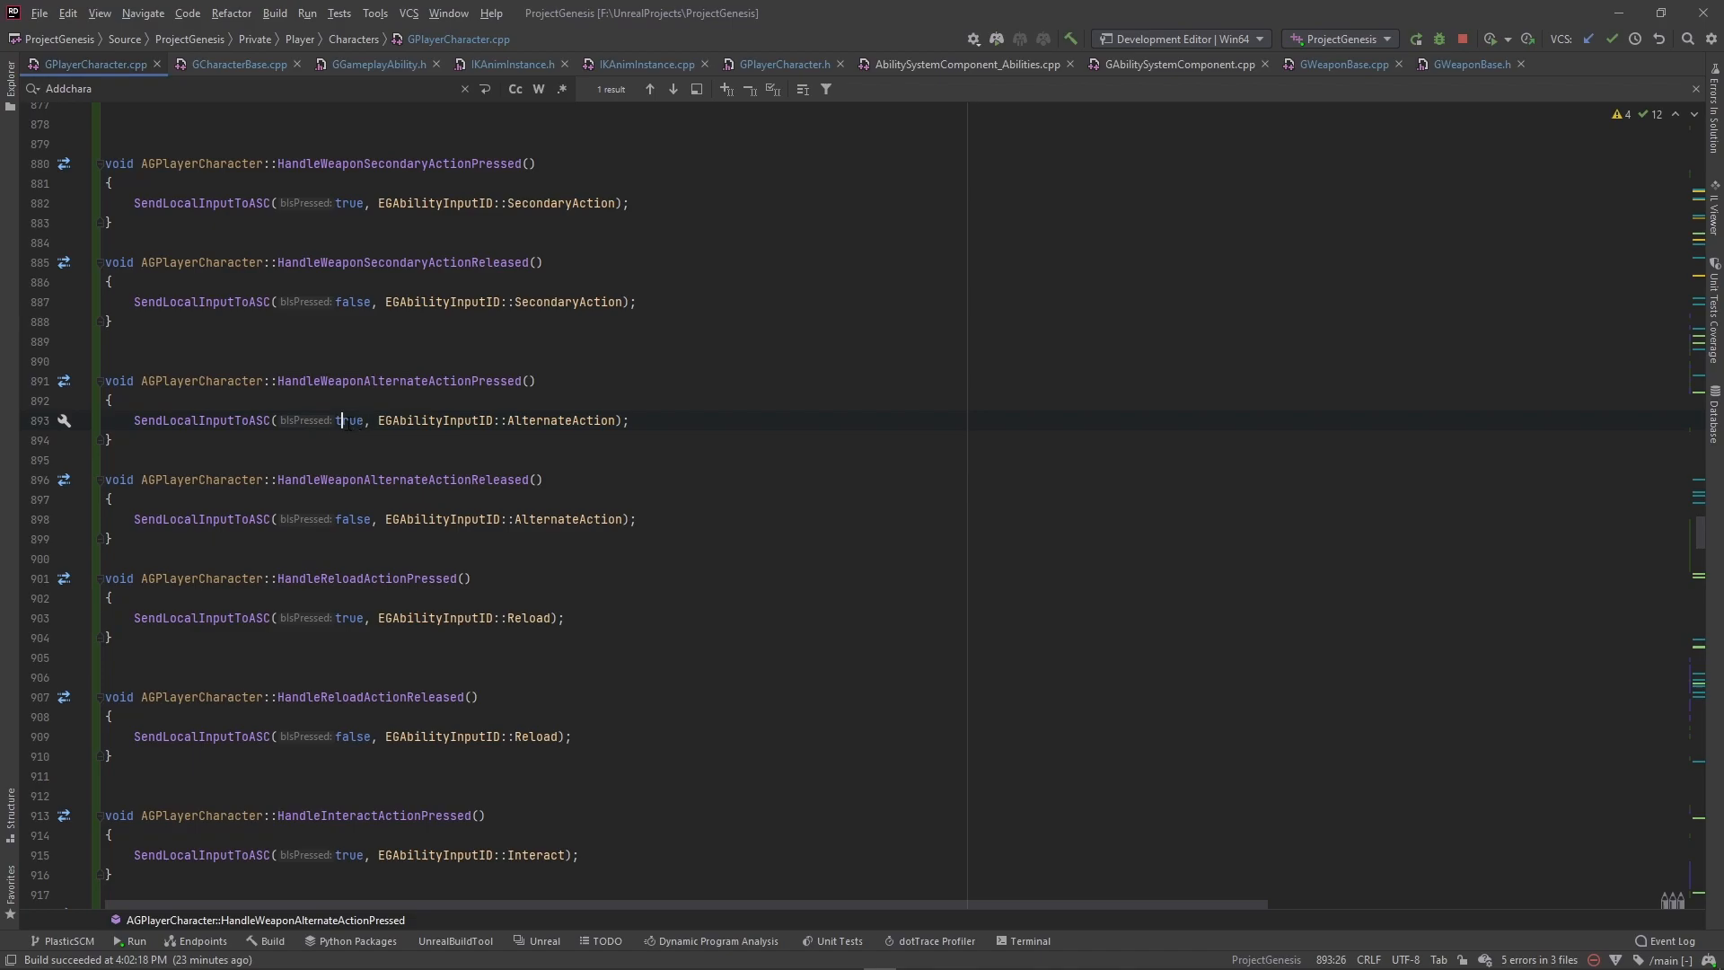
double_click(429, 420)
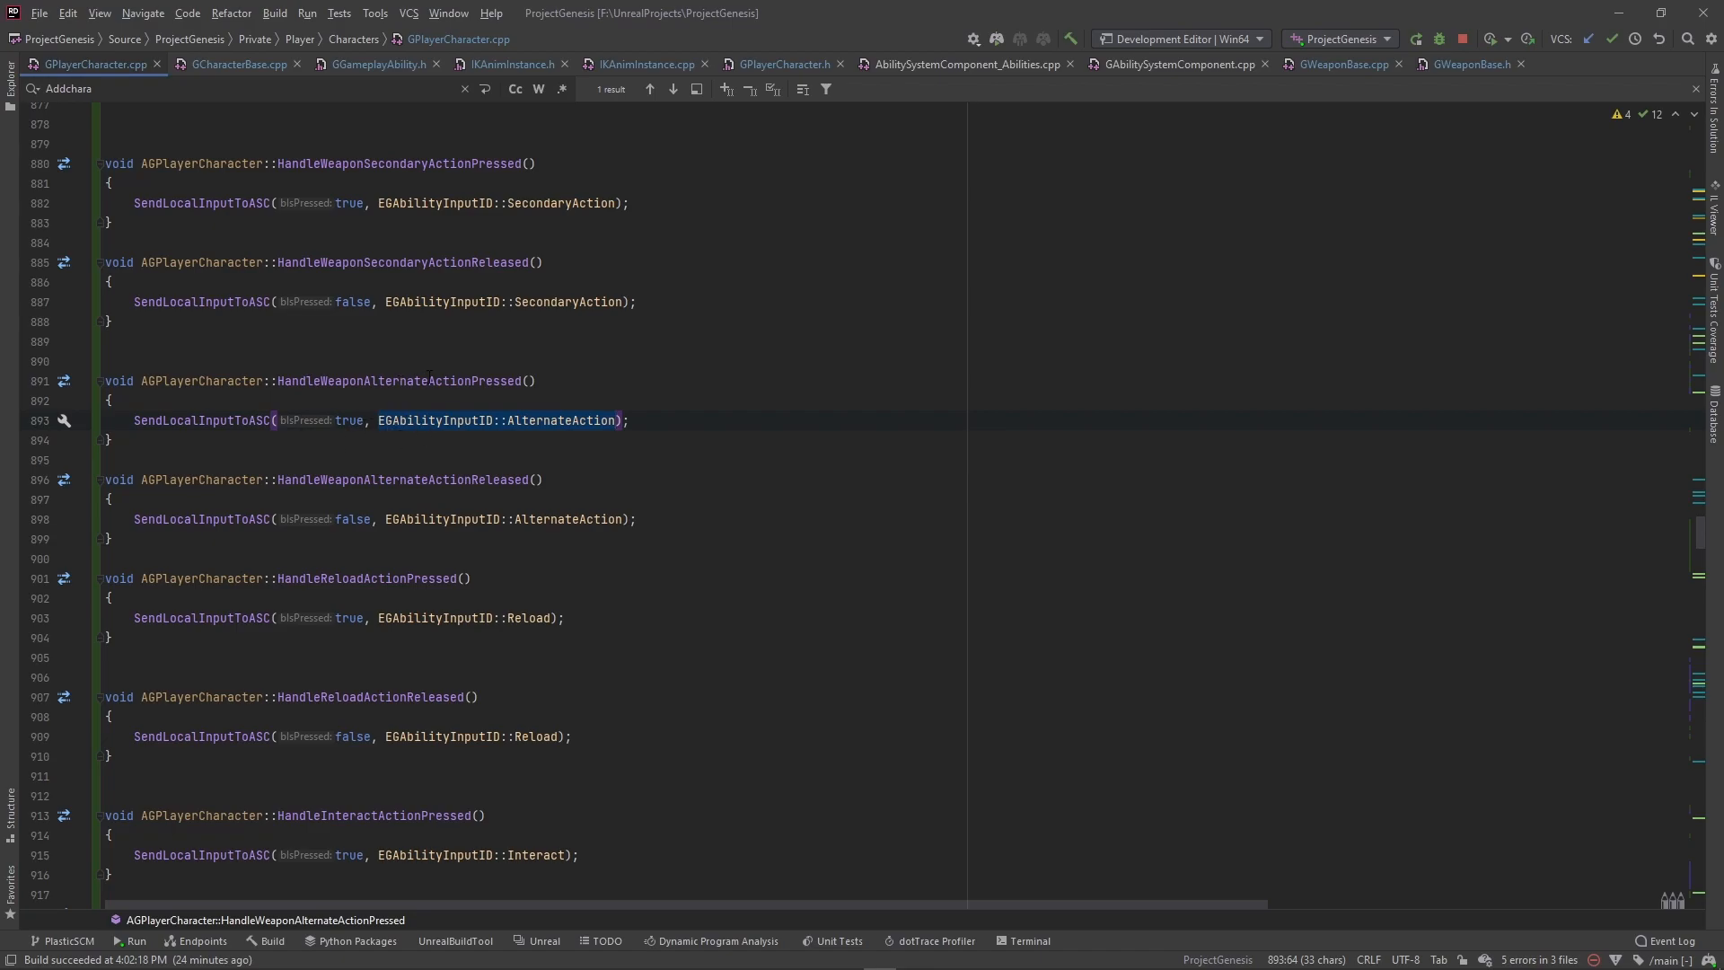
mouse_move(381, 429)
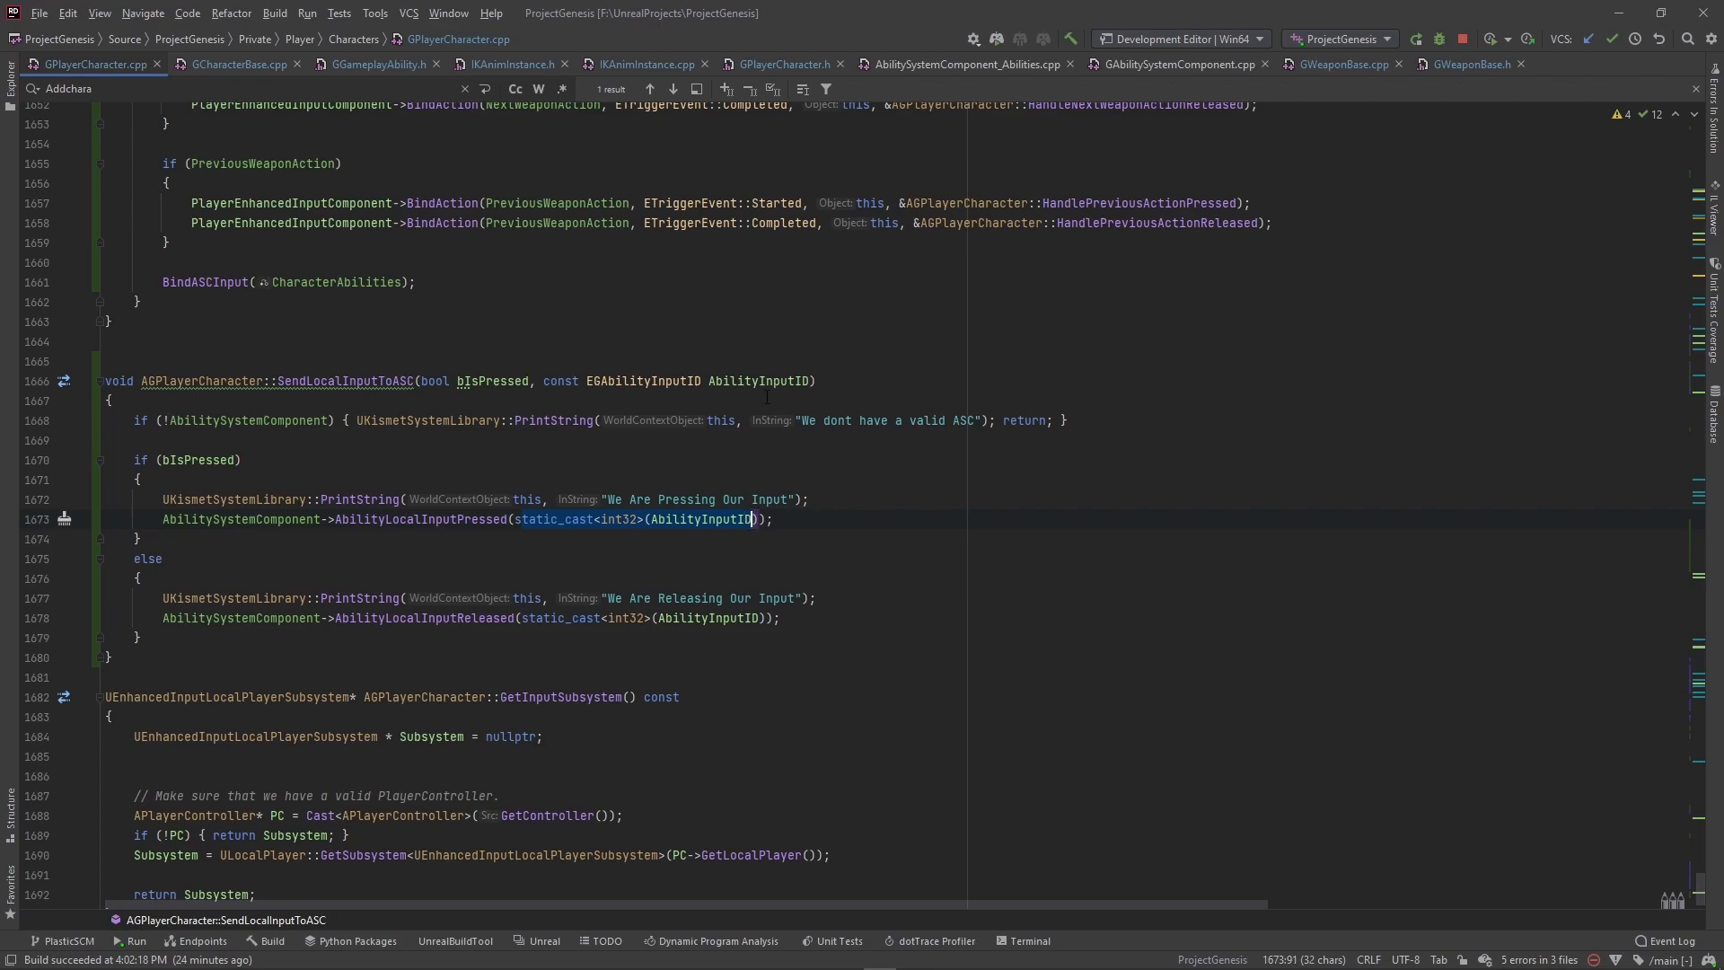
mouse_move(647, 529)
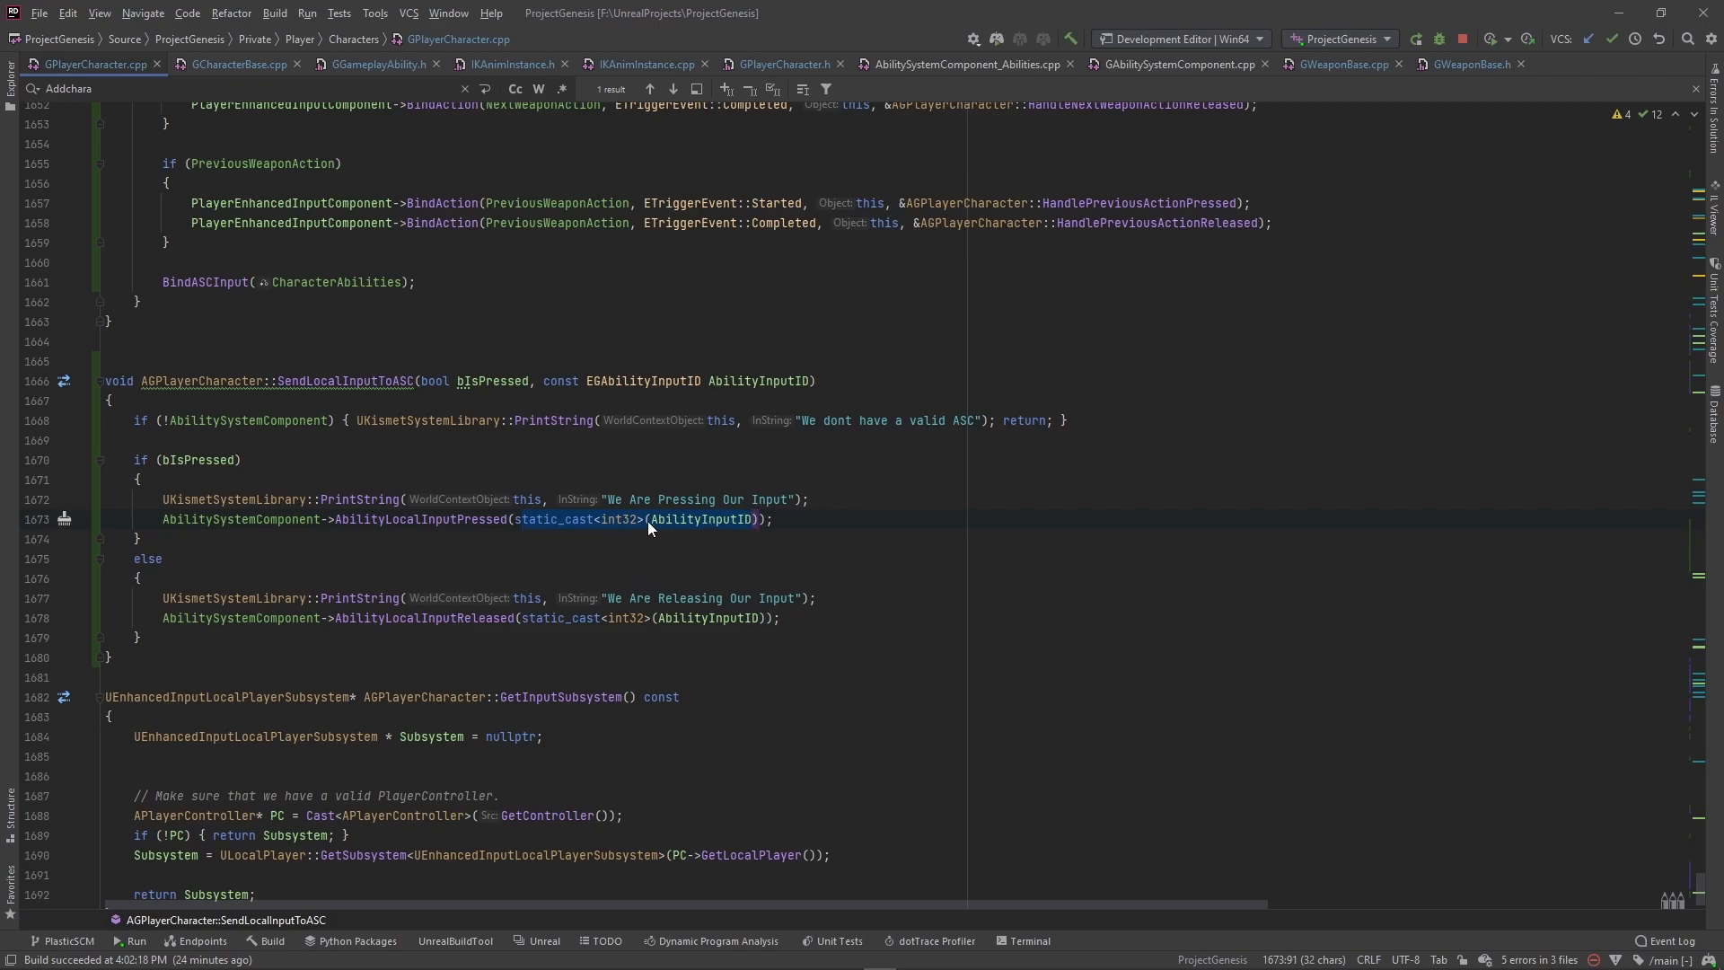
left_click(750, 519)
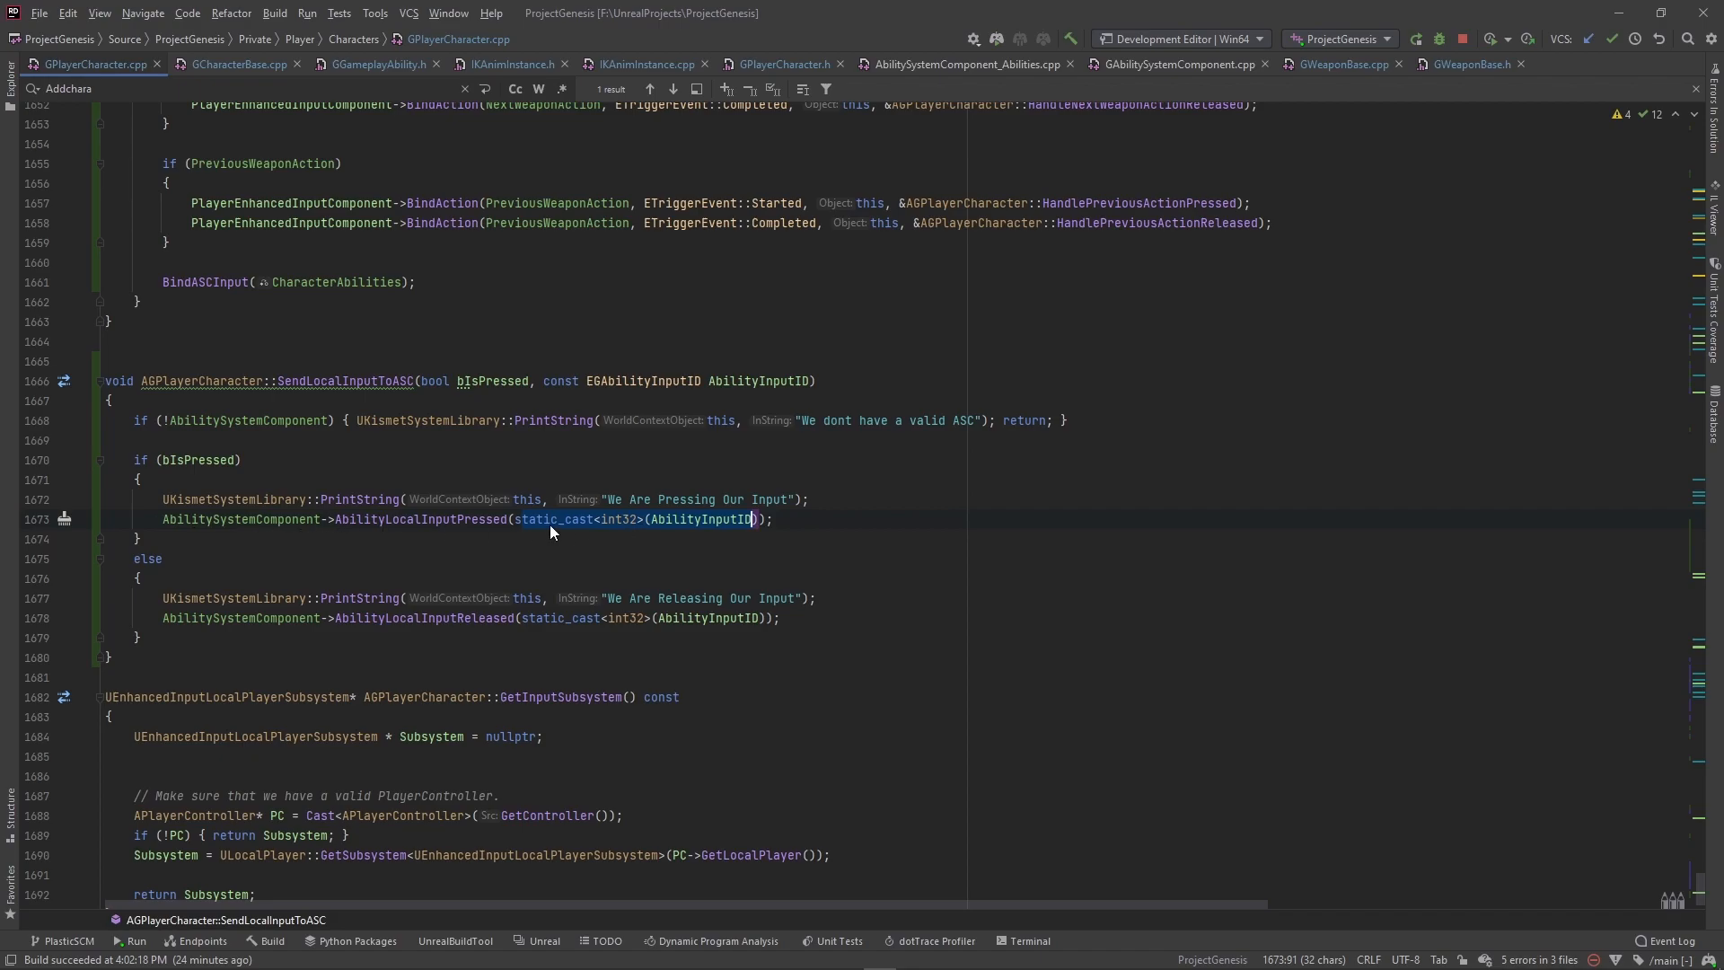
mouse_move(700, 518)
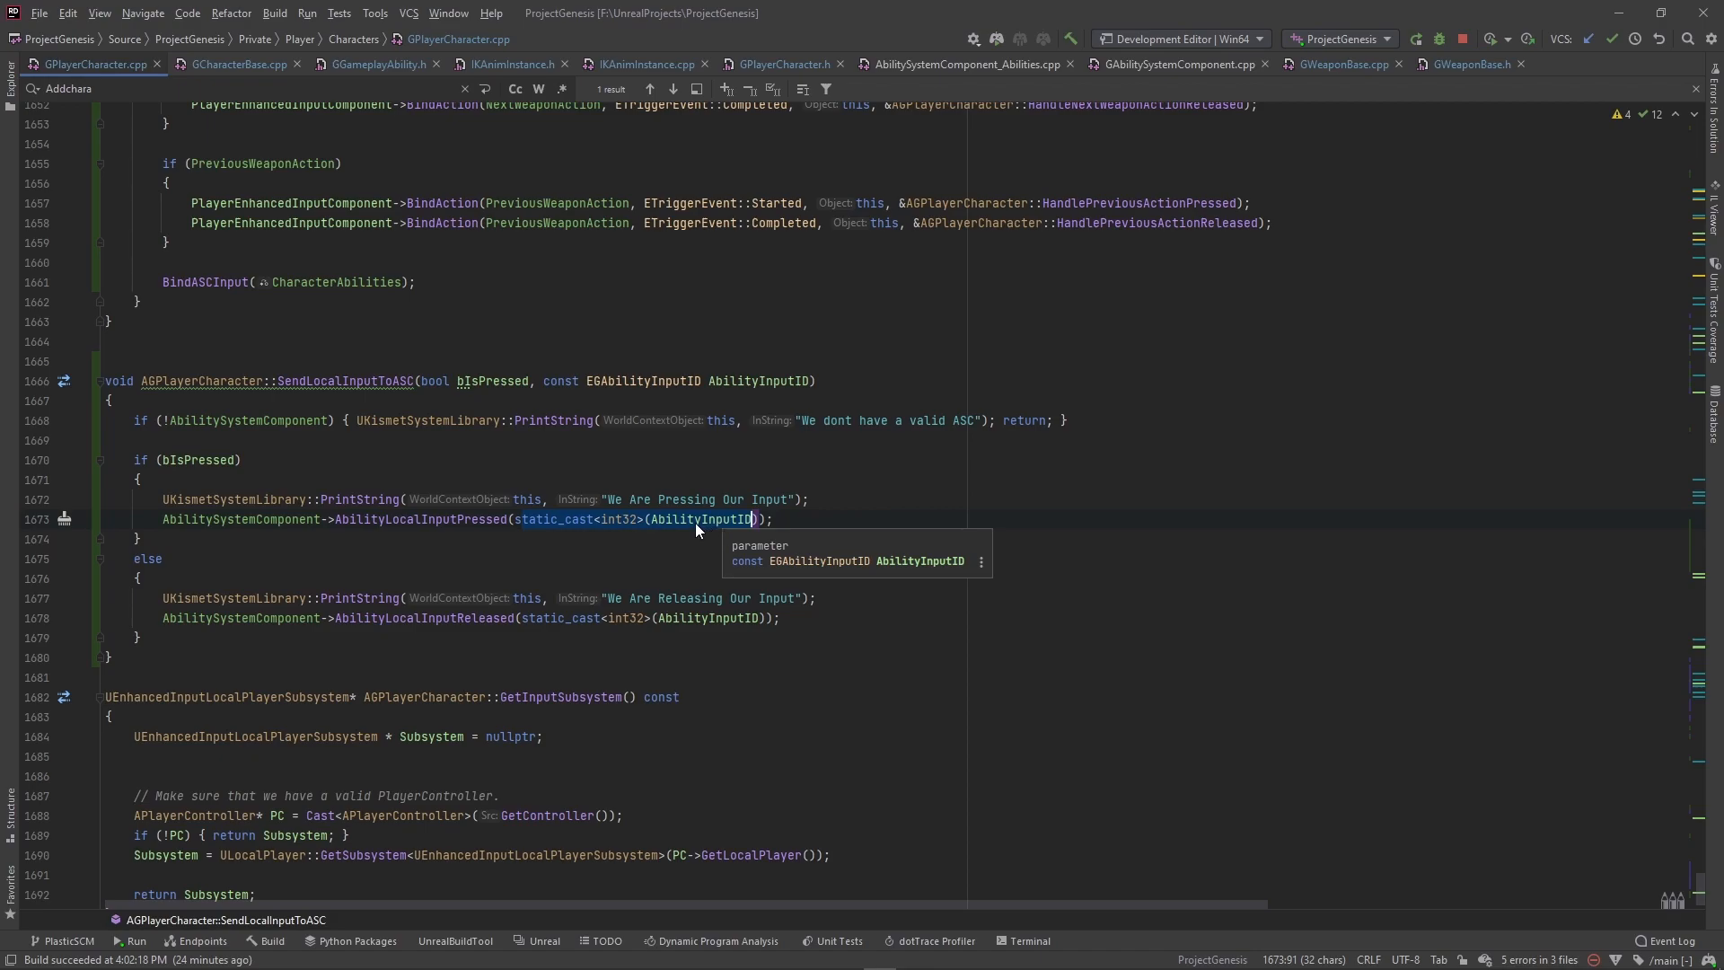
mouse_move(291, 544)
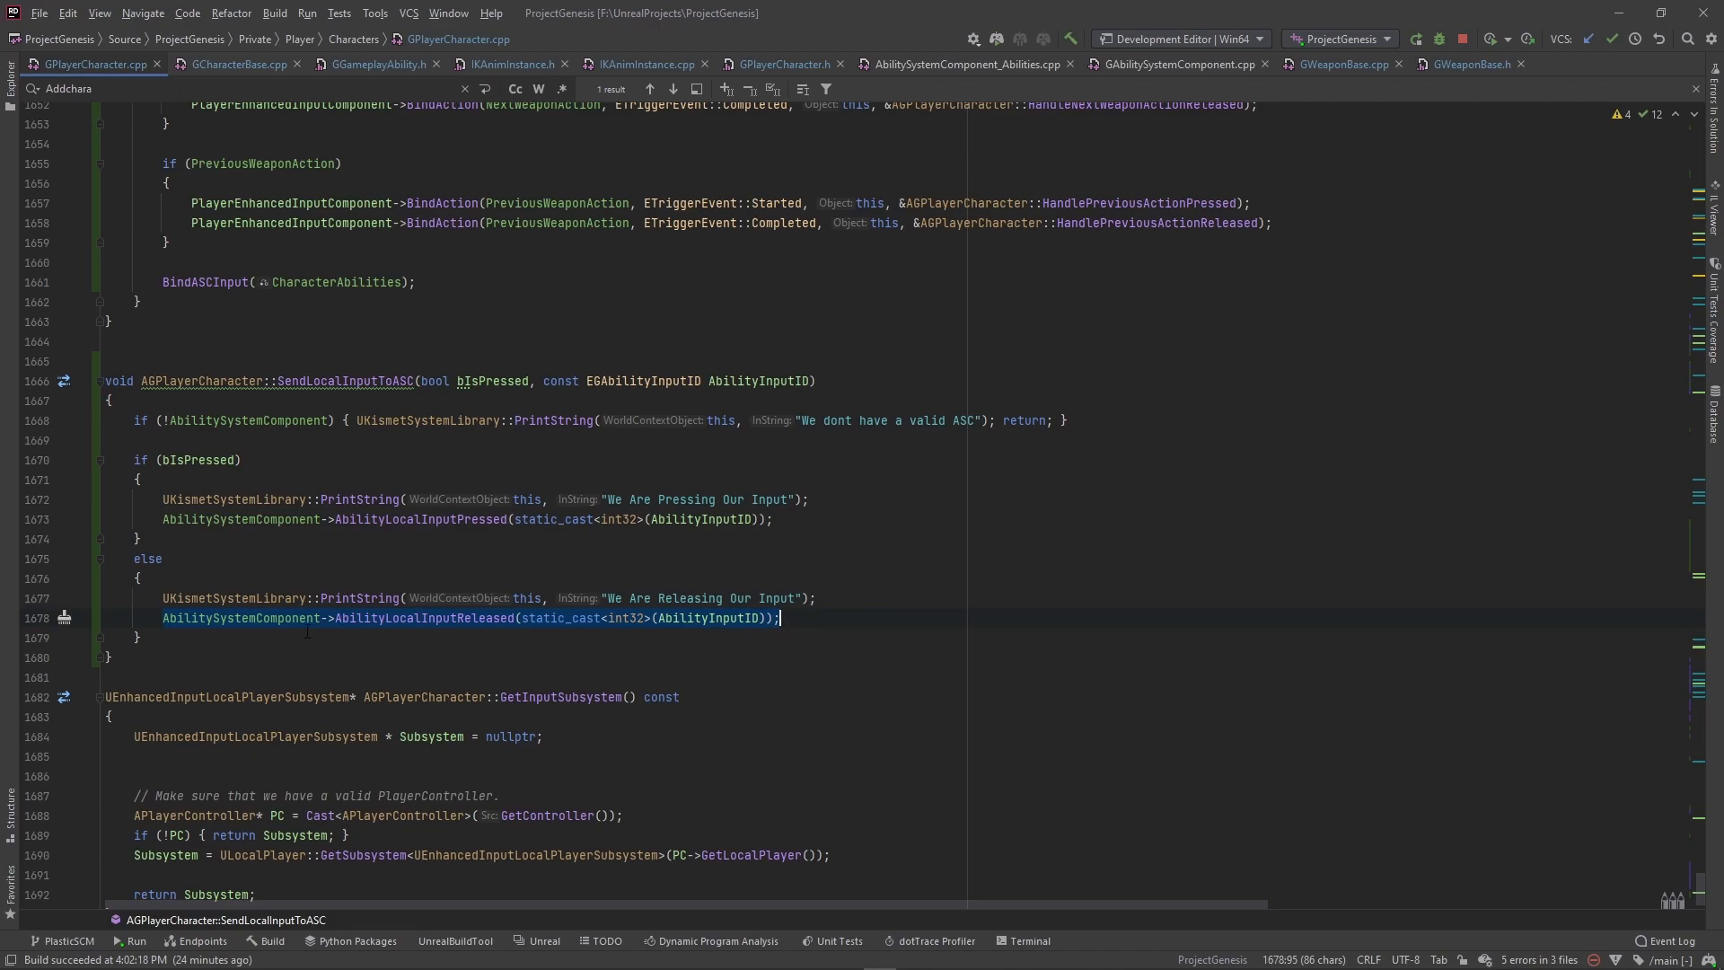
mouse_move(451, 625)
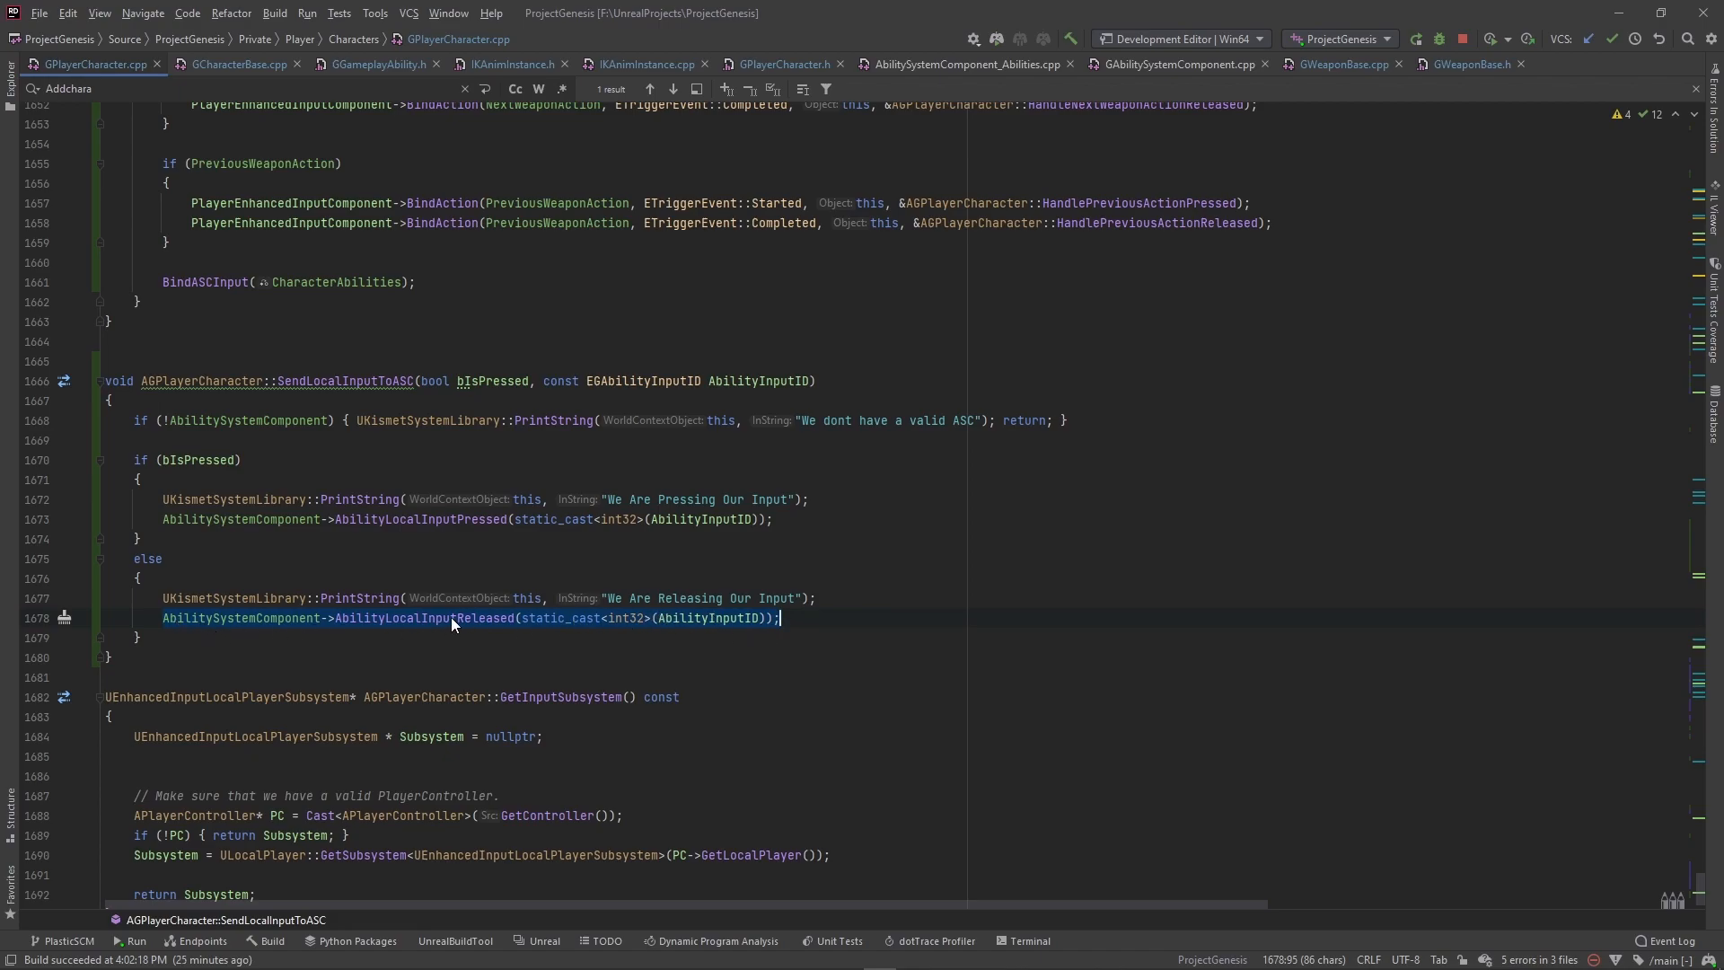
mouse_move(162, 632)
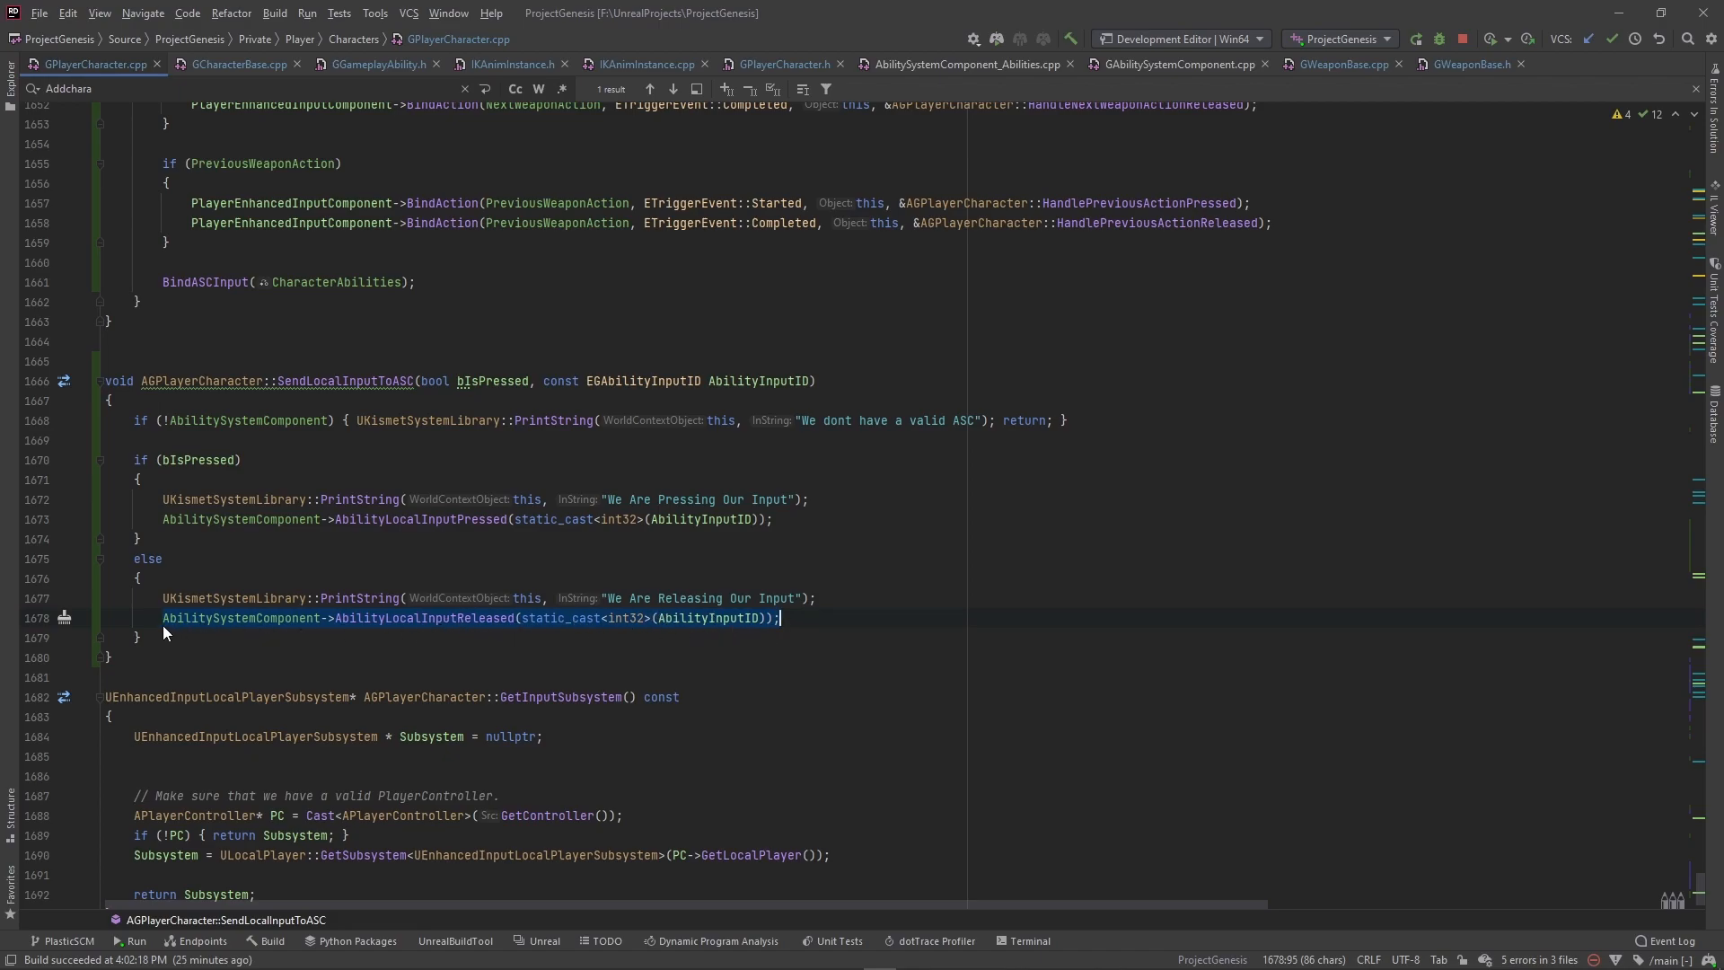
mouse_move(253, 632)
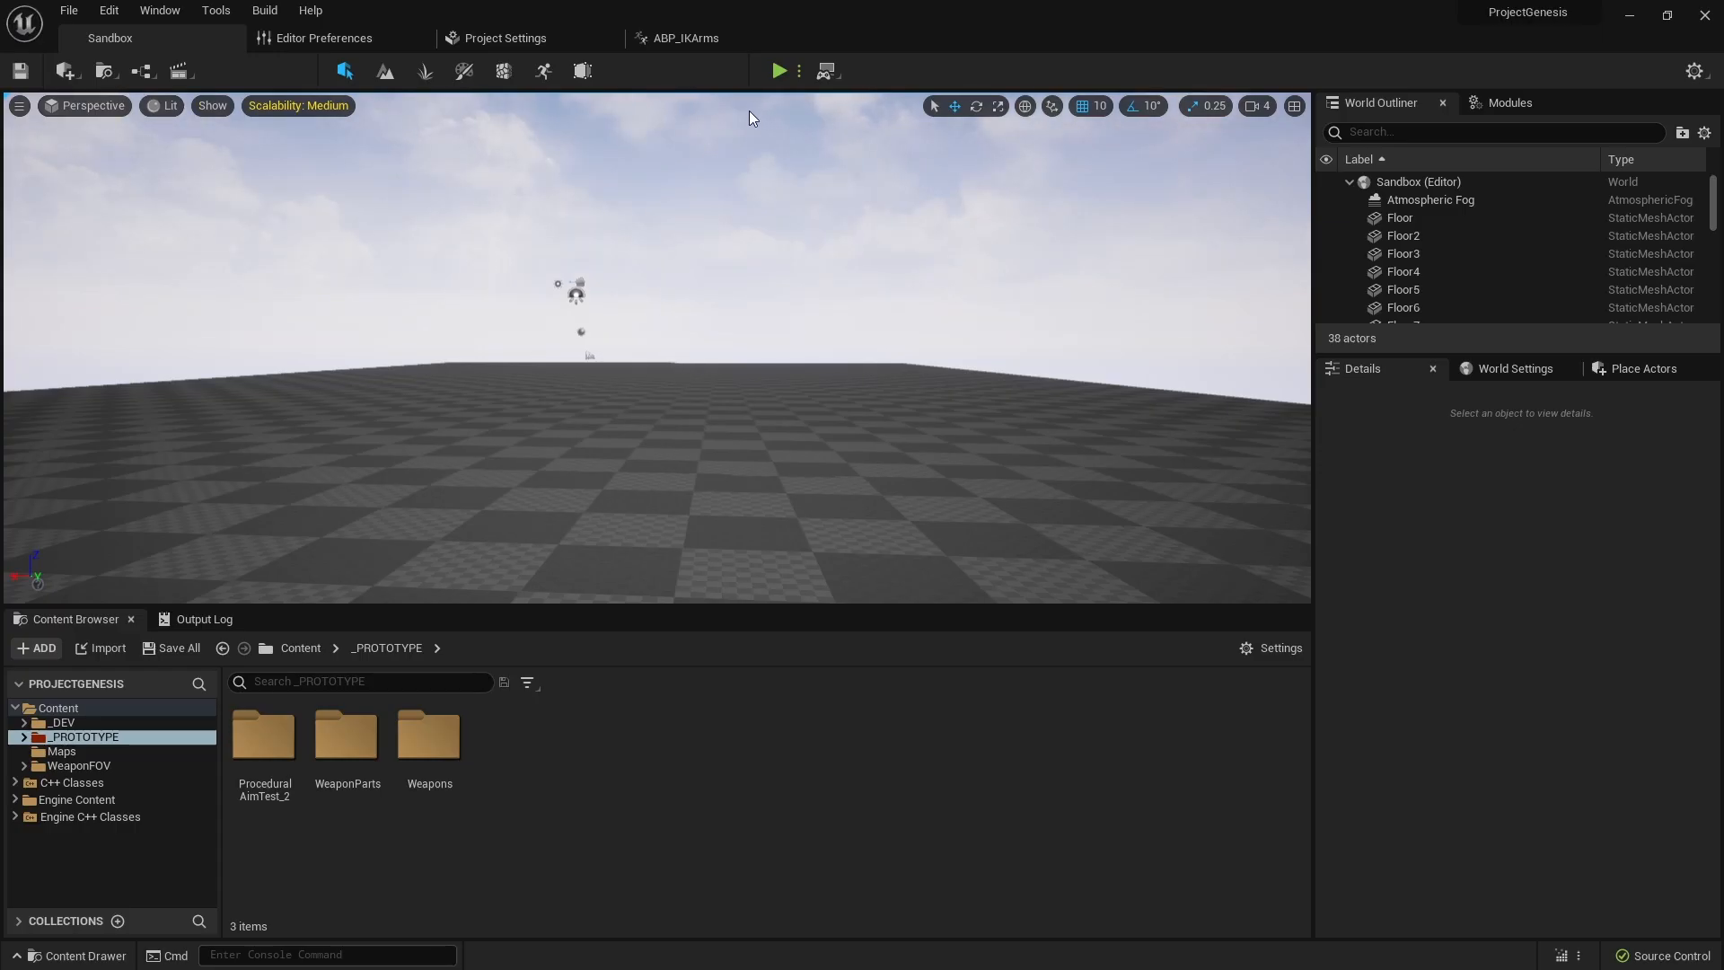
- Browse _DEV > GAS > Abilities > Weapons > BASE > AssaultRifle and select GA_RiflePrimary
left_click(687, 37)
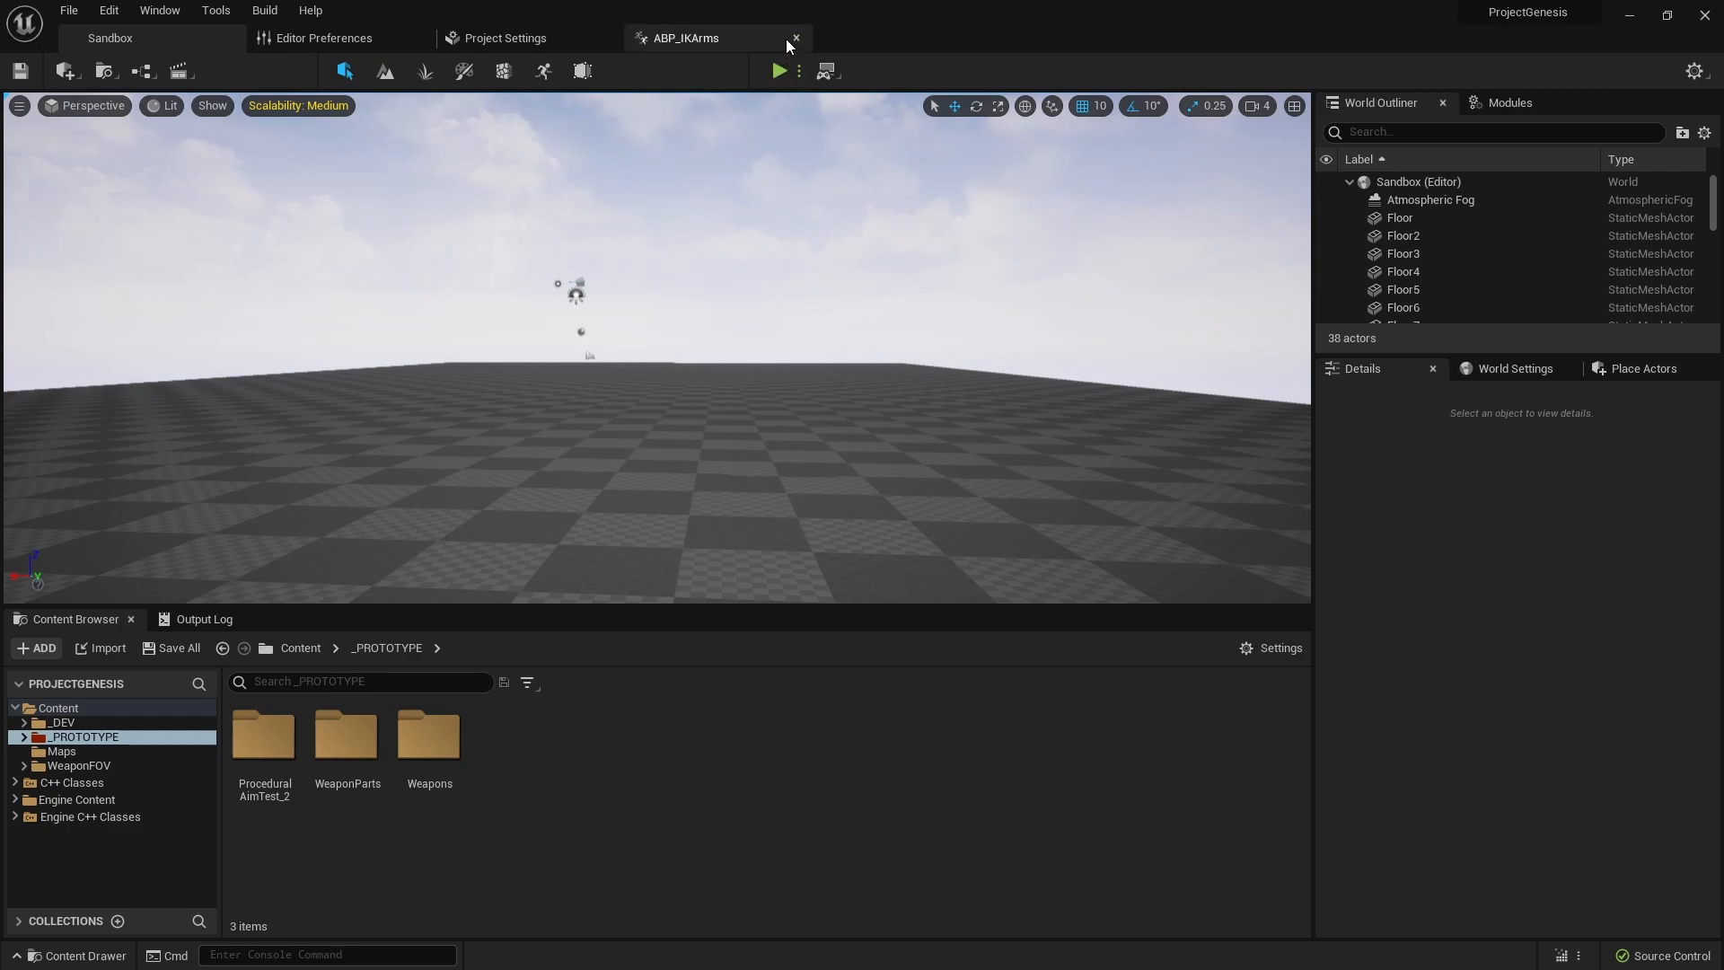
mouse_move(776, 70)
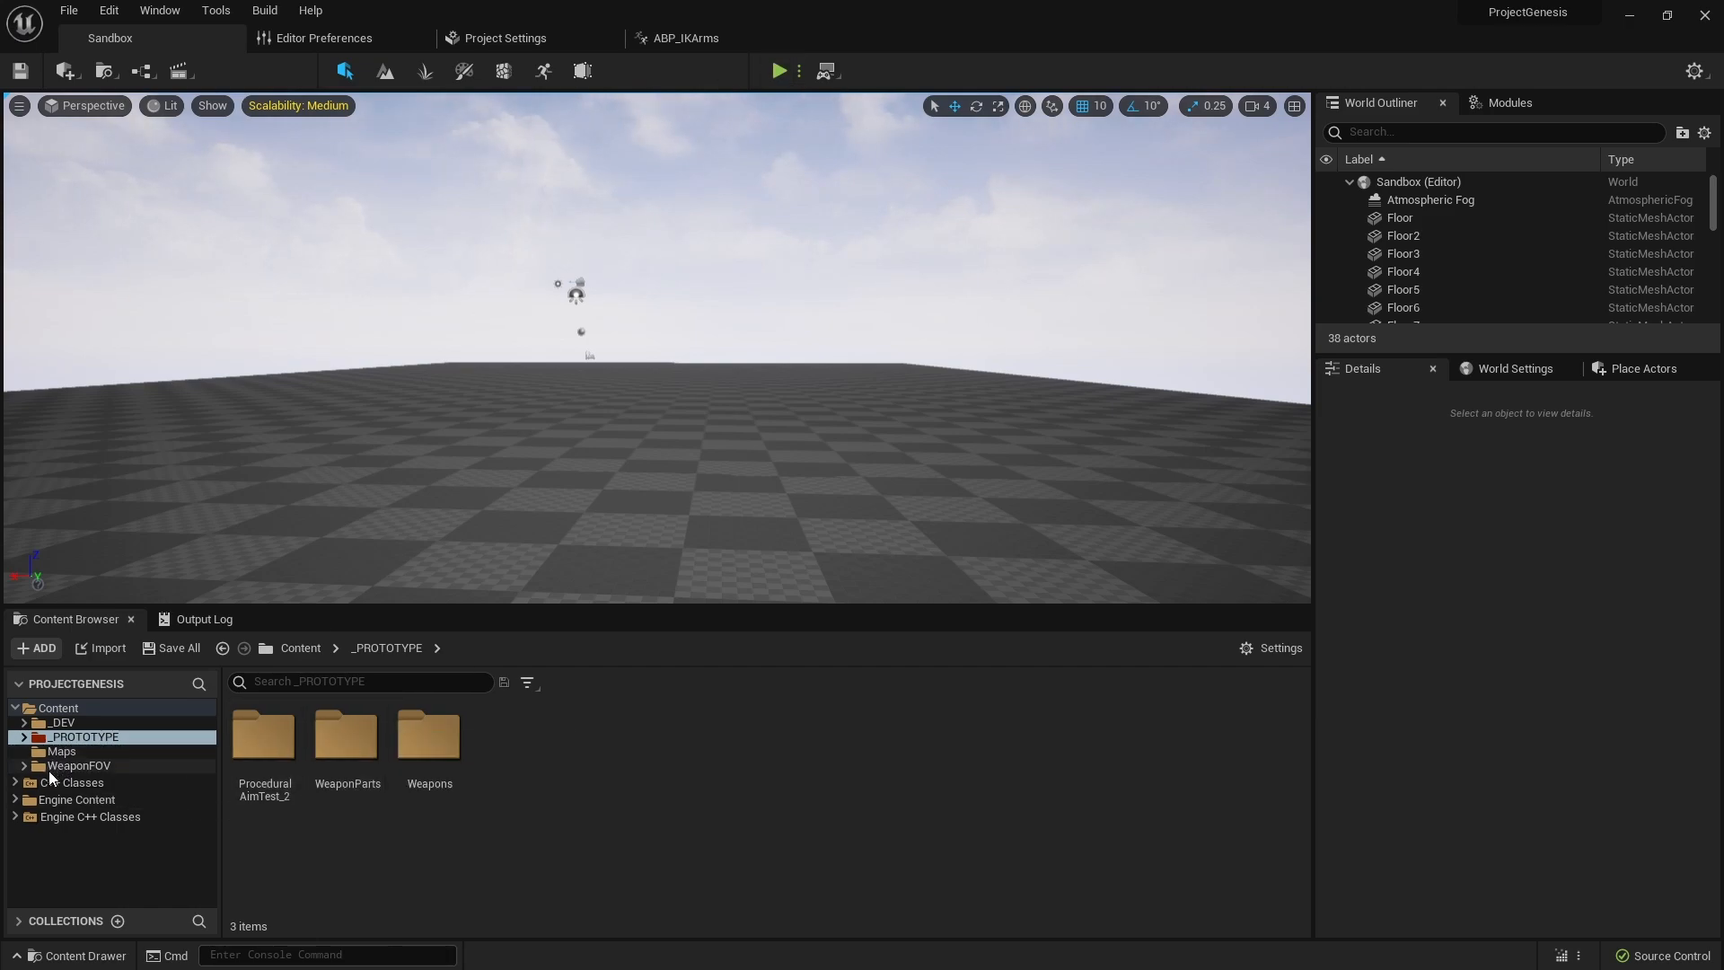
left_click(60, 722)
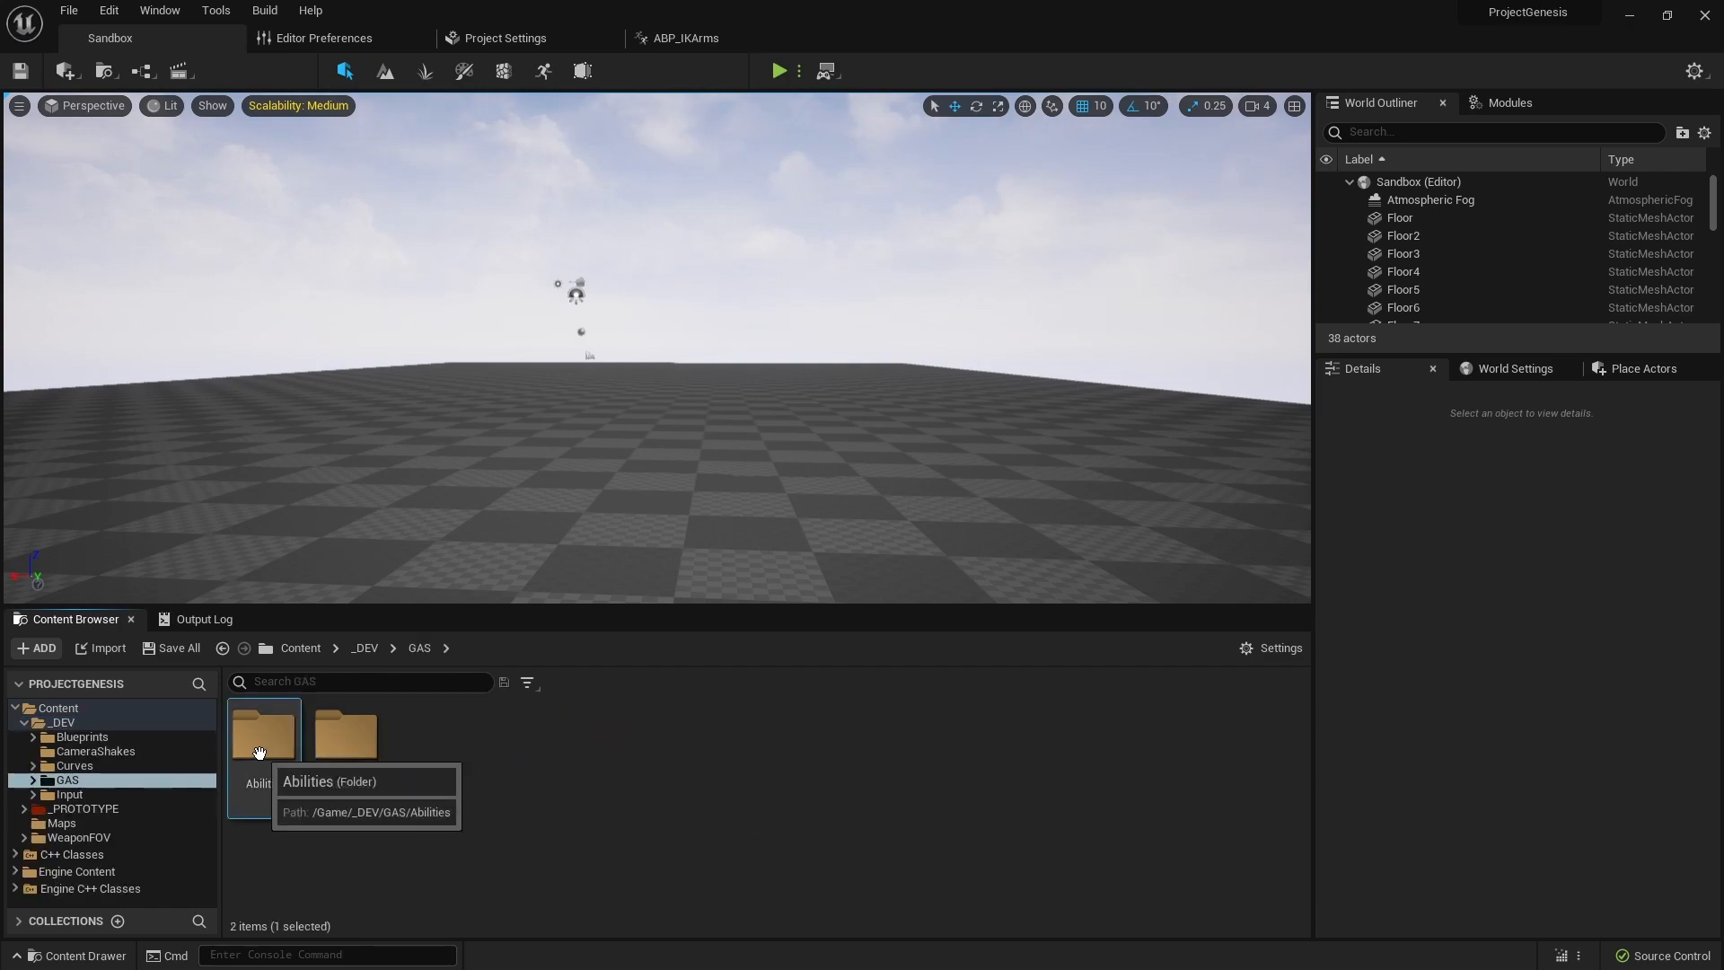
double_click(263, 731)
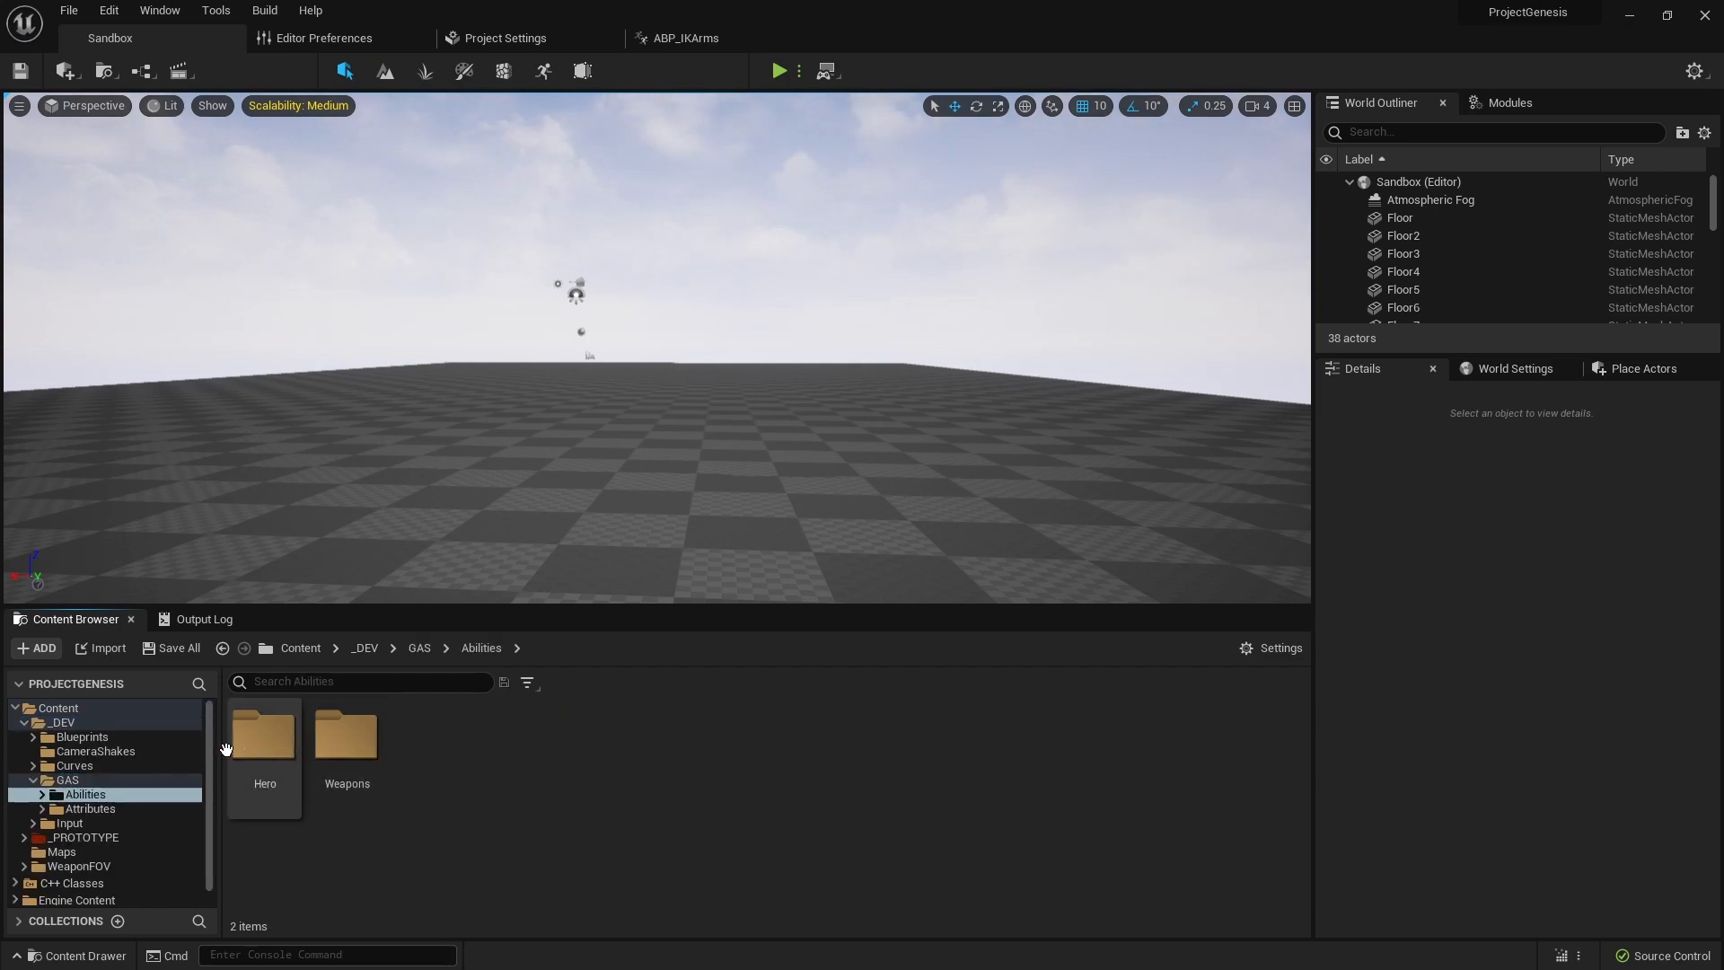
double_click(347, 735)
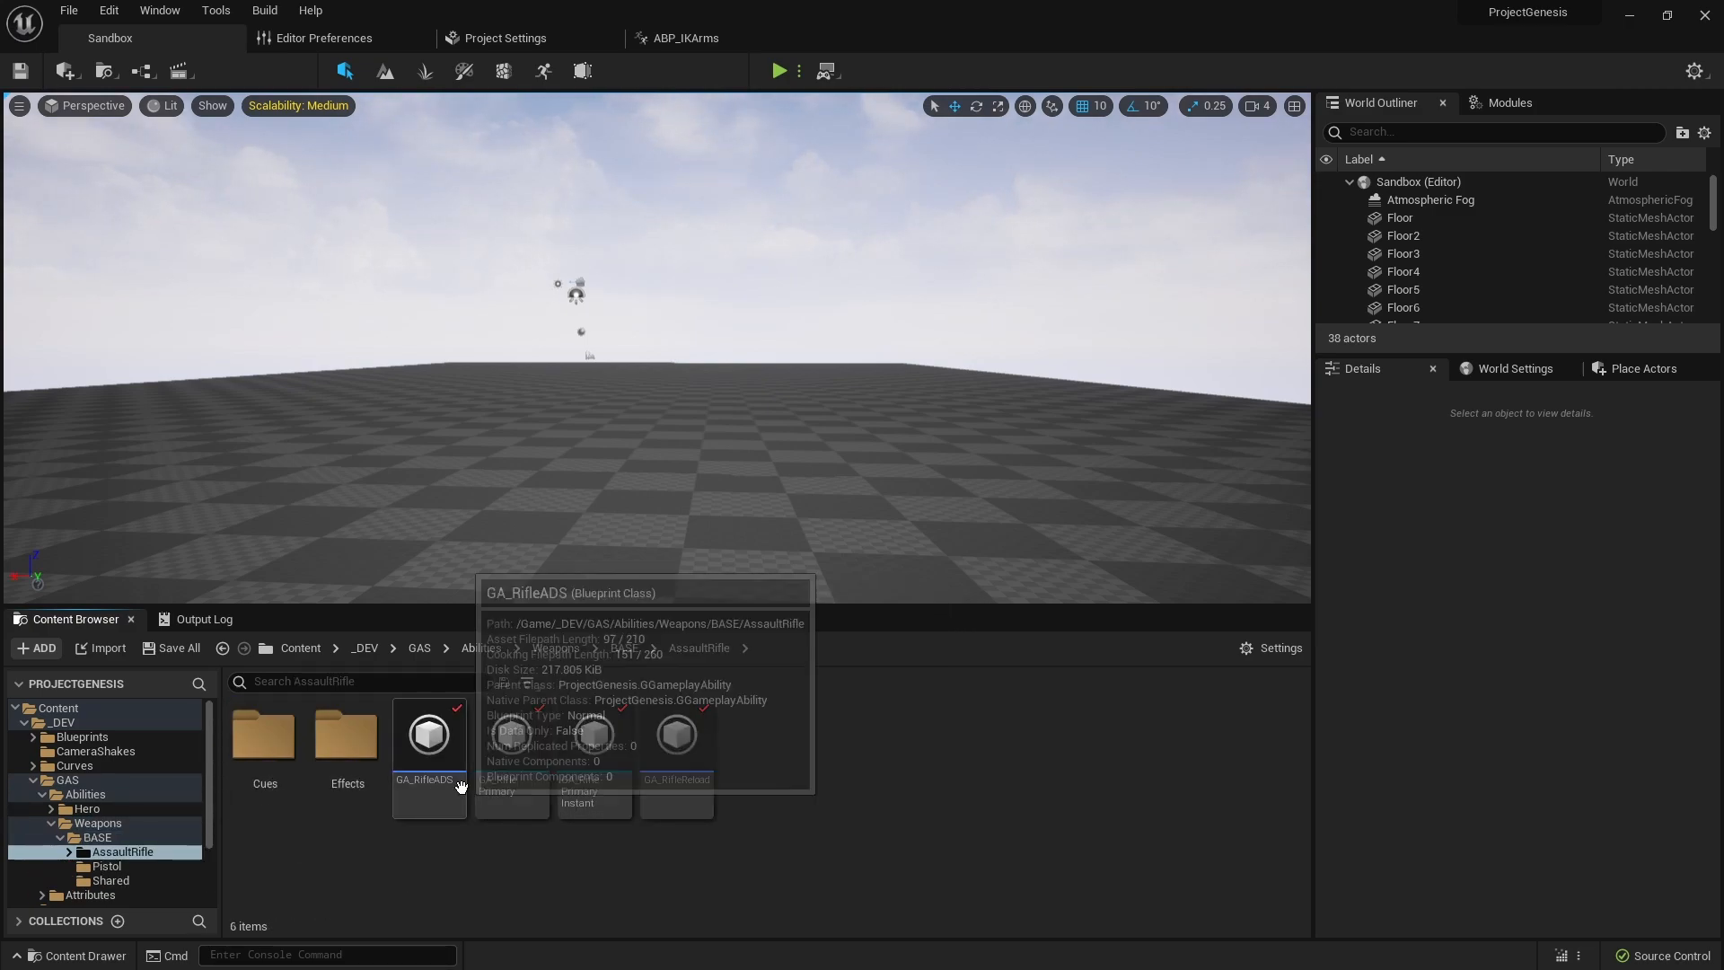
mouse_move(412, 842)
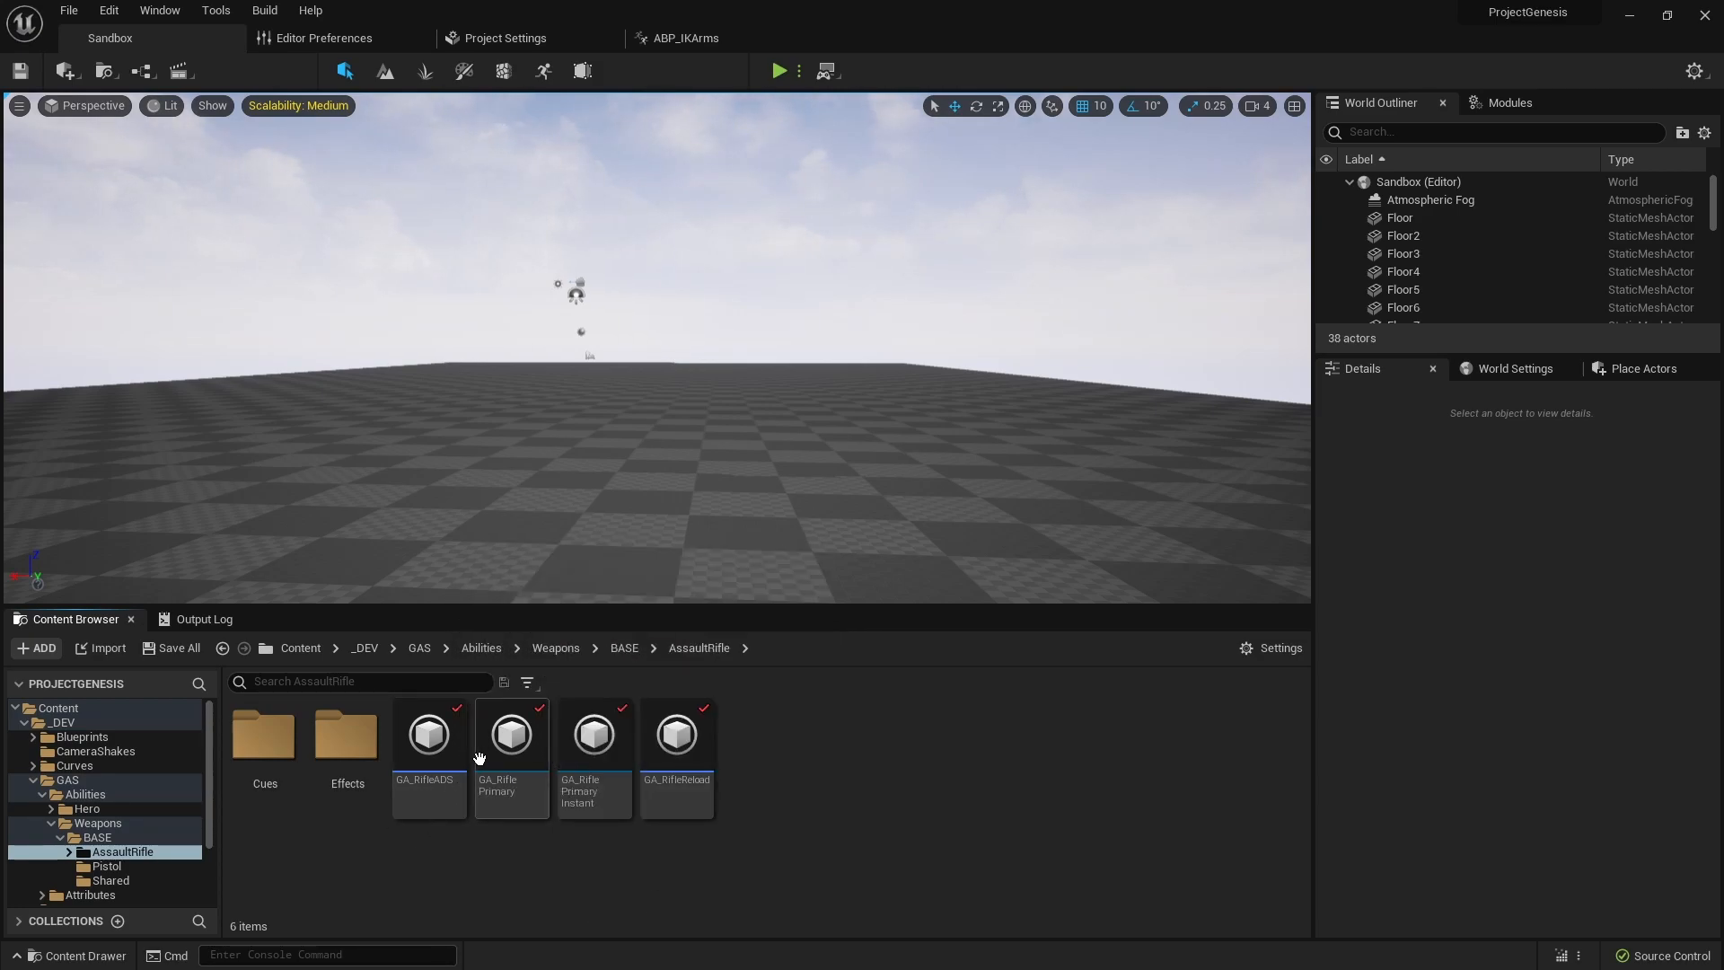
left_click(510, 734)
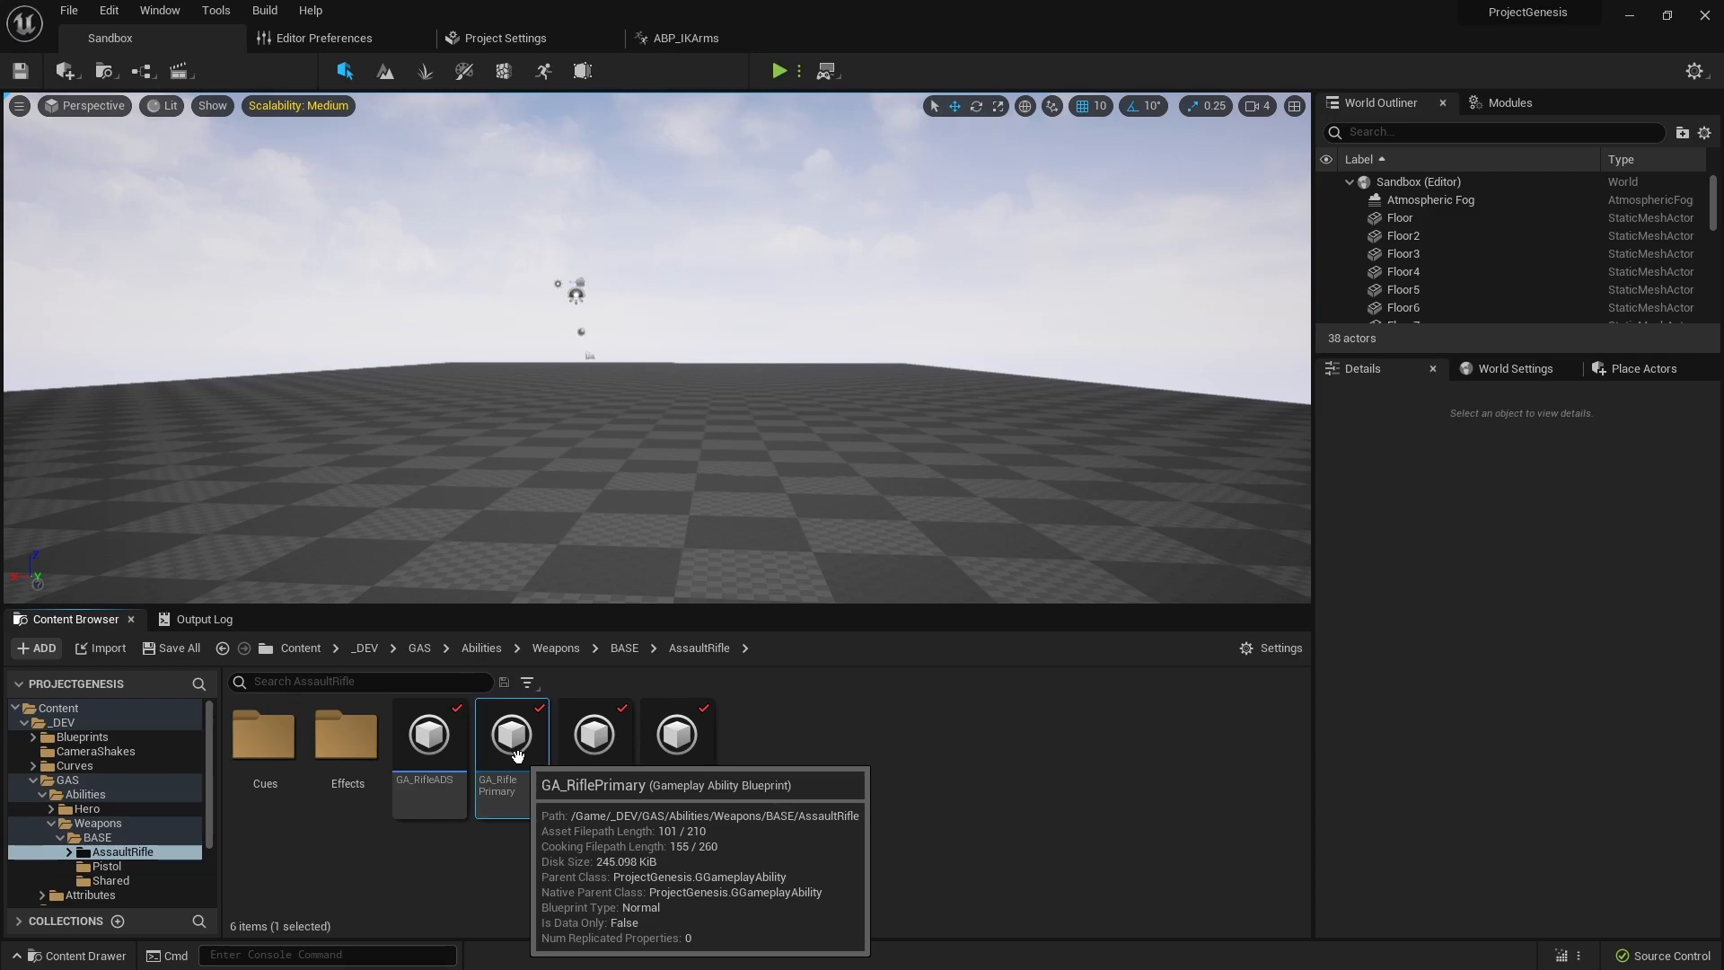
- Open GA_RiflePrimary and scroll through its Semi Auto, Full Auto and Burst graph
double_click(509, 733)
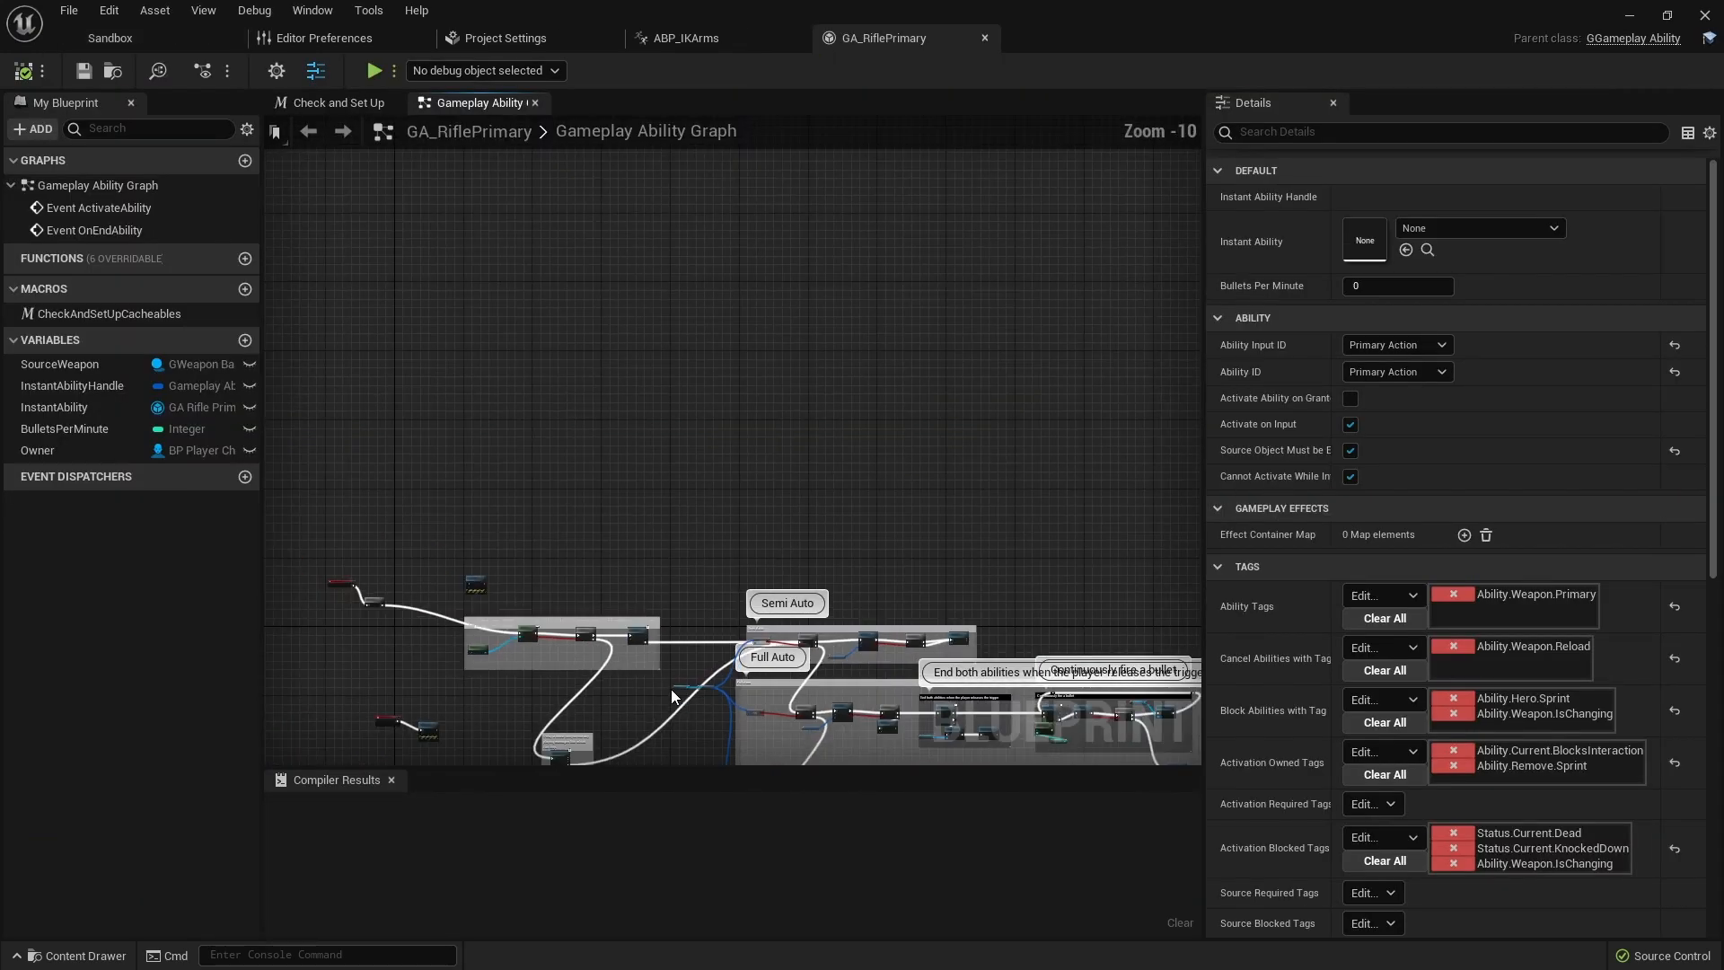
scroll("down", 3)
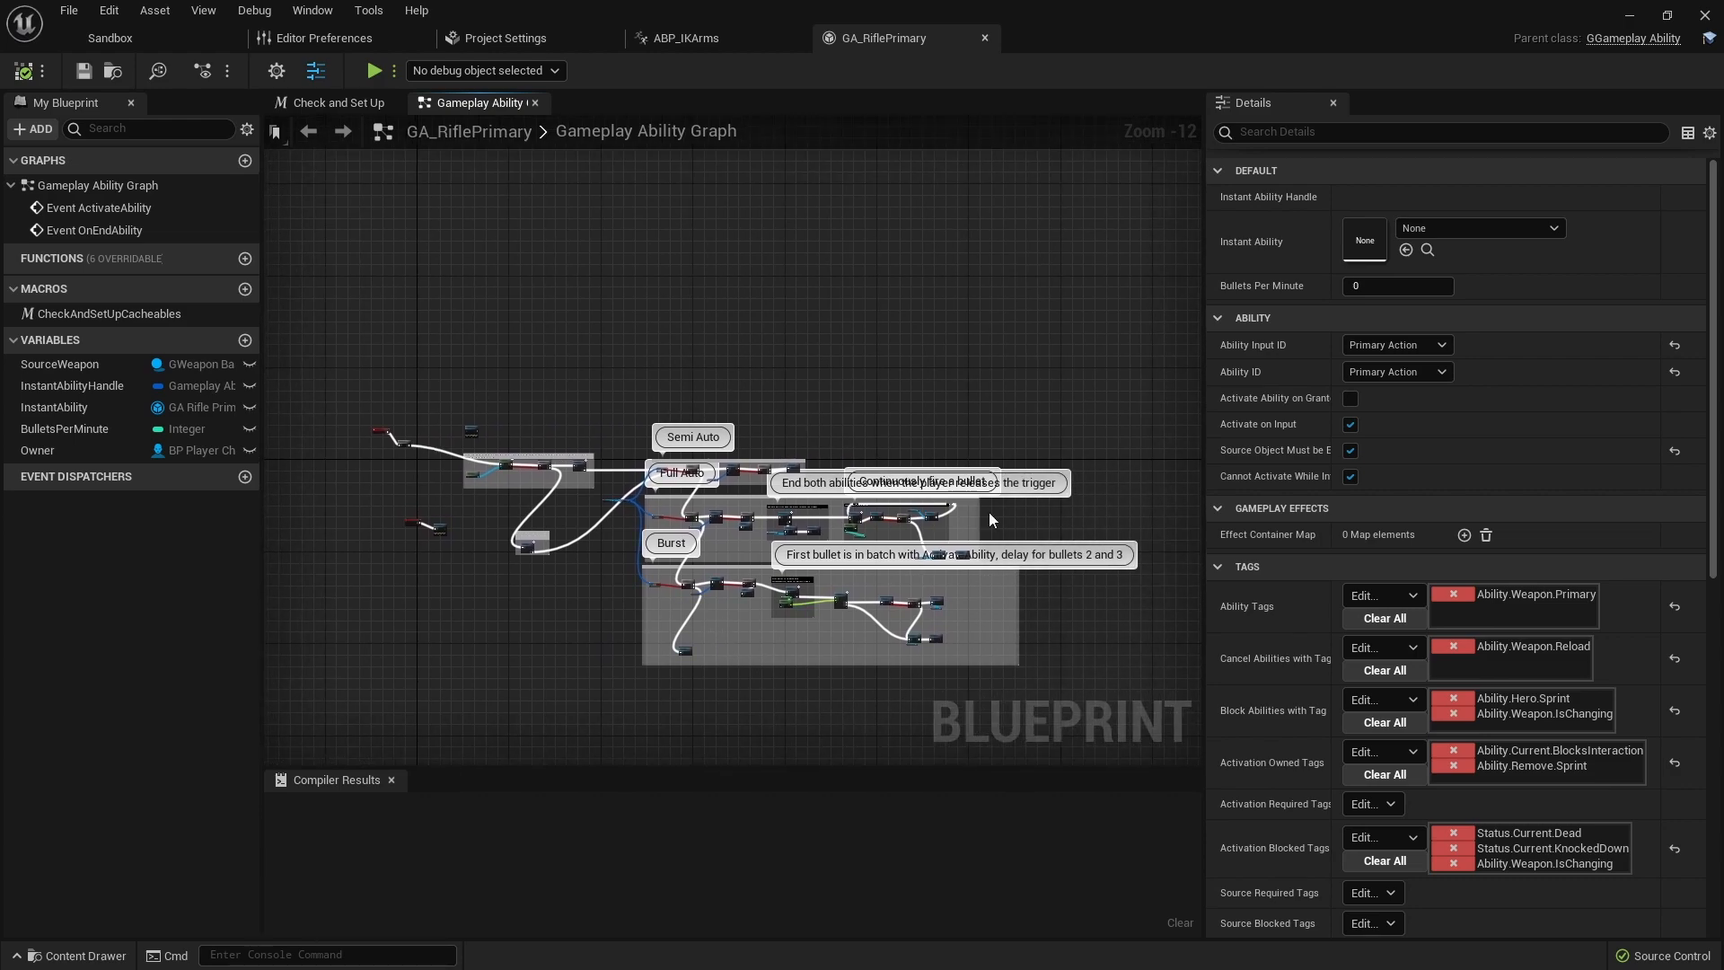
mouse_move(690, 650)
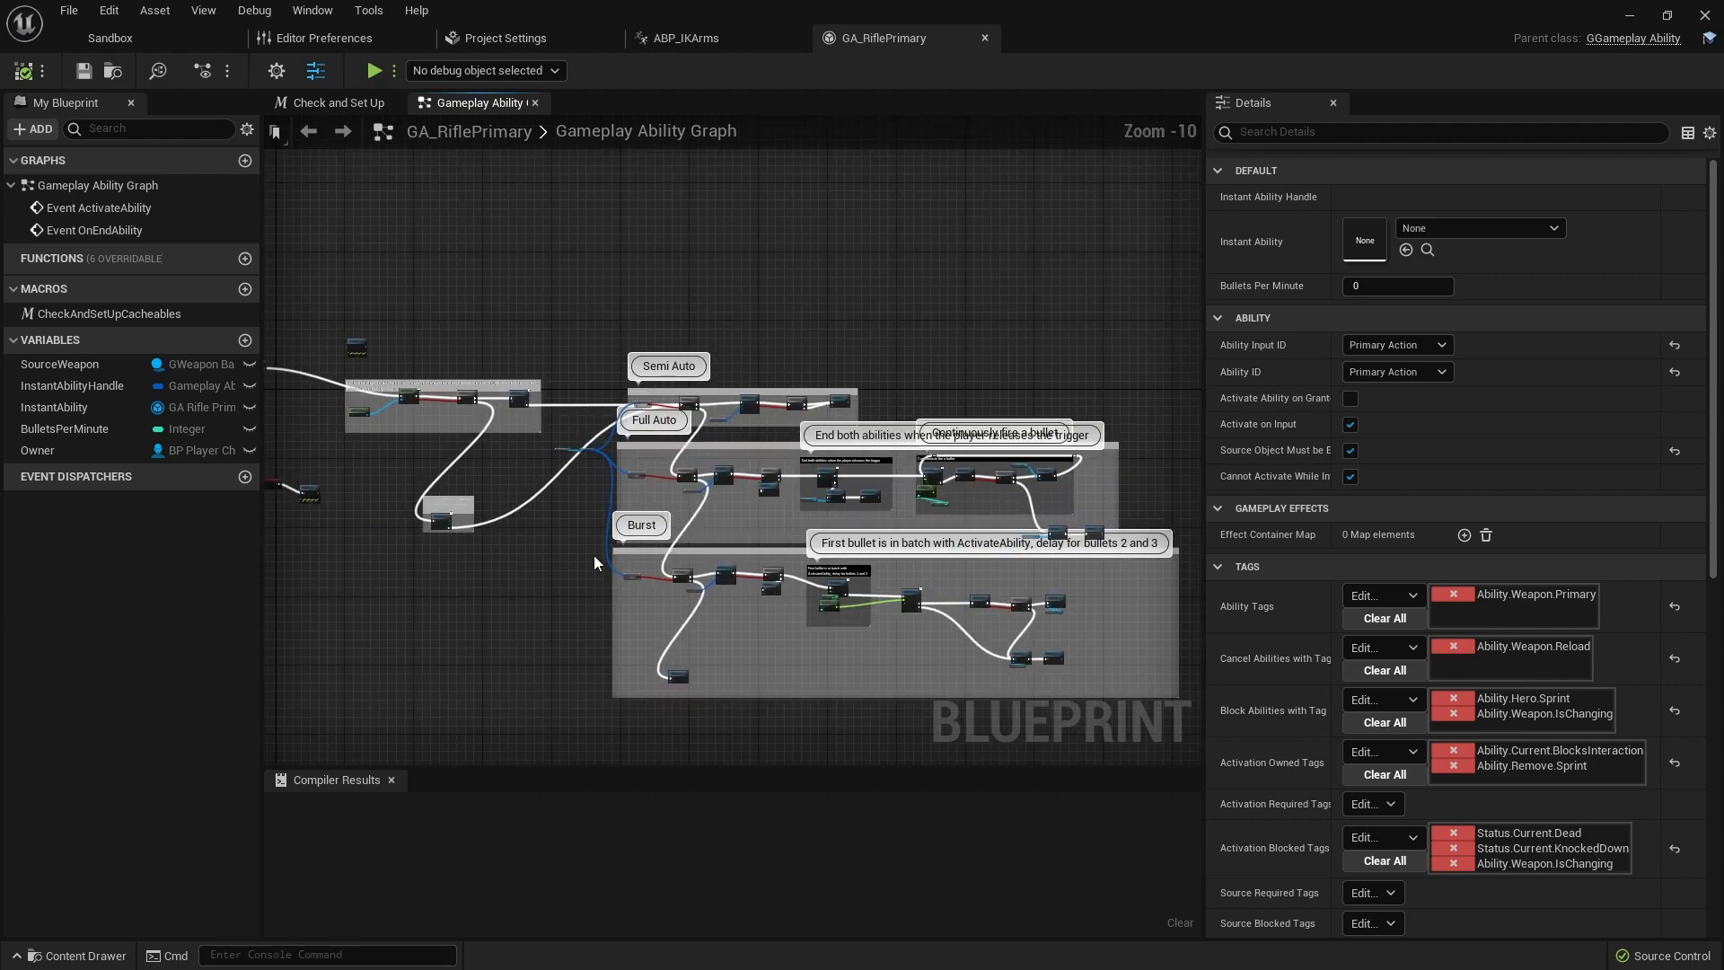
mouse_move(665, 337)
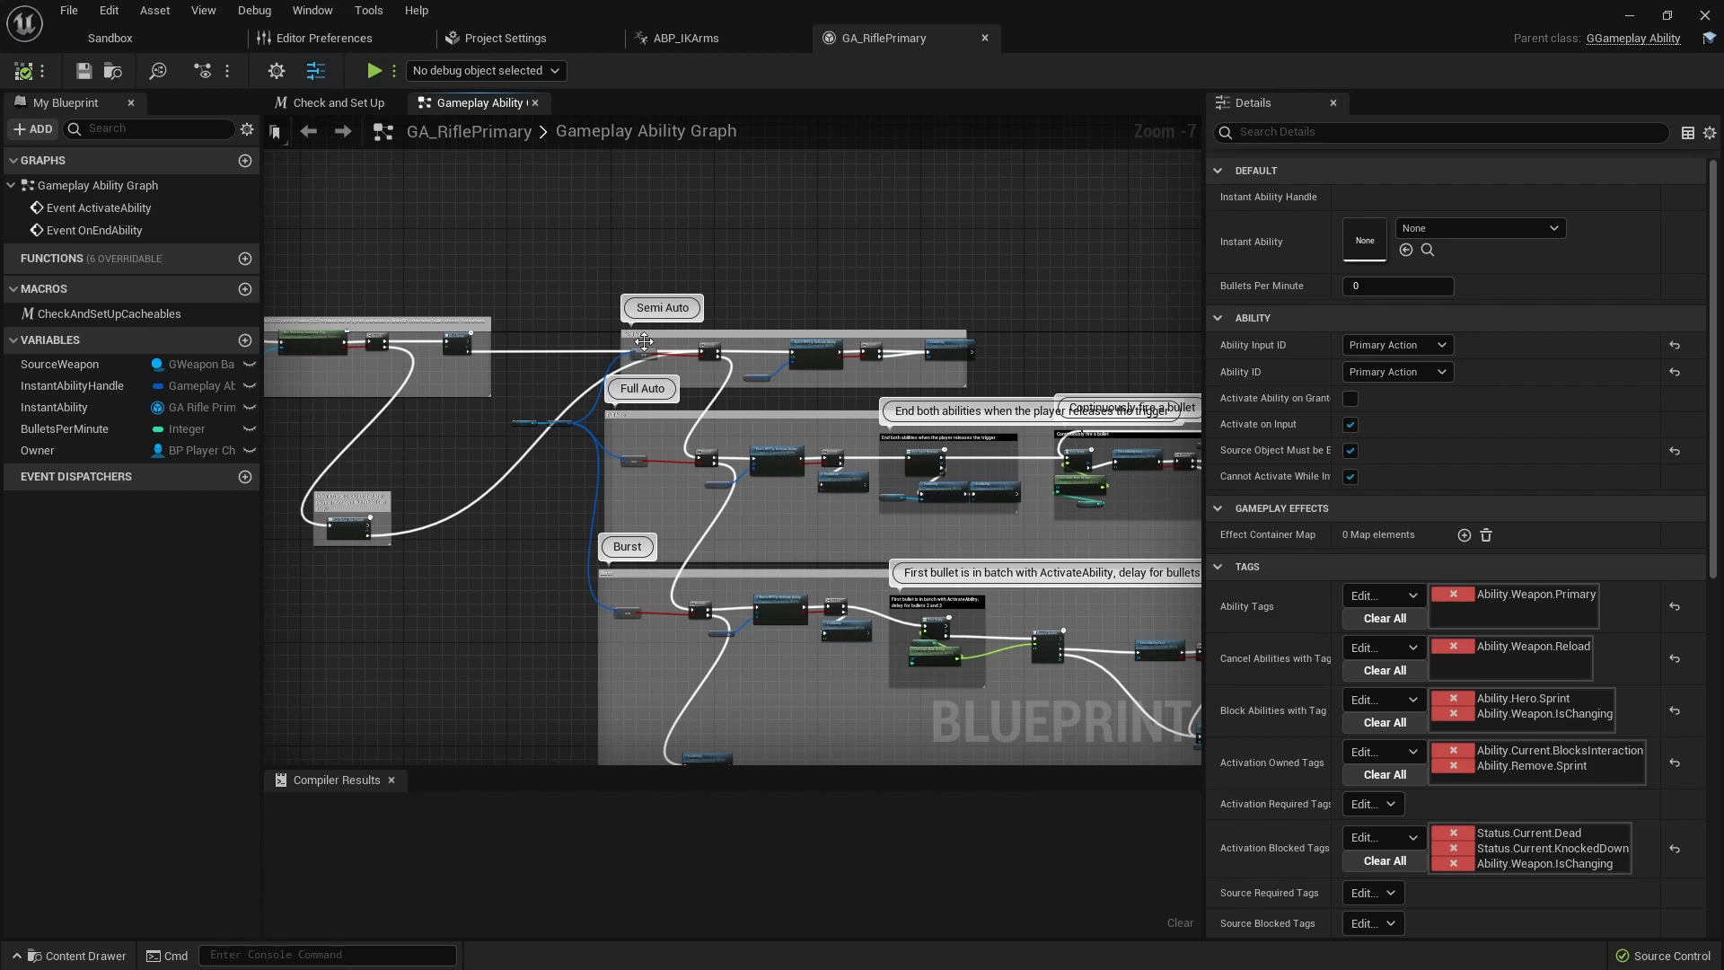
mouse_move(1275, 437)
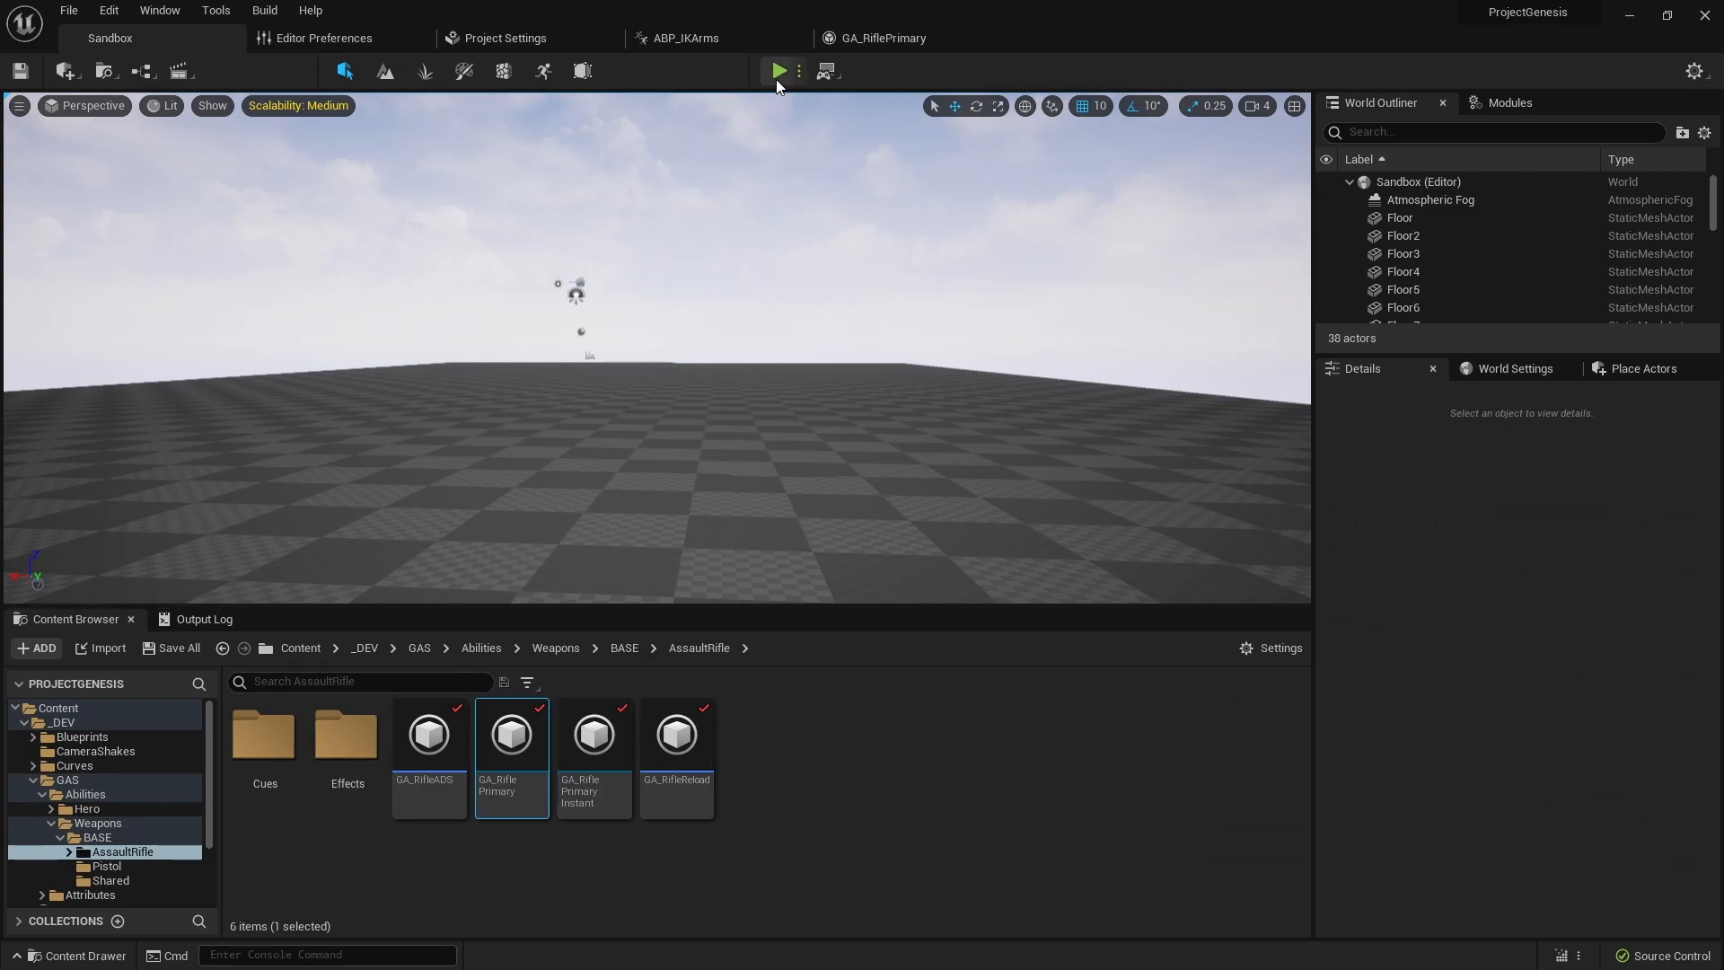
left_click(778, 70)
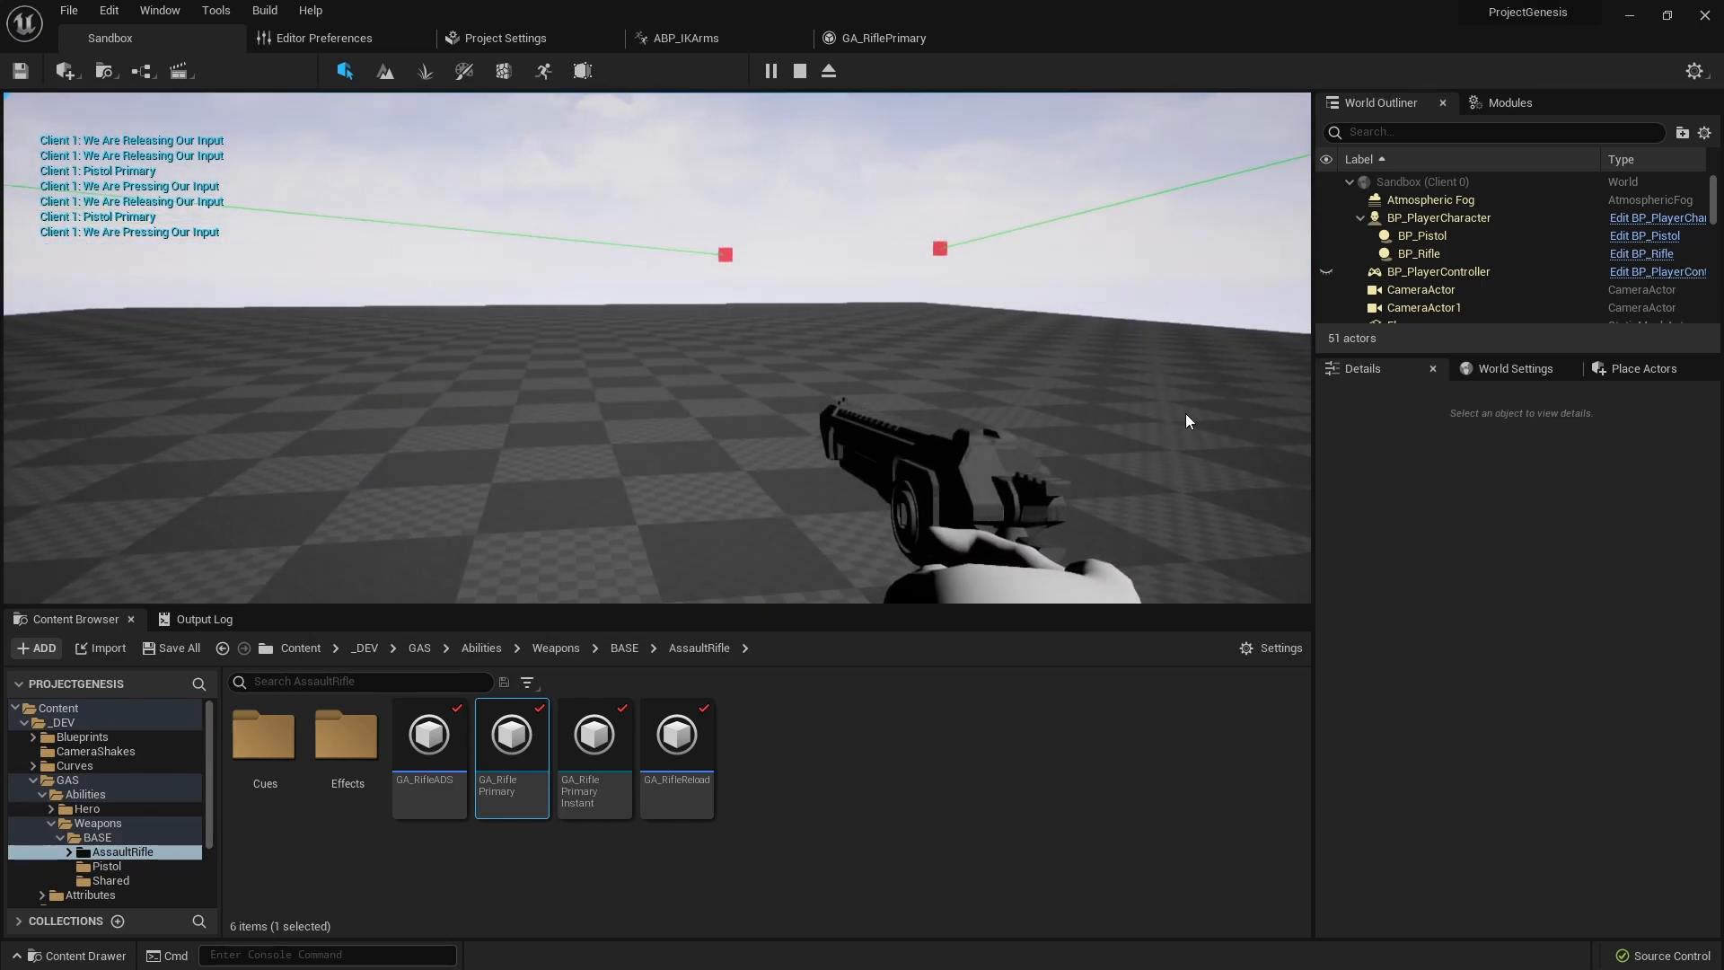
left_click(798, 70)
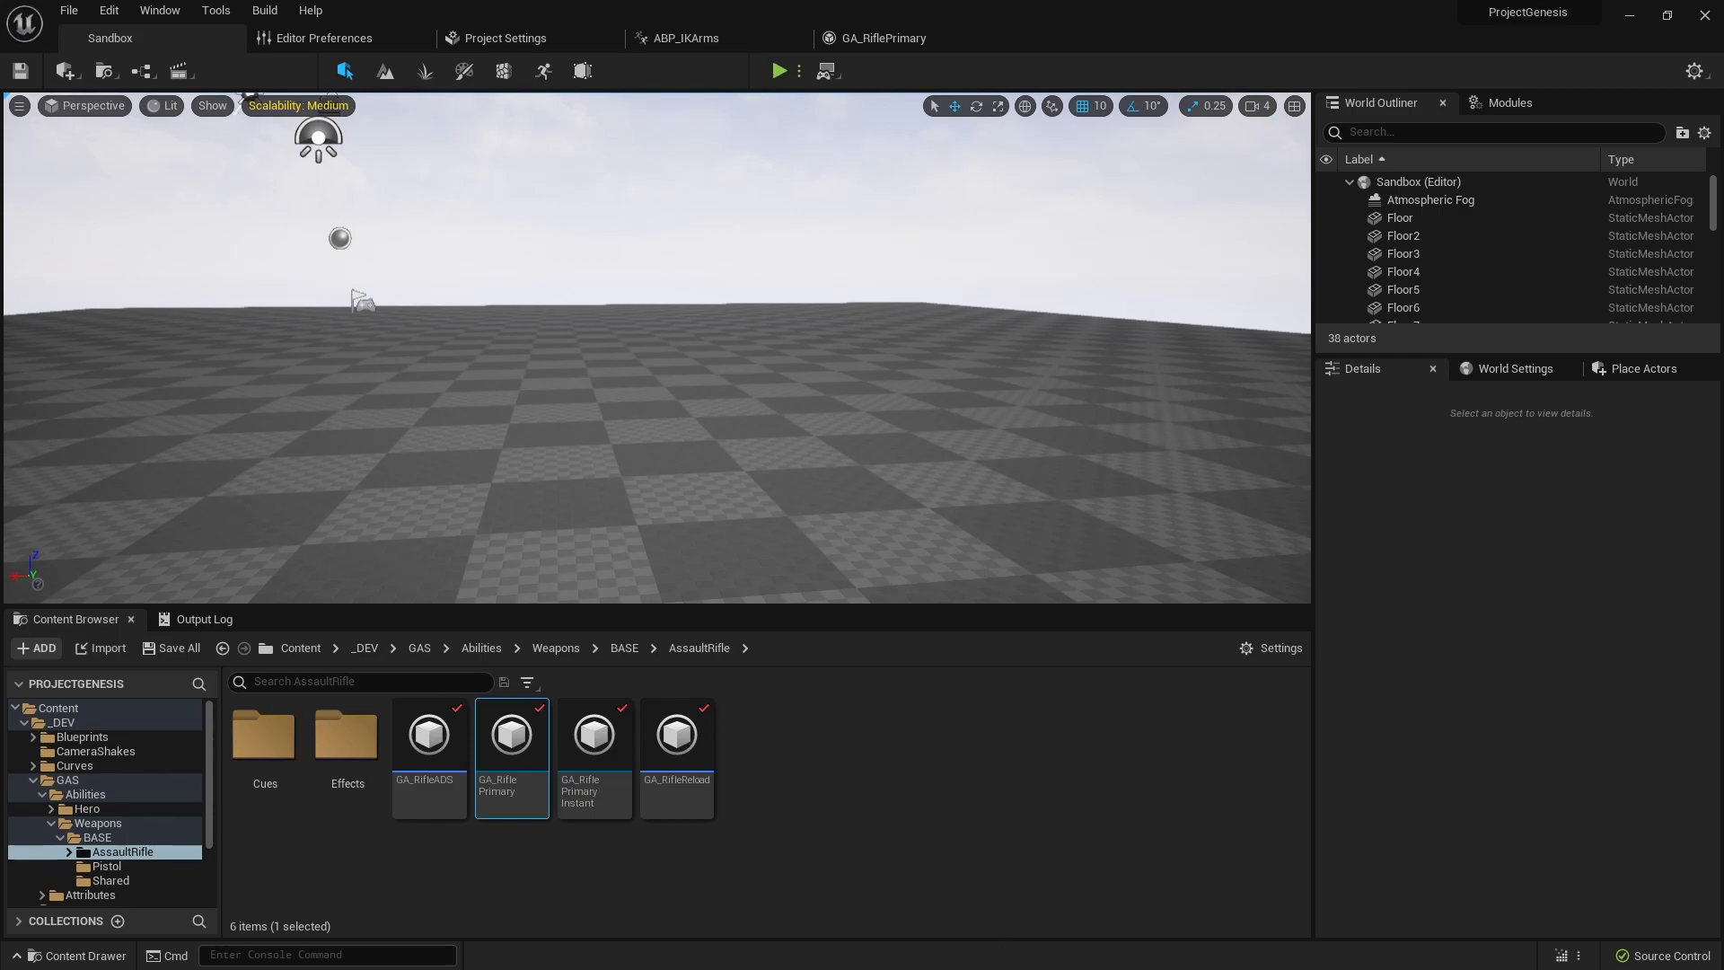
mouse_move(1020, 895)
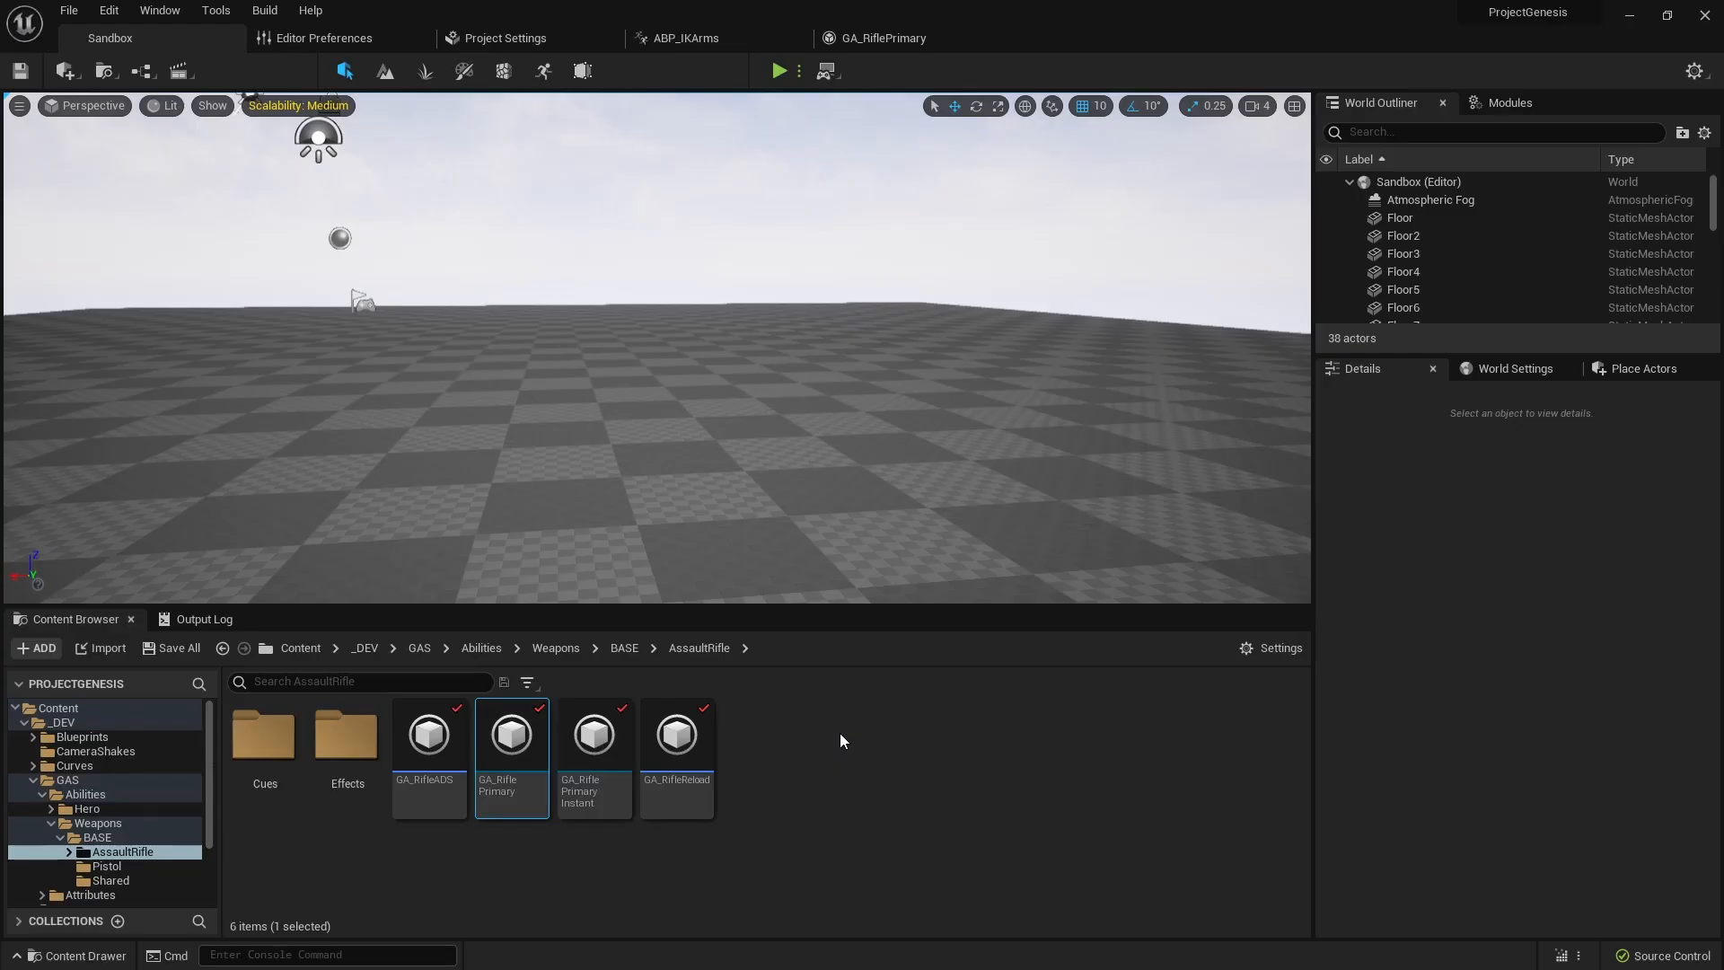
mouse_move(951, 800)
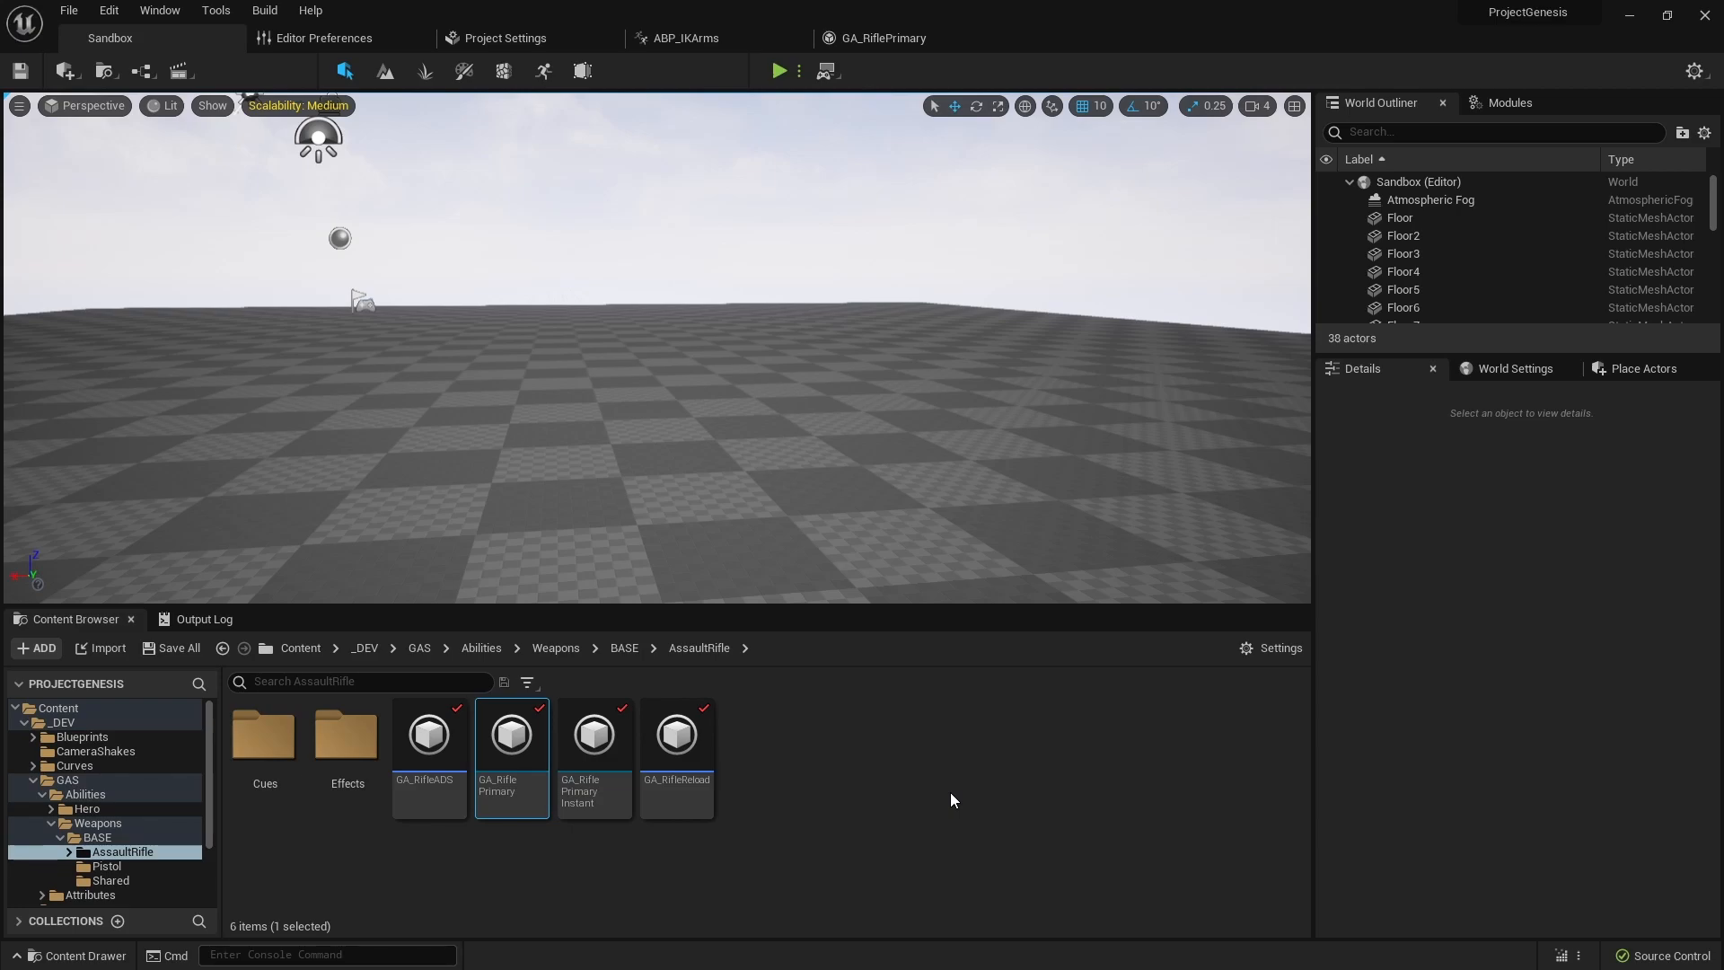